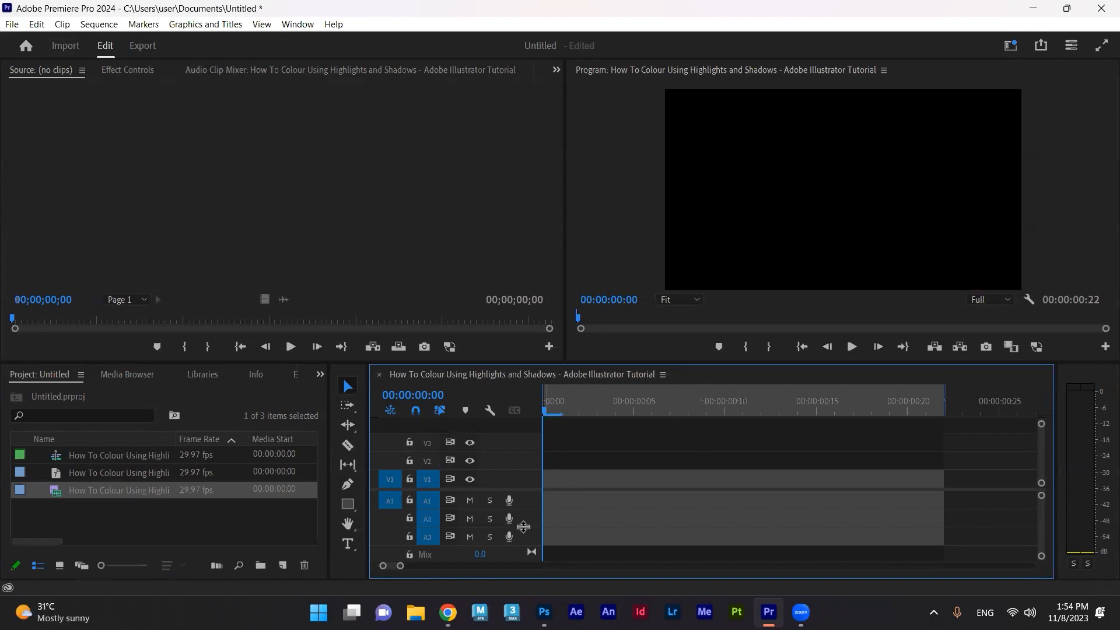
mouse_move(131, 529)
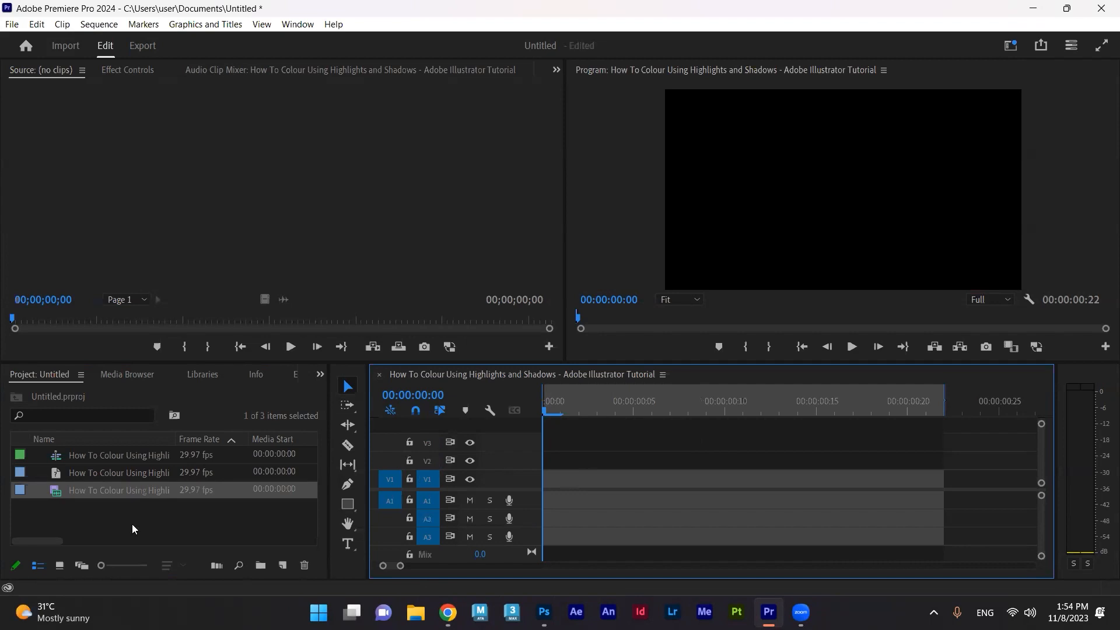
mouse_move(105, 513)
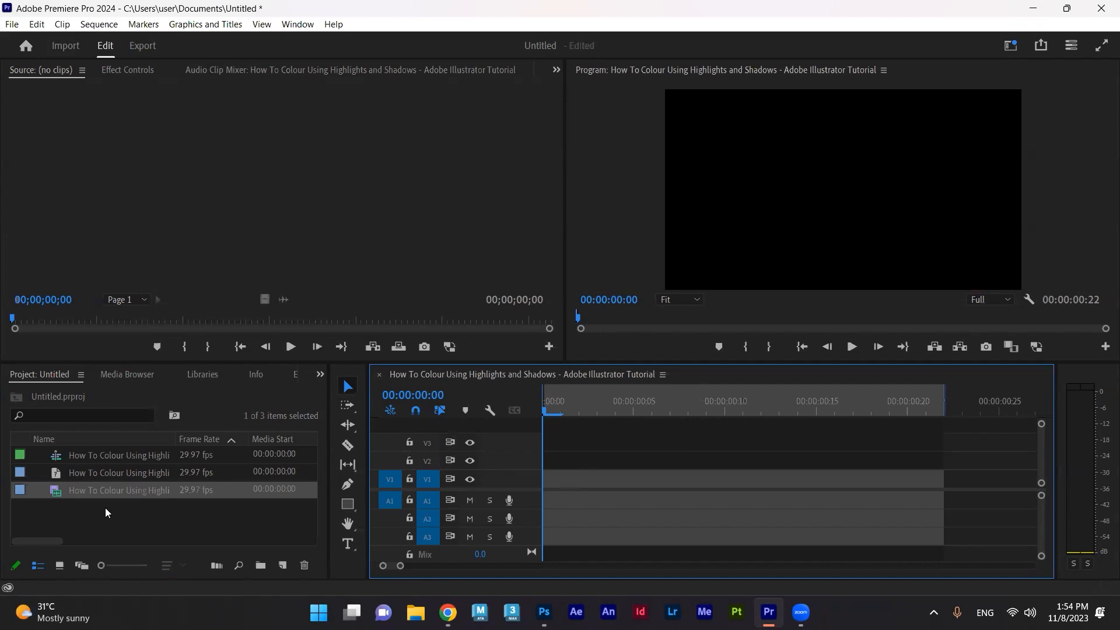
mouse_move(83, 496)
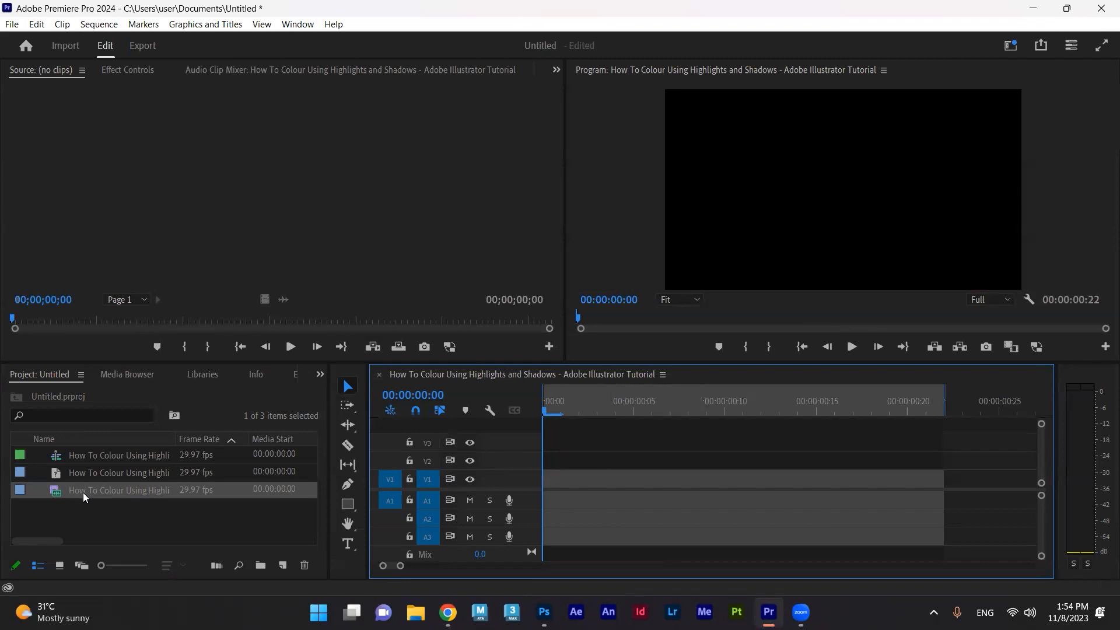
Step: Open the Edit menu to reach the Preferences categories
click(36, 23)
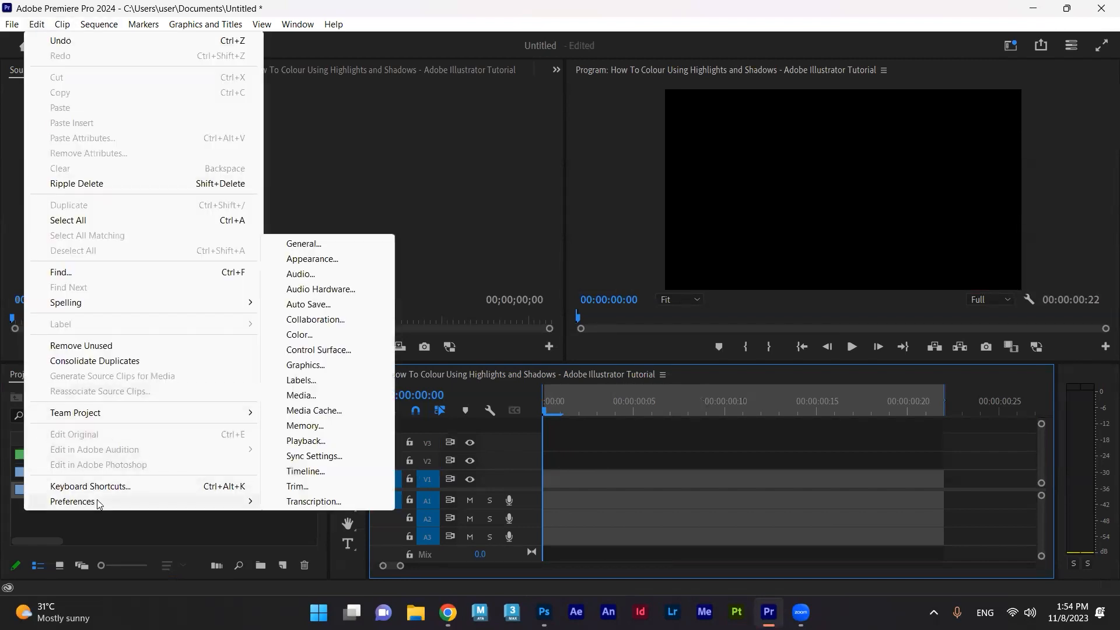
mouse_move(303, 505)
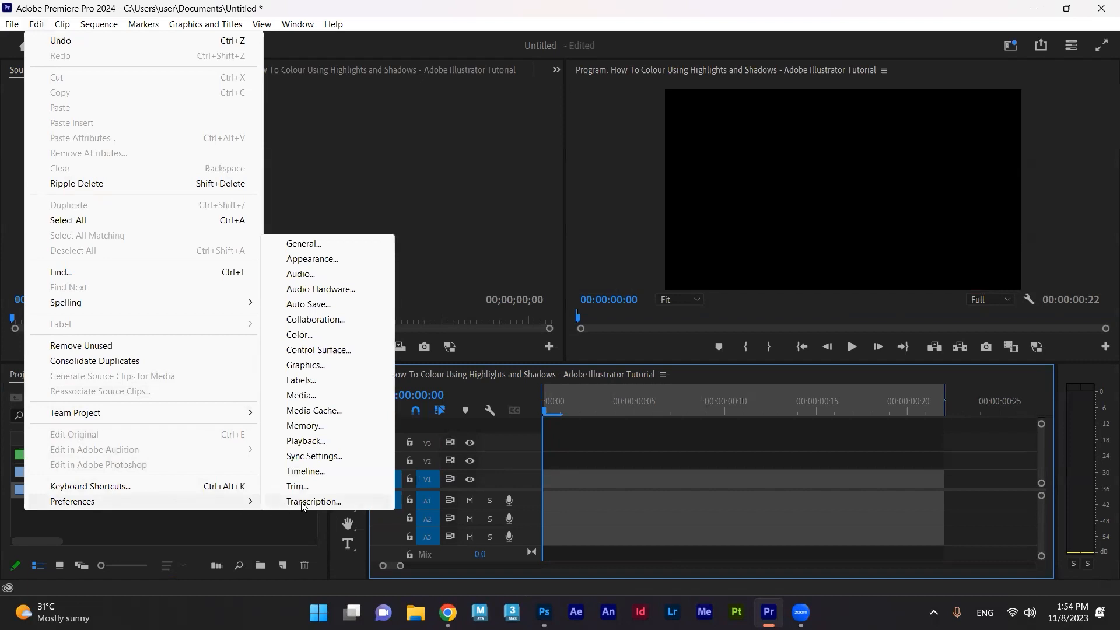
Step: In Transcription preferences, auto-transcribe only sequence clips and enable language auto-detection
click(314, 501)
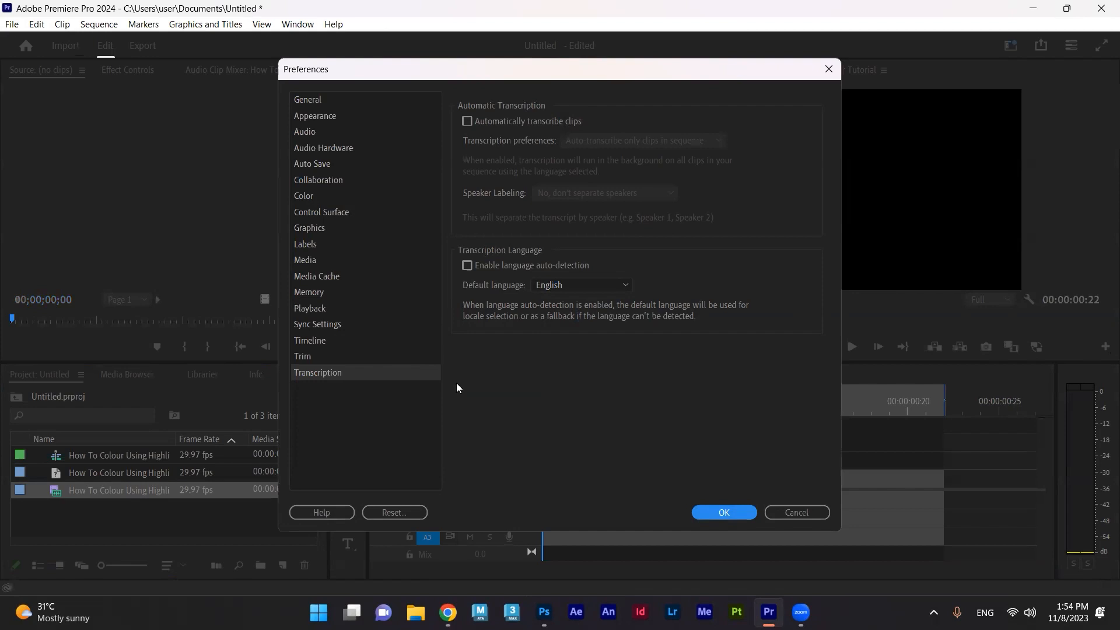
mouse_move(397, 105)
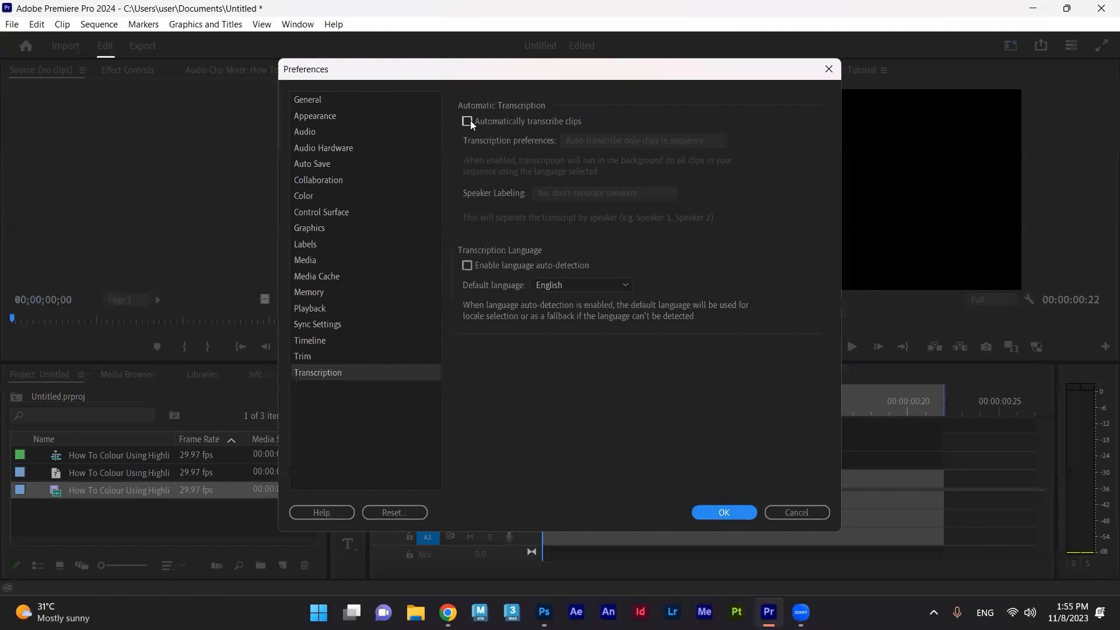
mouse_move(570, 124)
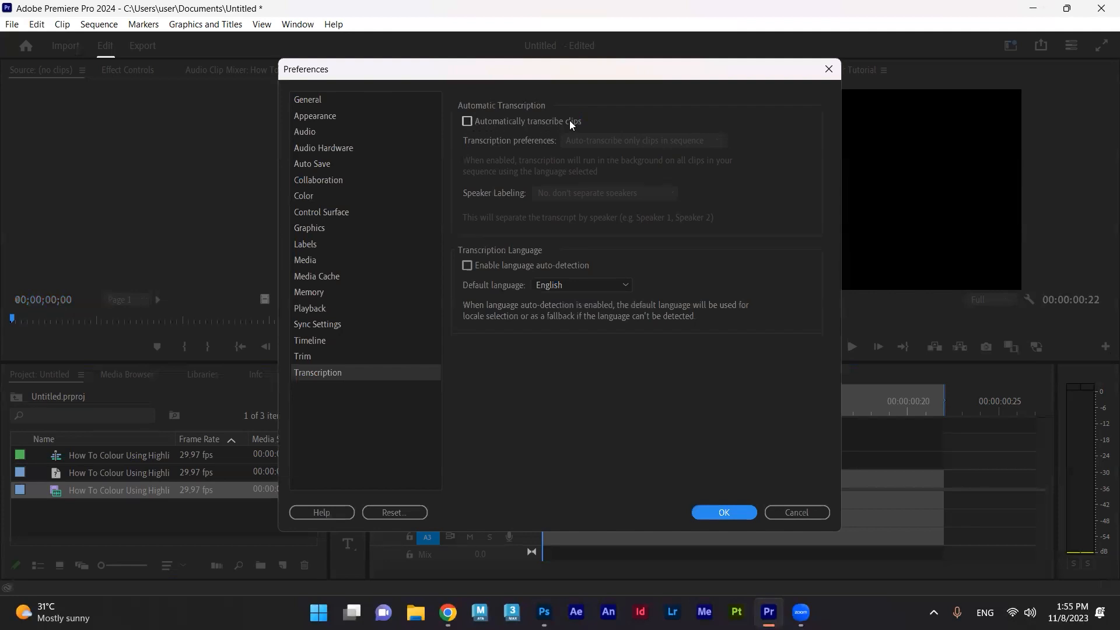
click(467, 121)
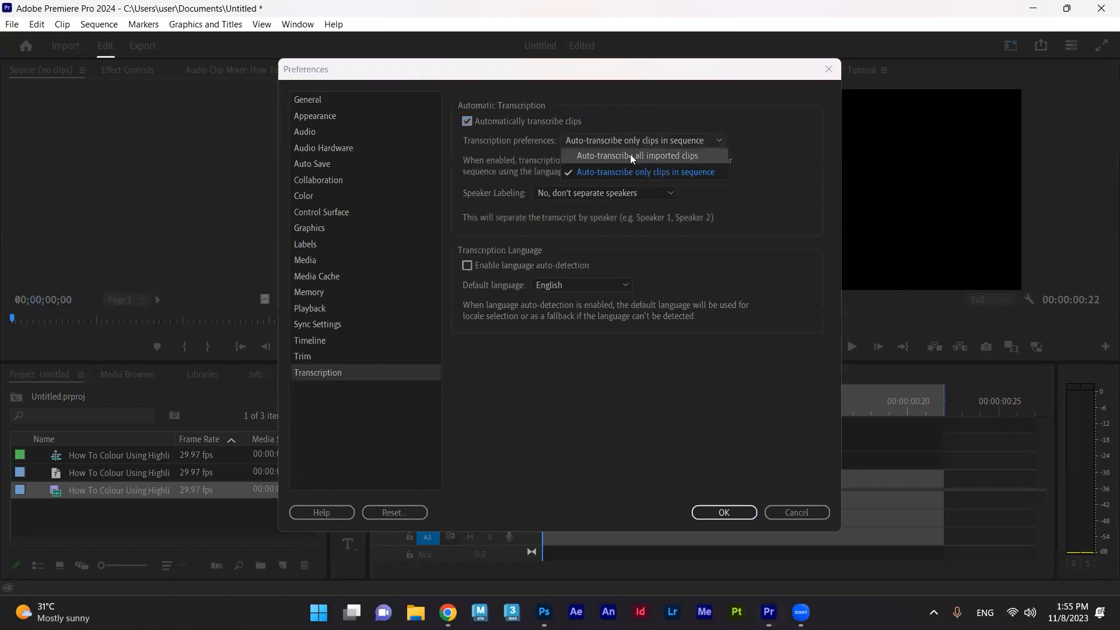
mouse_move(622, 172)
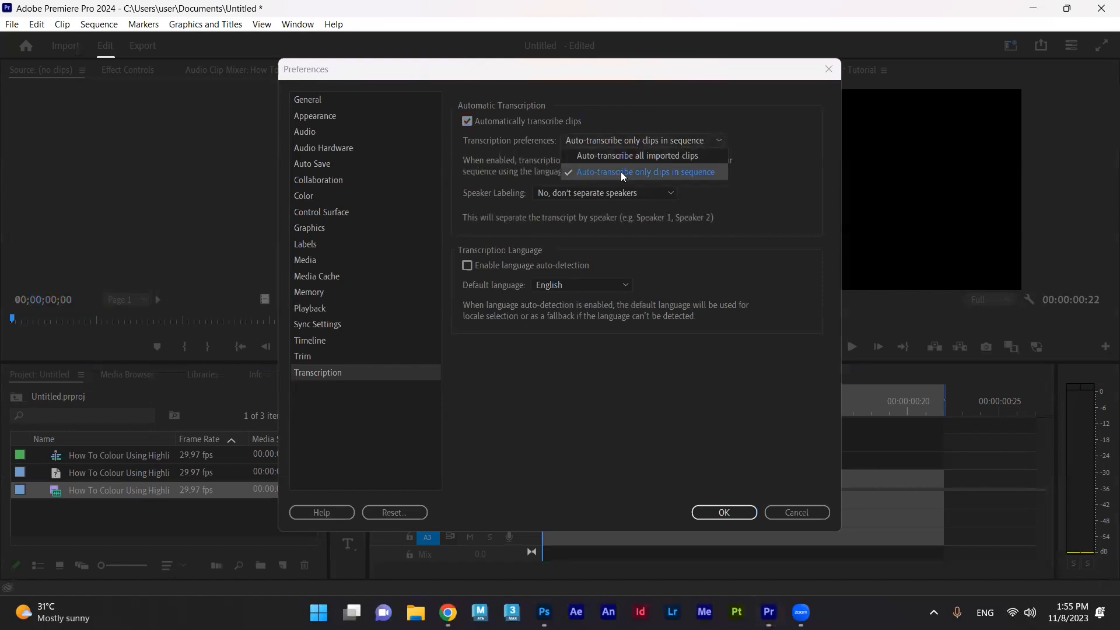
mouse_move(662, 176)
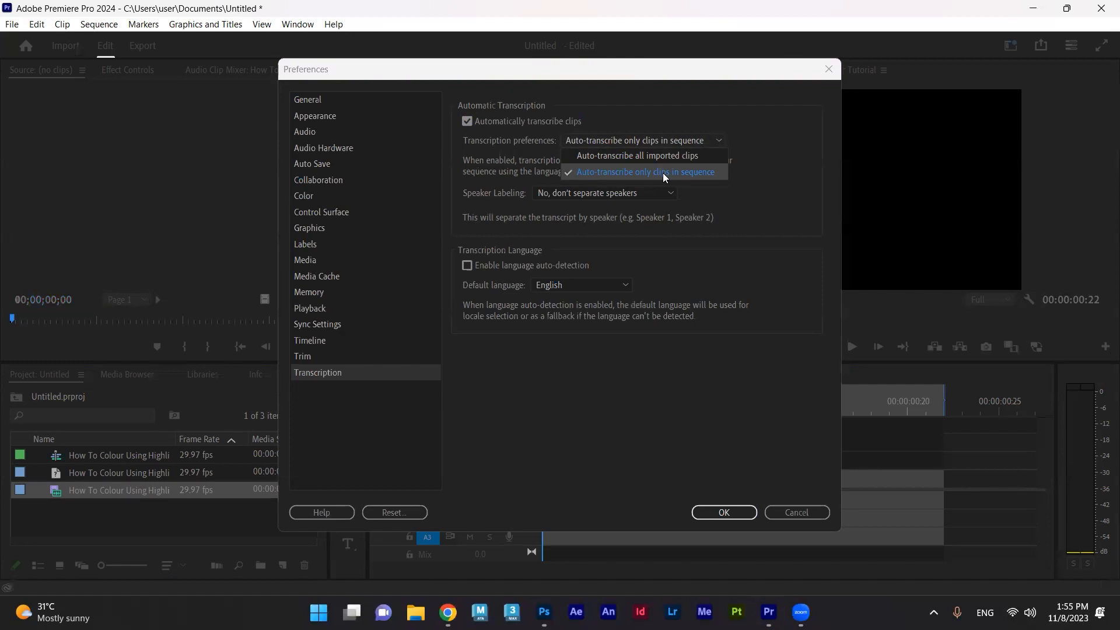
click(644, 171)
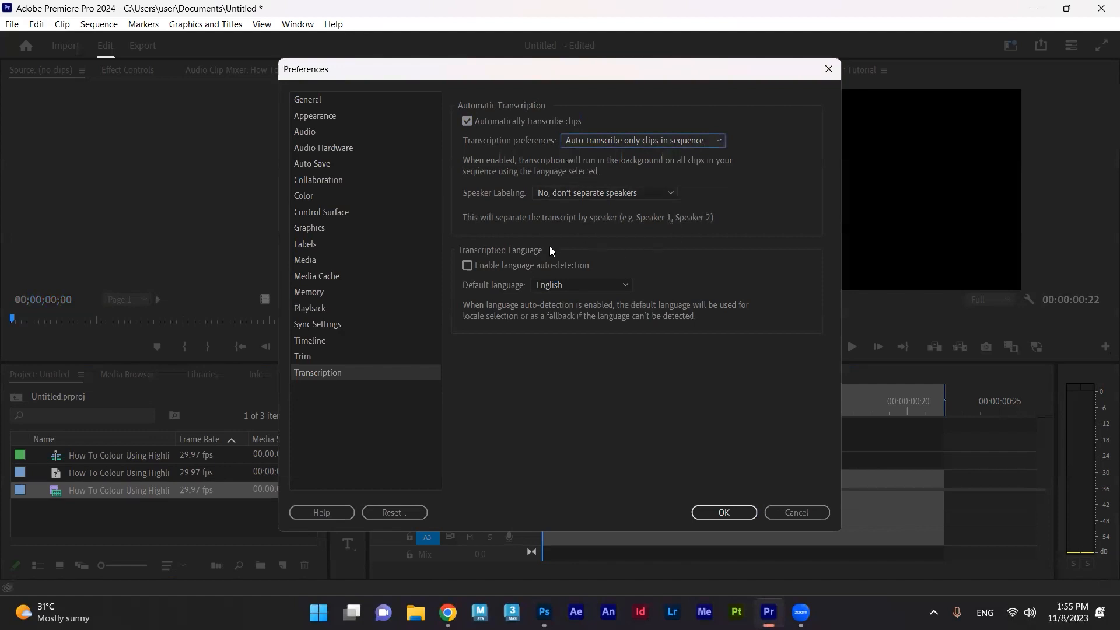
mouse_move(482, 259)
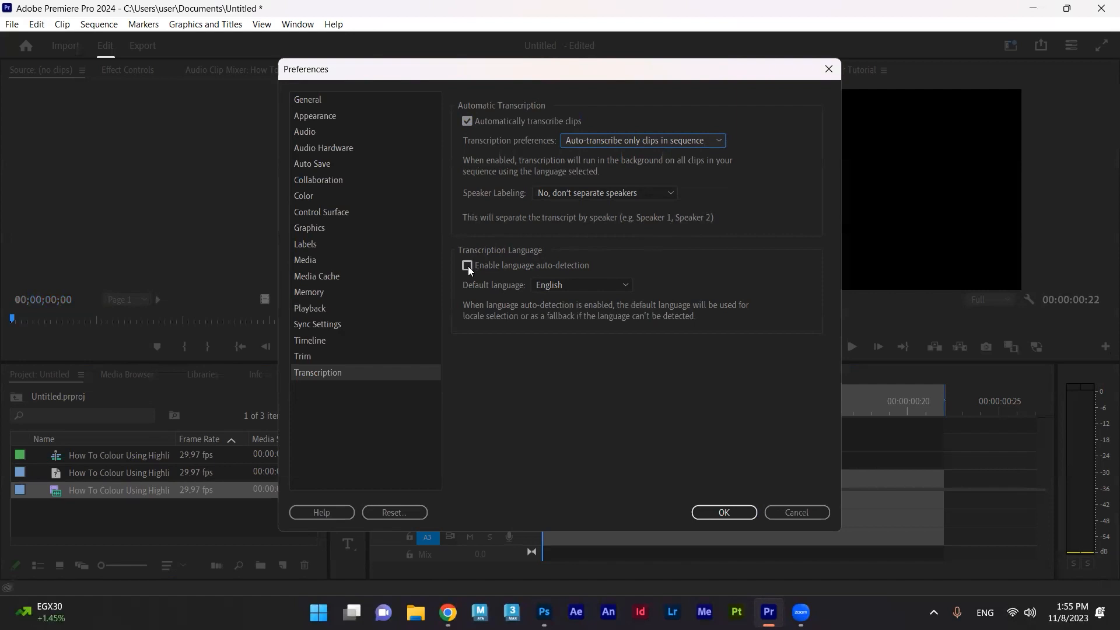
click(467, 265)
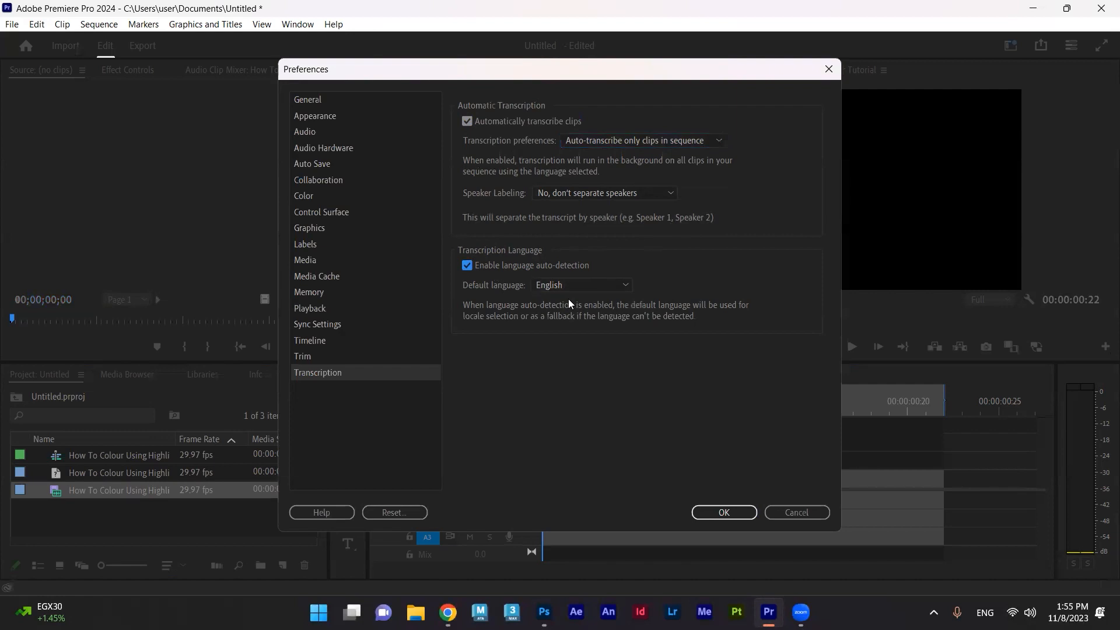
click(579, 284)
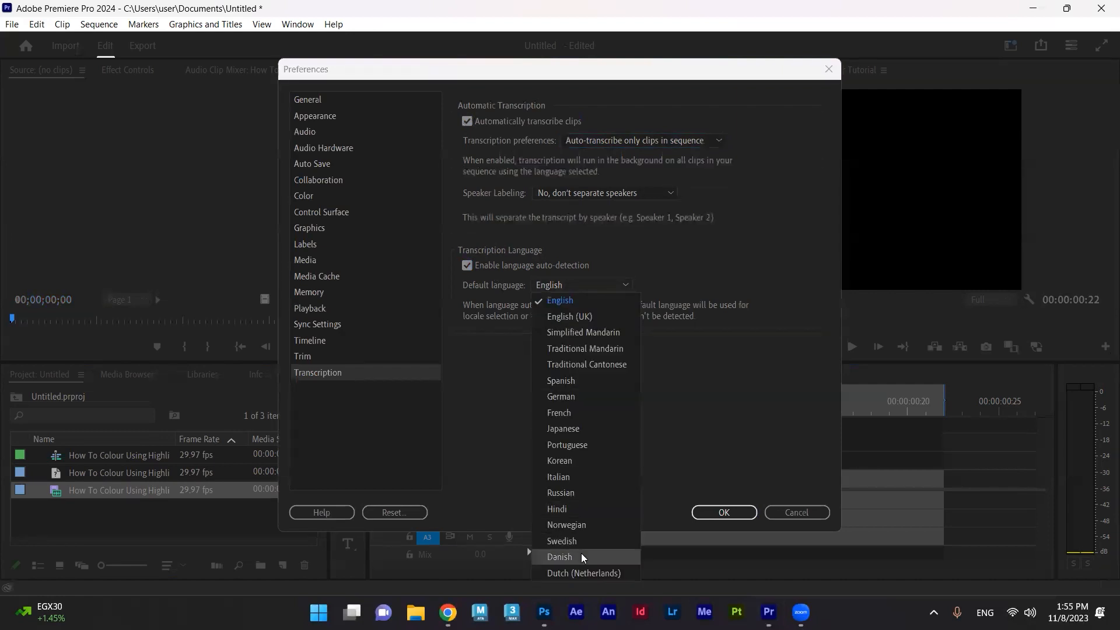
mouse_move(589, 381)
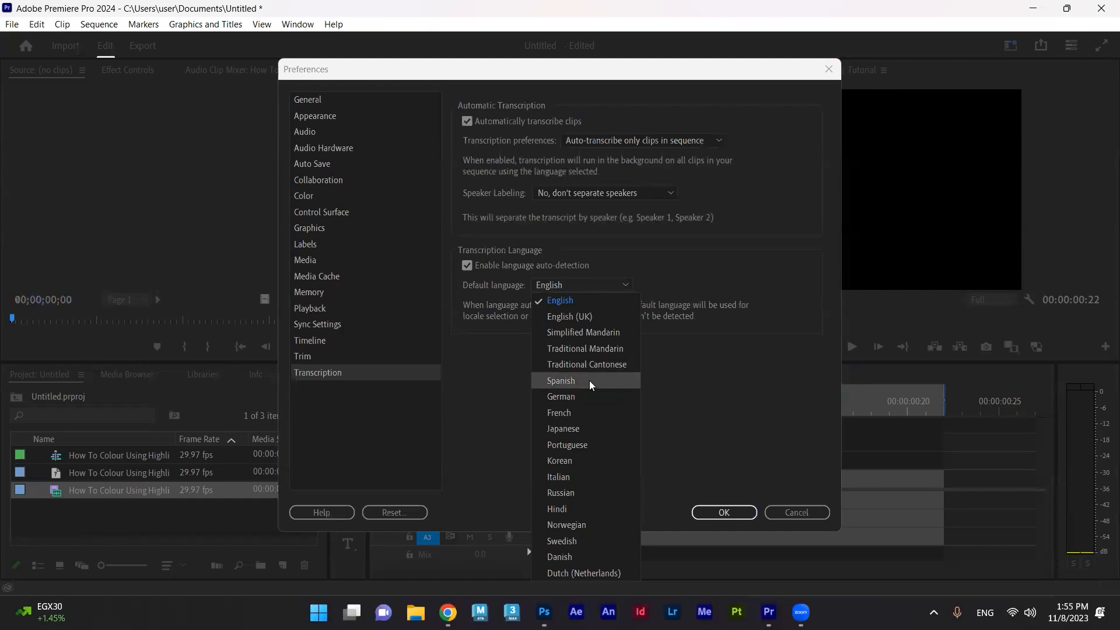
mouse_move(583, 331)
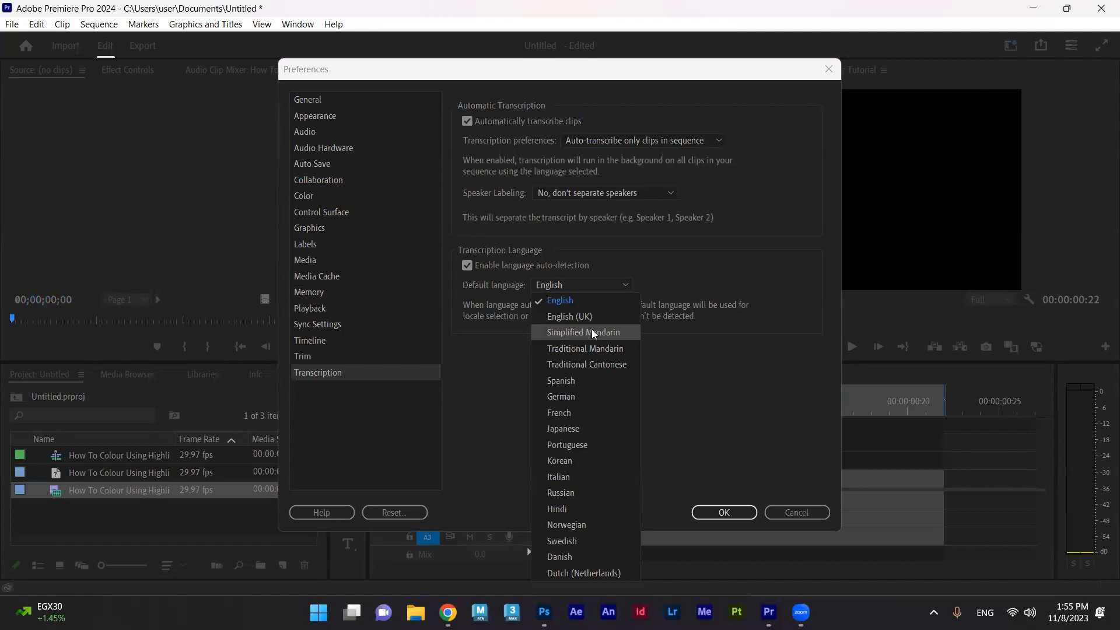
mouse_move(571, 493)
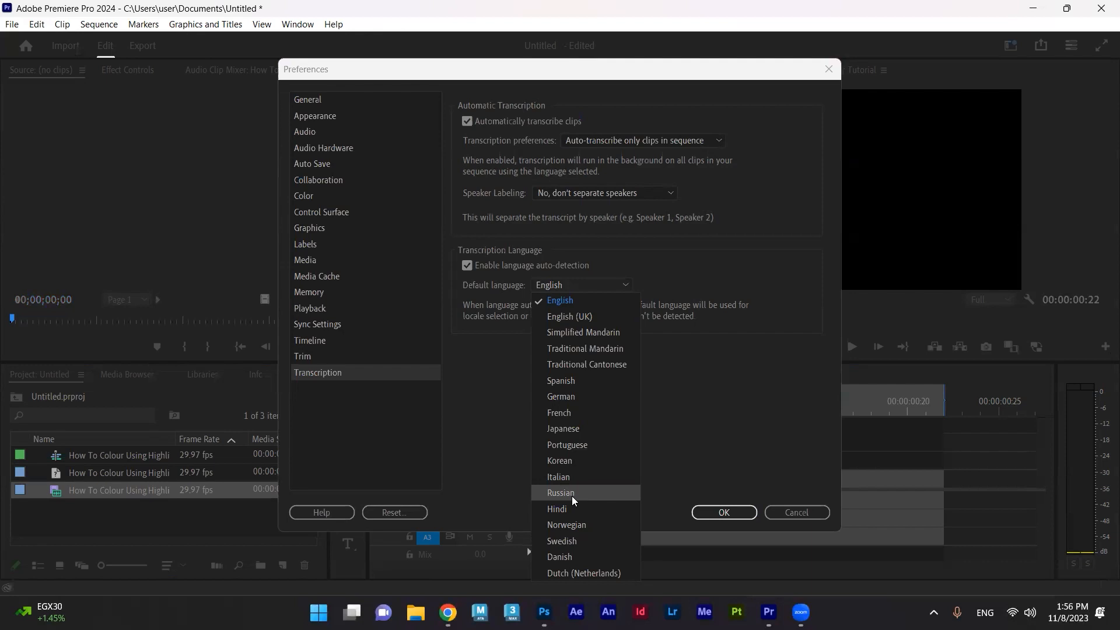
mouse_move(497, 363)
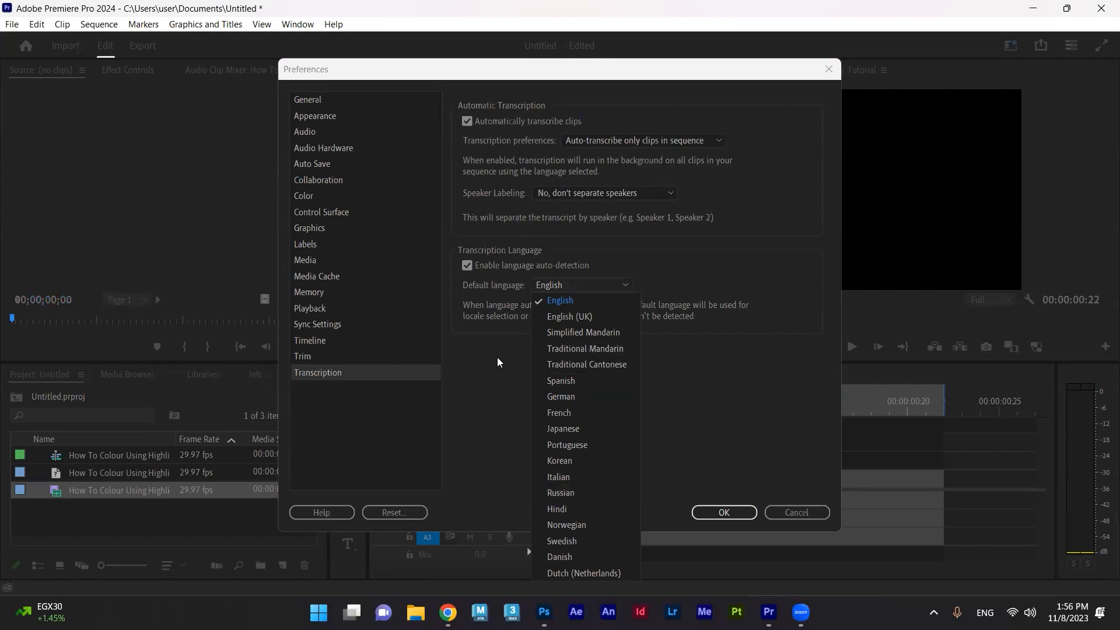
click(560, 300)
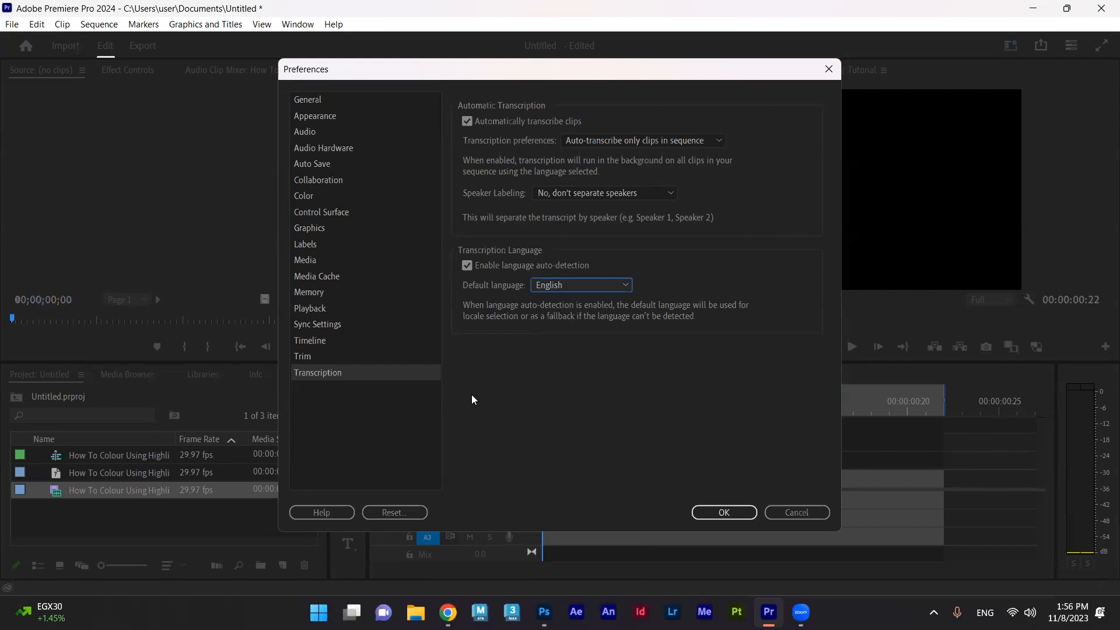
mouse_move(566, 156)
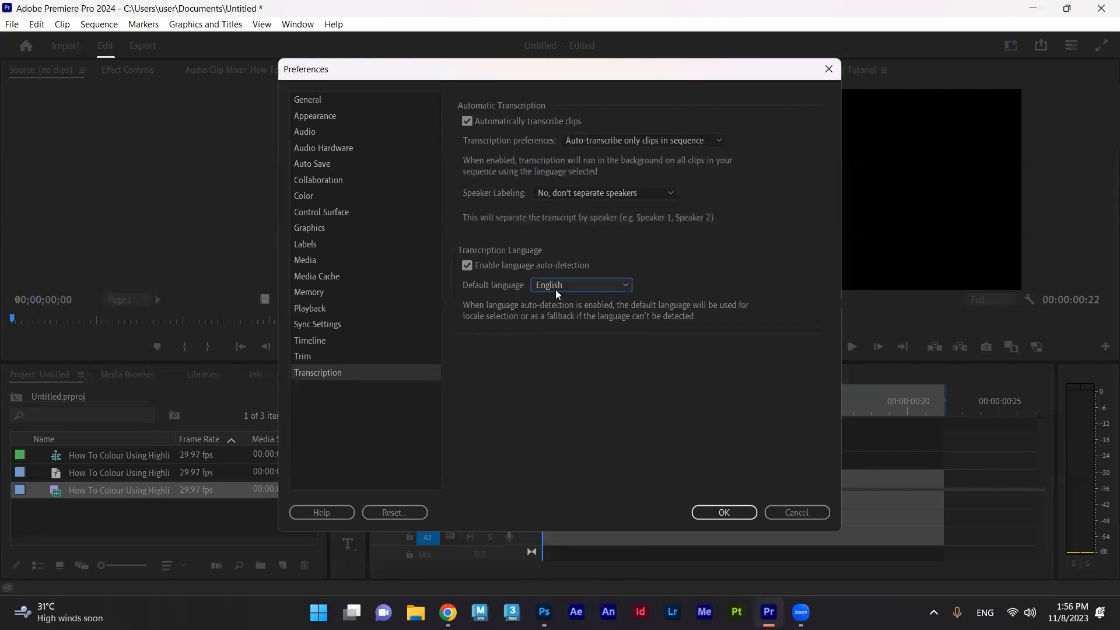
mouse_move(883, 482)
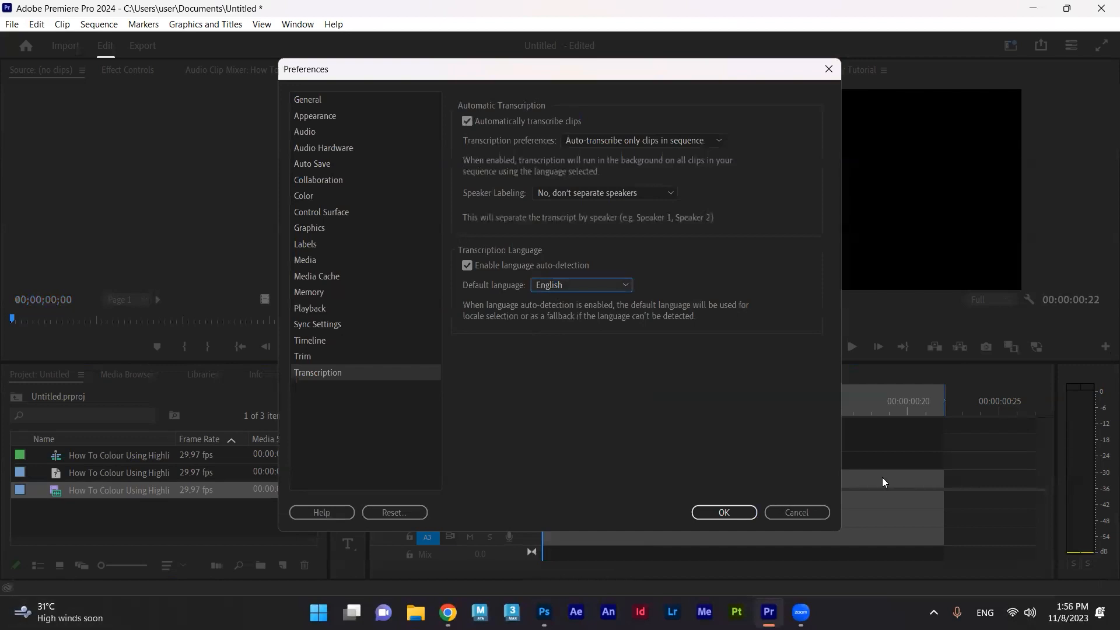
mouse_move(543, 338)
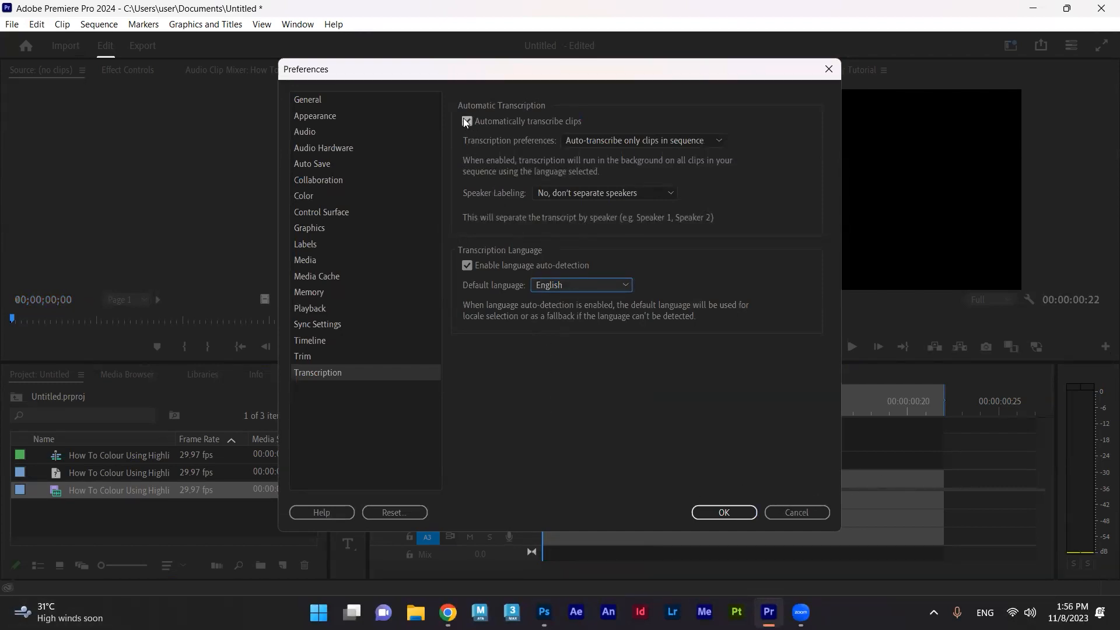
click(467, 121)
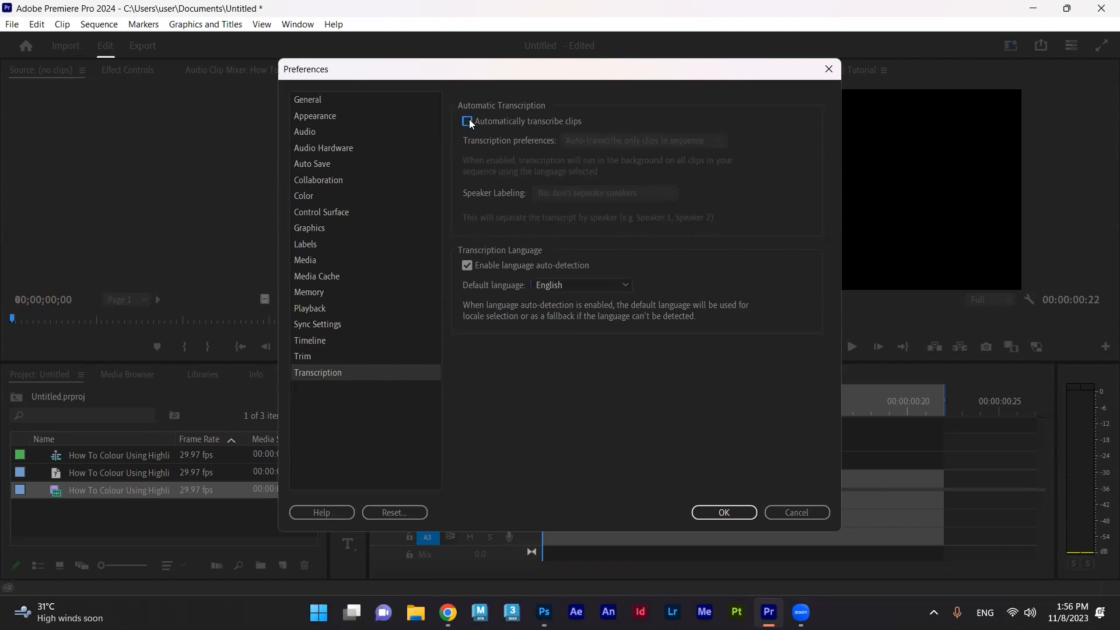
click(467, 121)
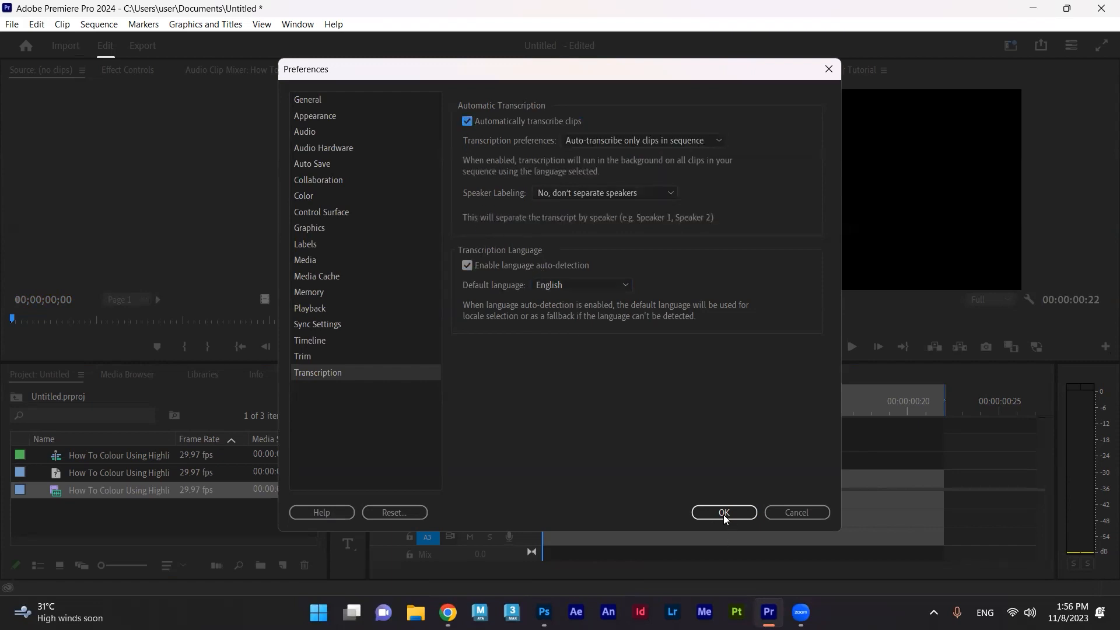
click(723, 513)
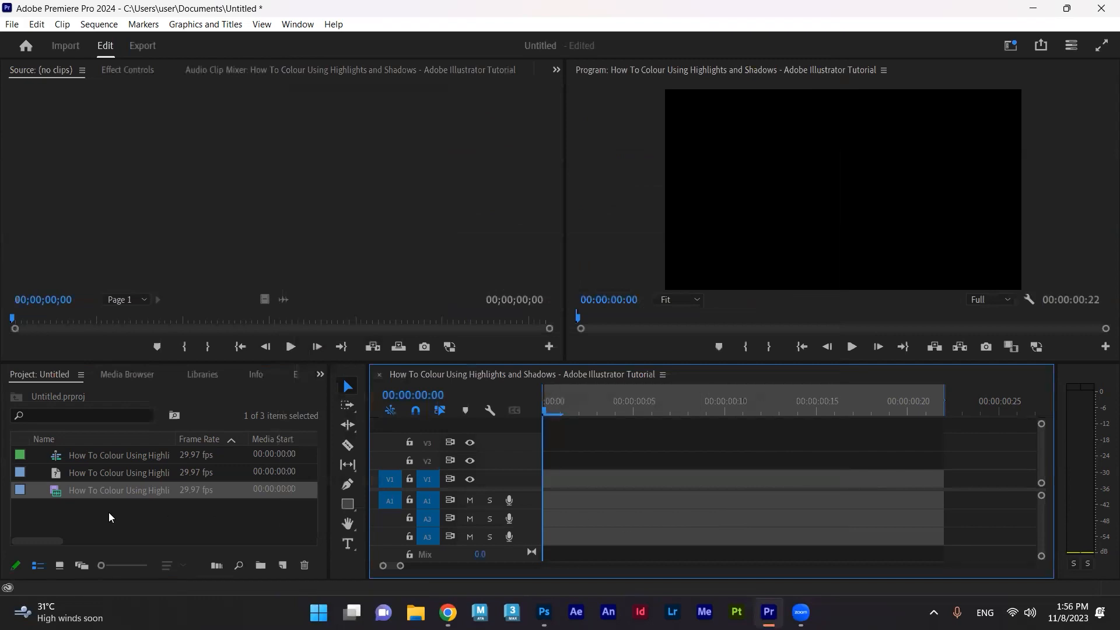
mouse_move(82, 497)
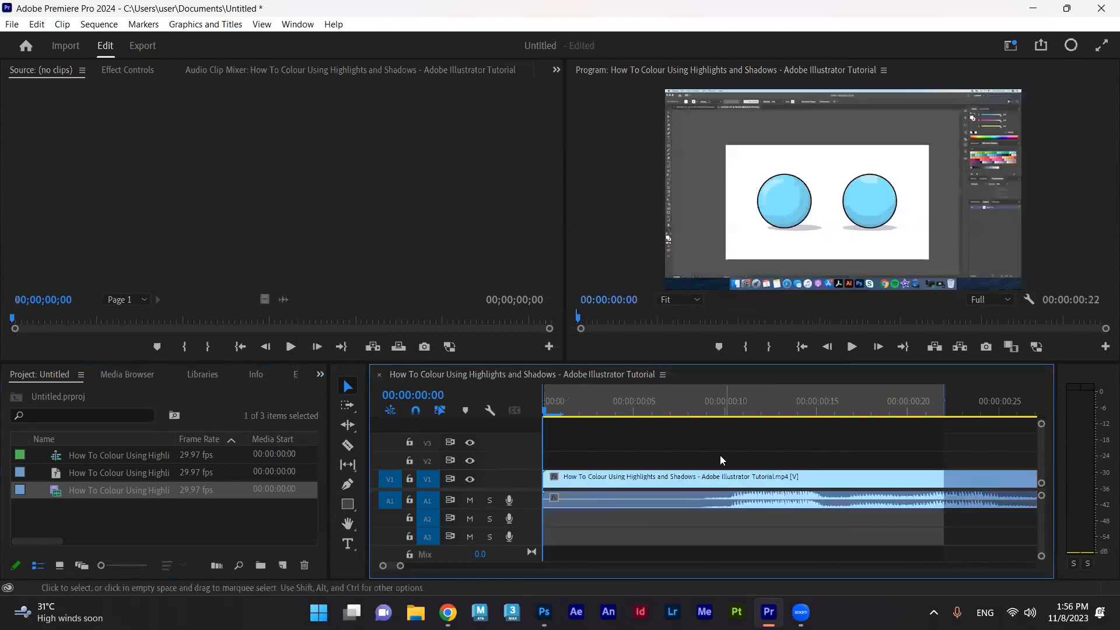
mouse_move(943, 395)
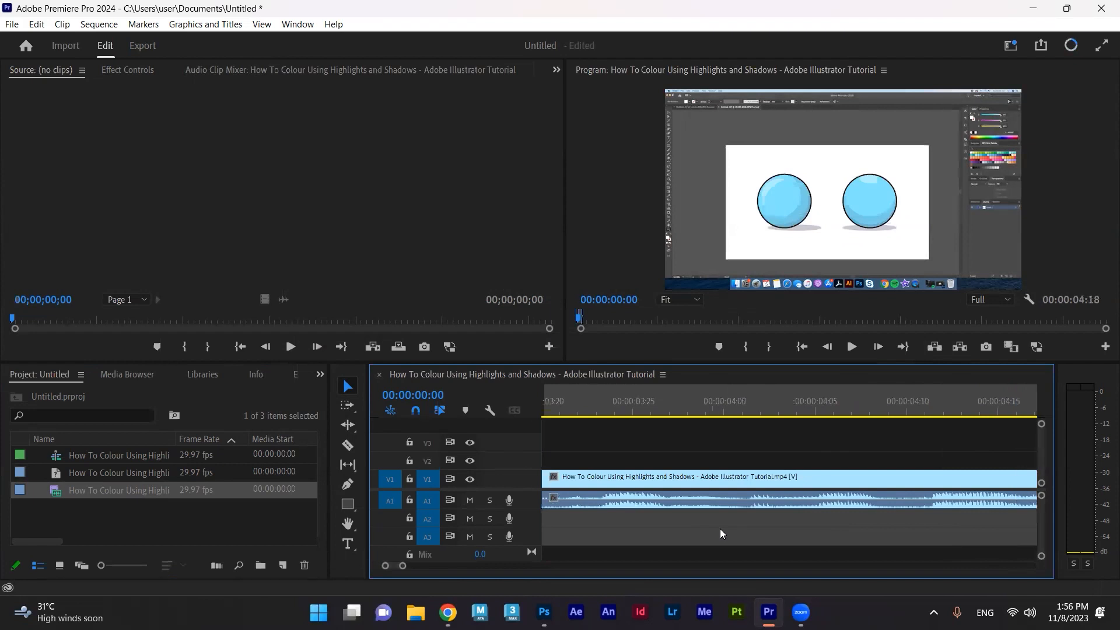
mouse_move(548, 268)
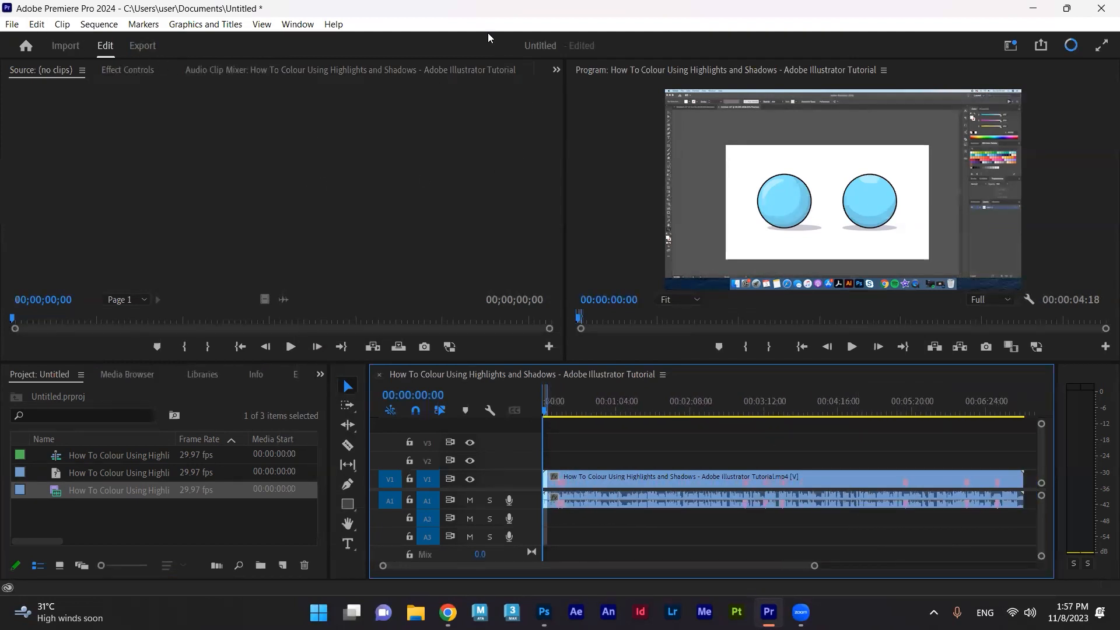
mouse_move(336, 153)
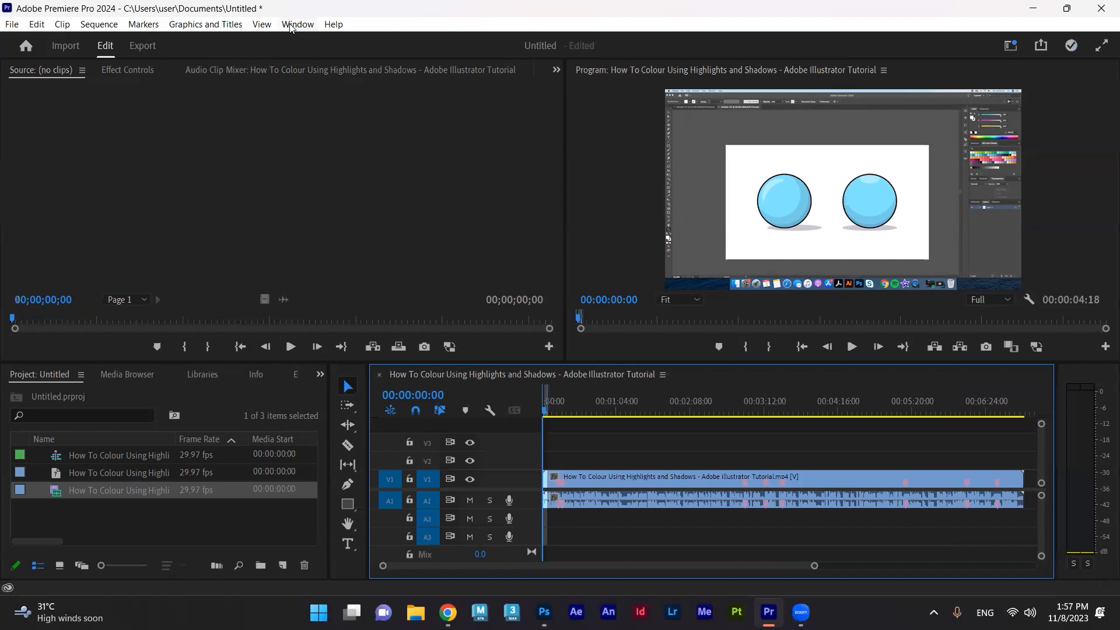
Step: Open the Window menu to reach the workspace choices
click(298, 24)
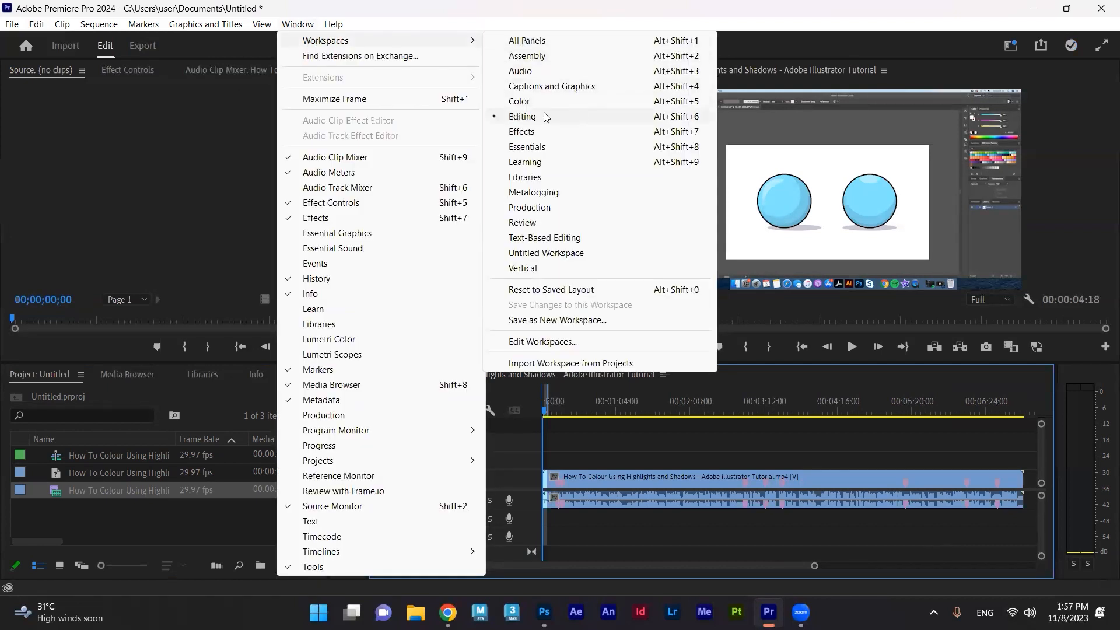
mouse_move(557, 71)
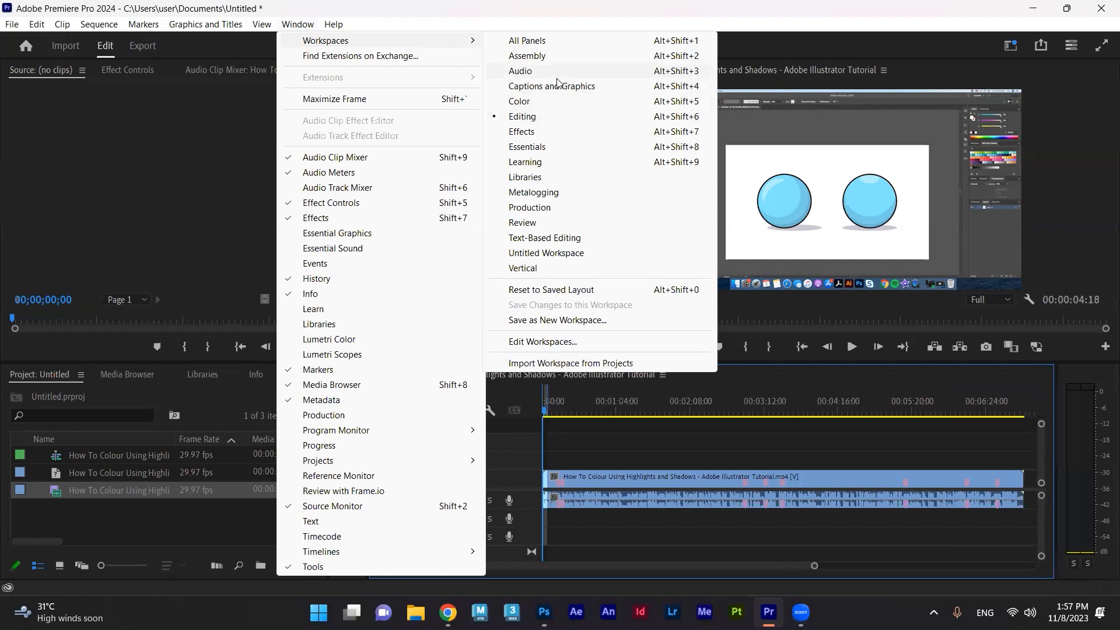
mouse_move(552, 86)
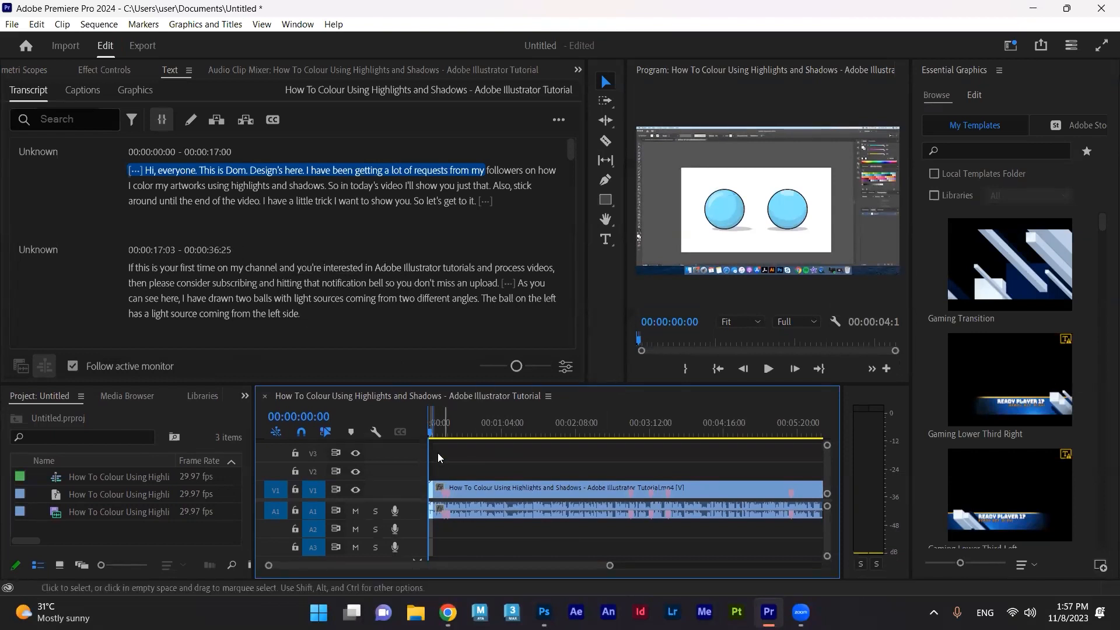
click(439, 433)
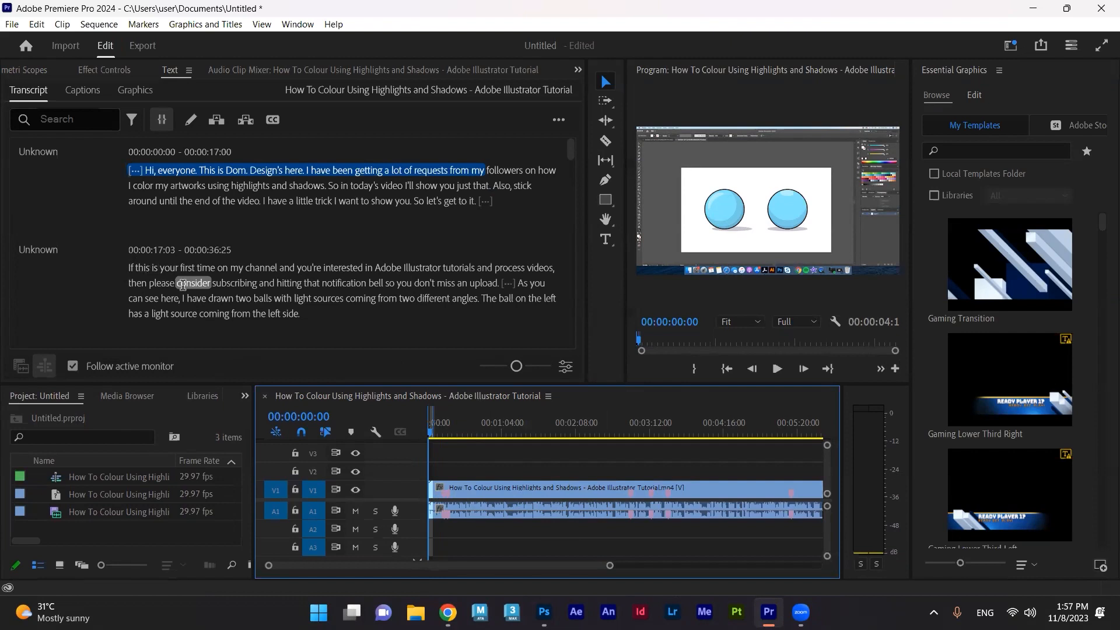
click(175, 170)
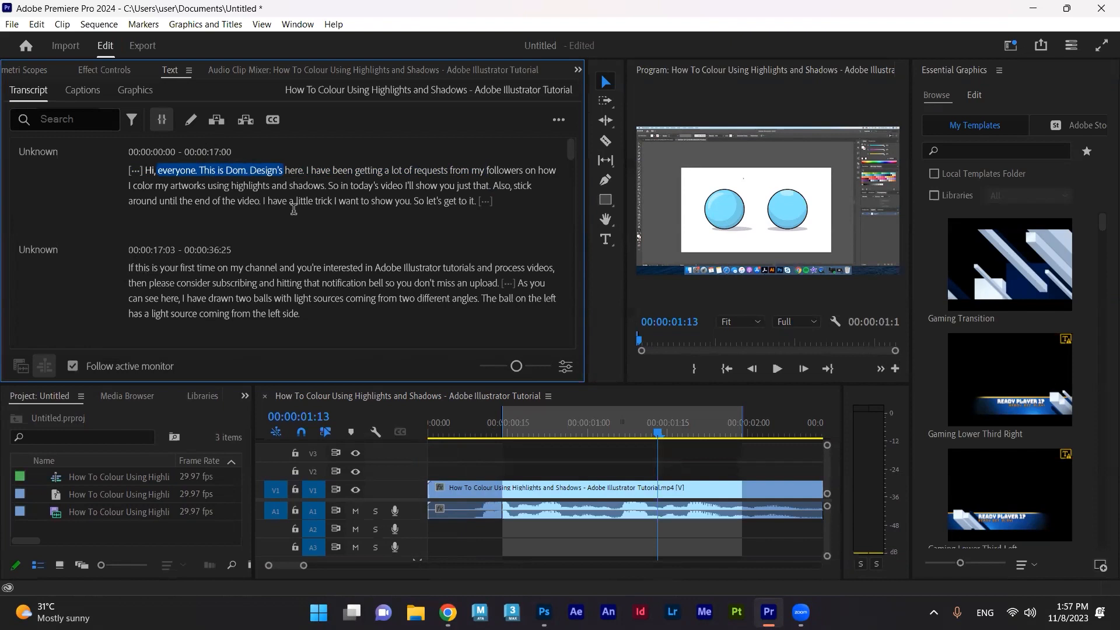
mouse_move(653, 514)
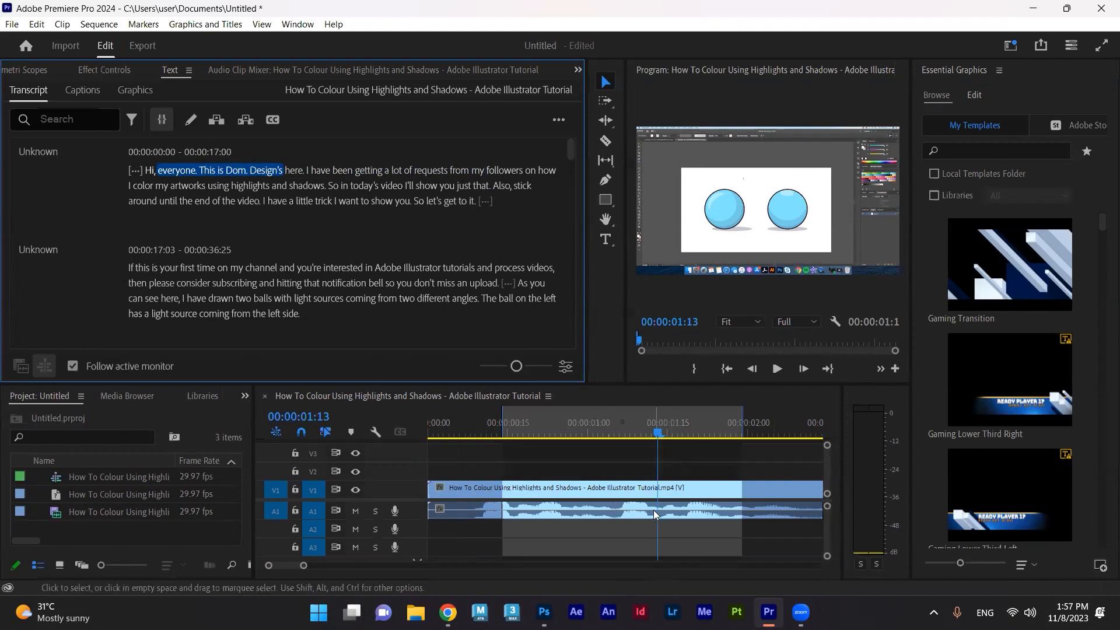
mouse_move(659, 511)
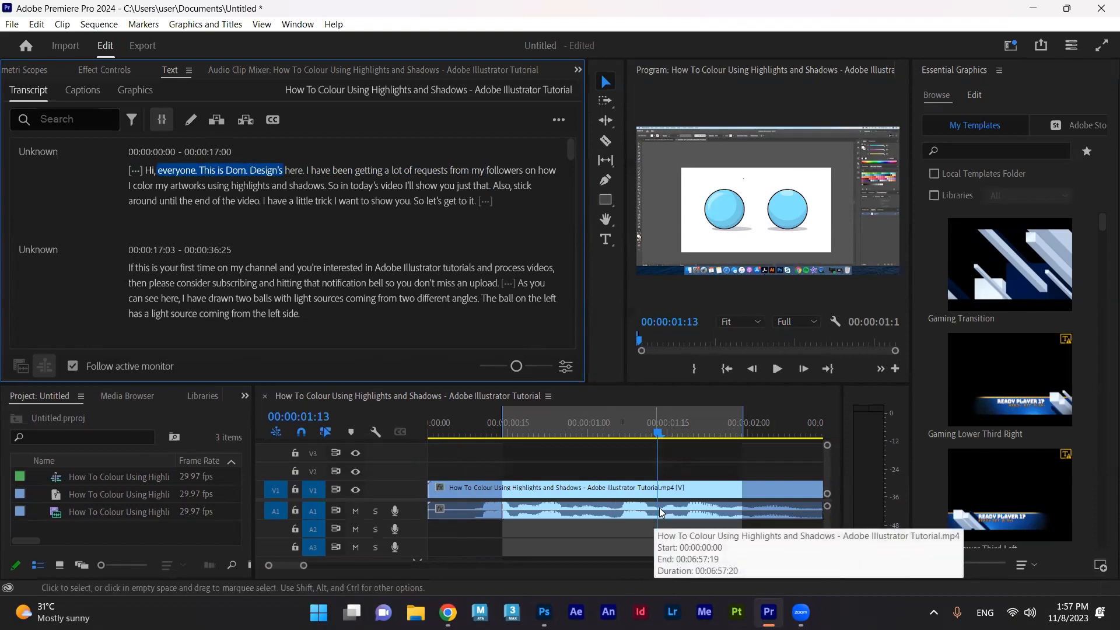
mouse_move(553, 509)
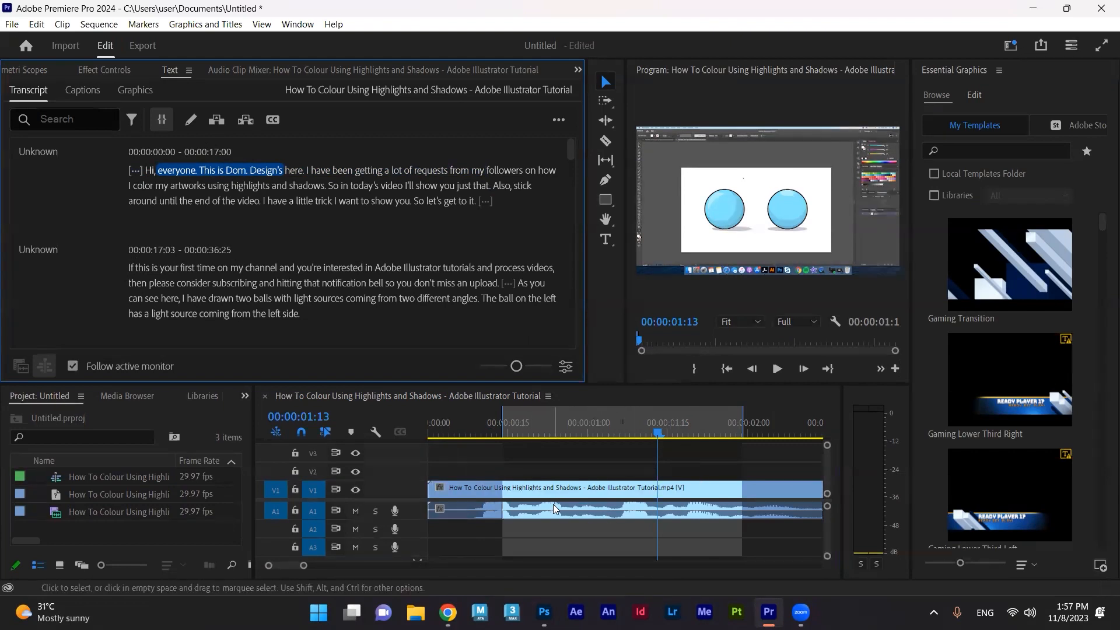
mouse_move(579, 513)
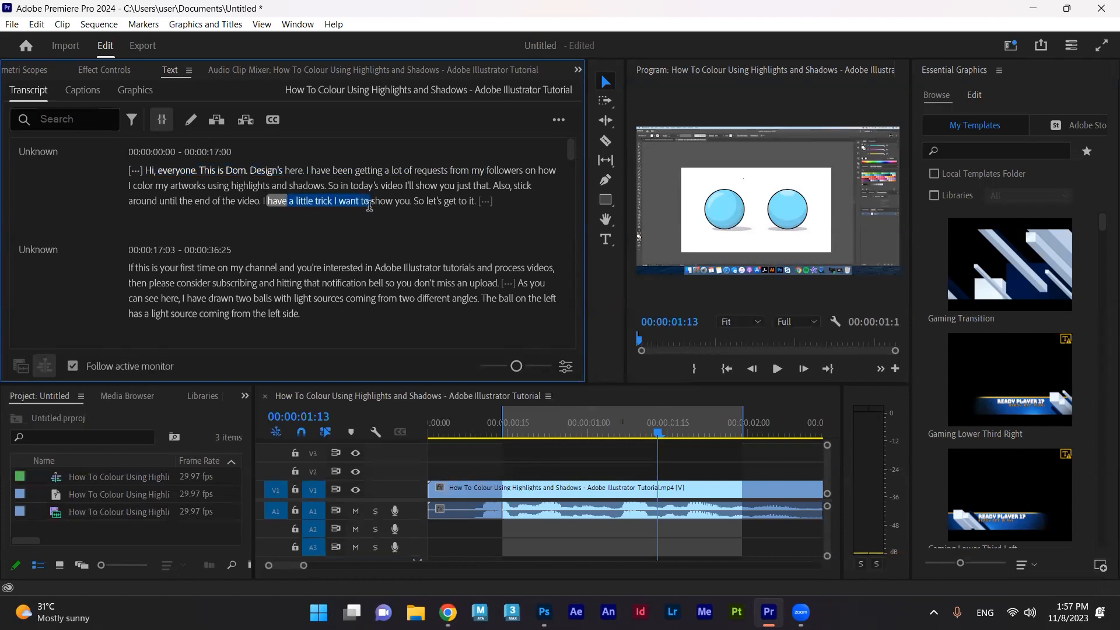
click(626, 423)
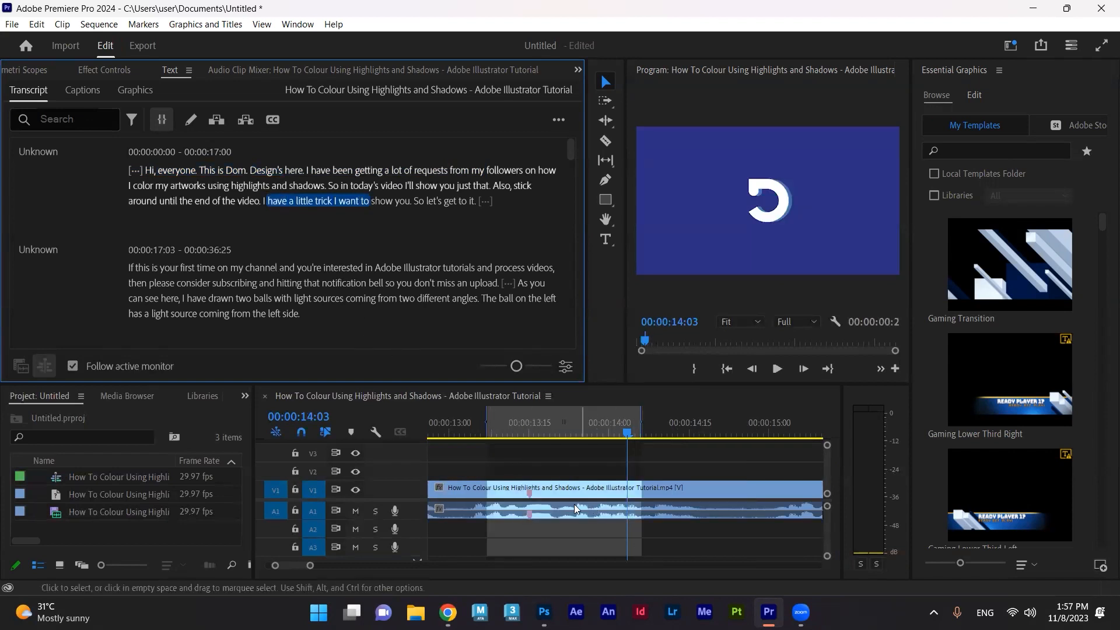
mouse_move(535, 475)
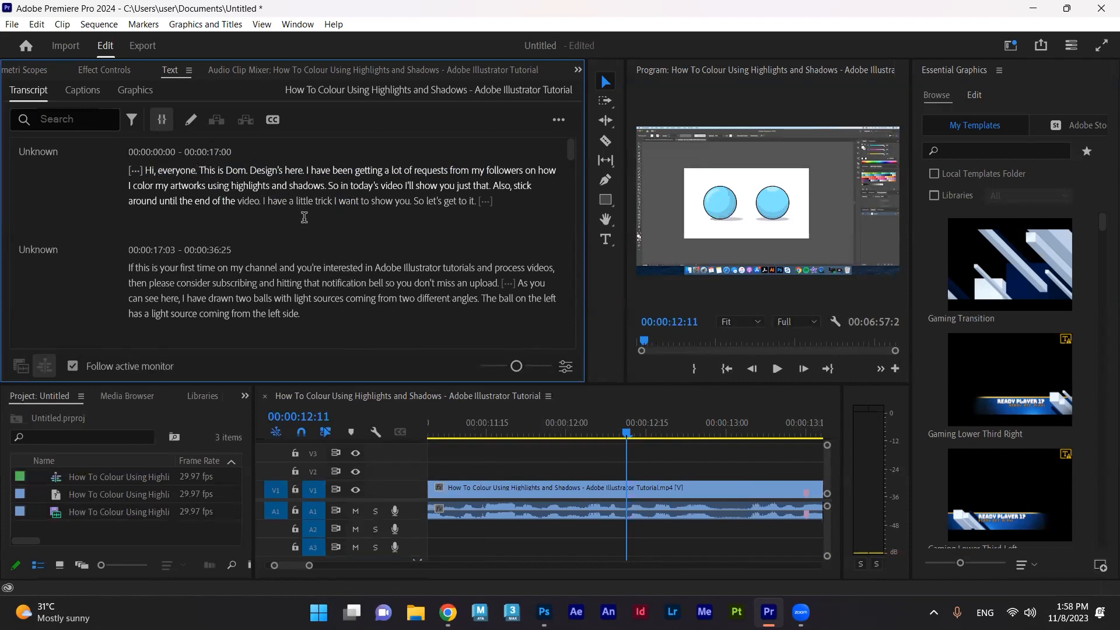
mouse_move(588, 491)
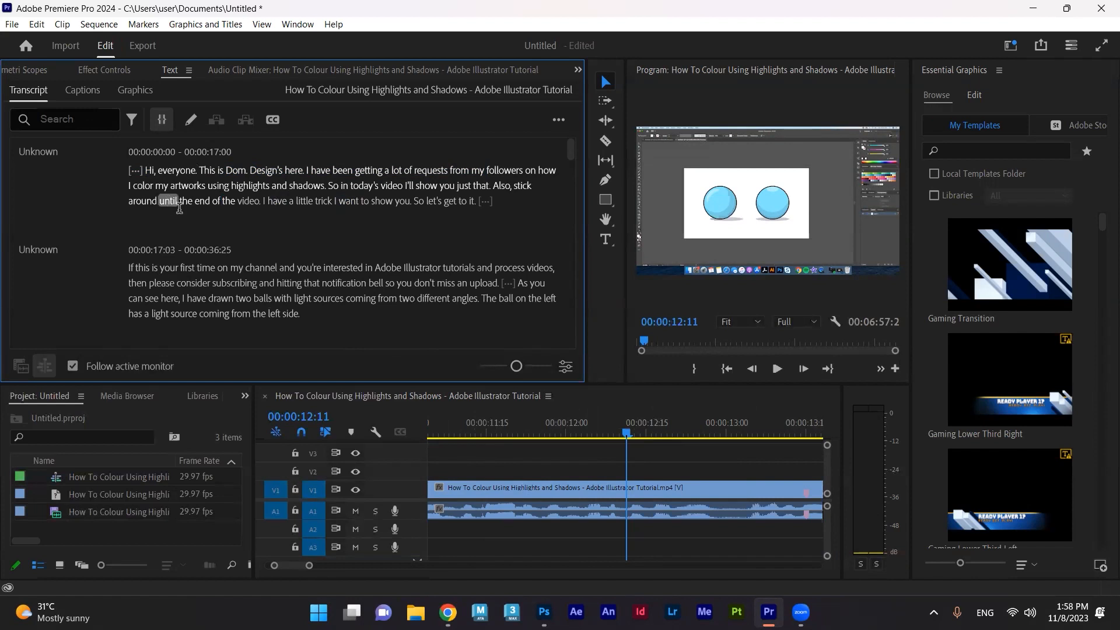
mouse_move(187, 184)
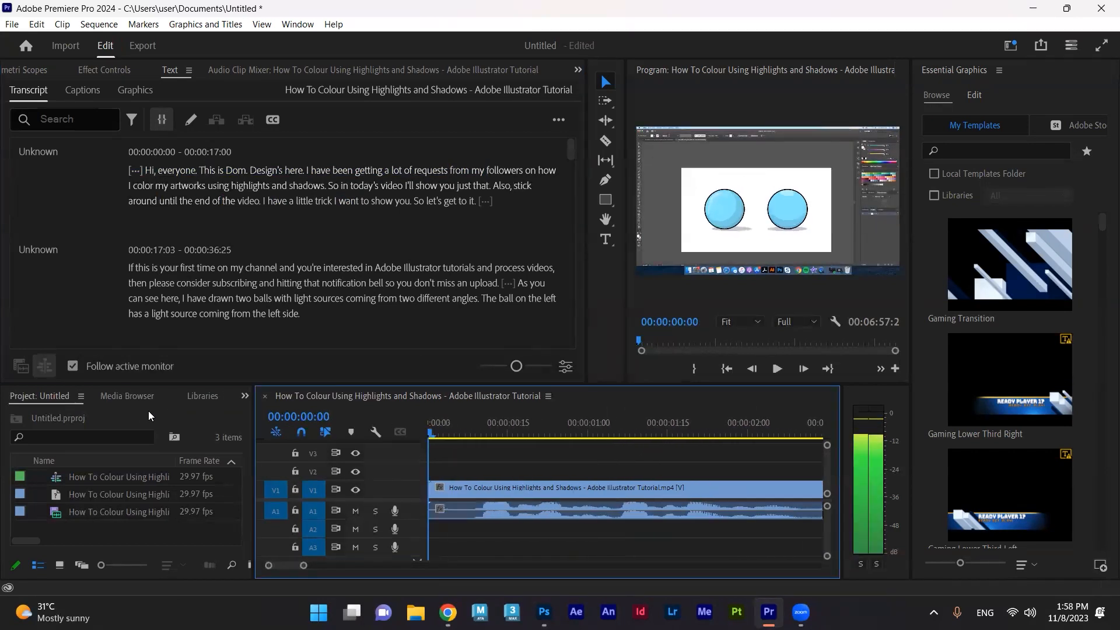
Step: Ripple-delete 'Hi, everyone' from the transcript so the clip starts at 'This is Dom.'
click(521, 422)
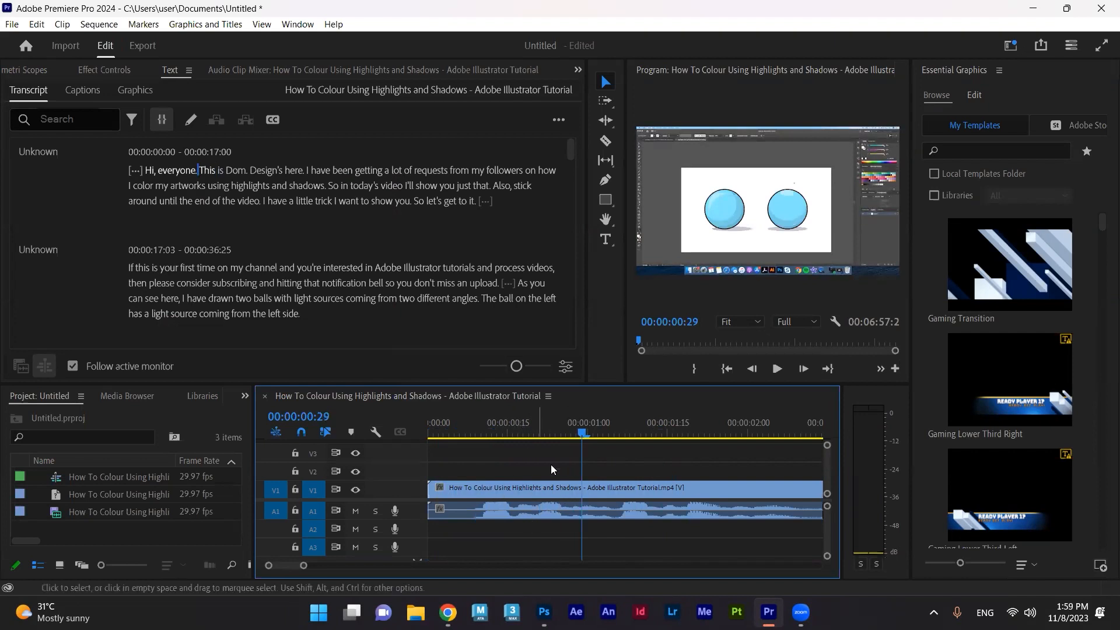
double_click(141, 200)
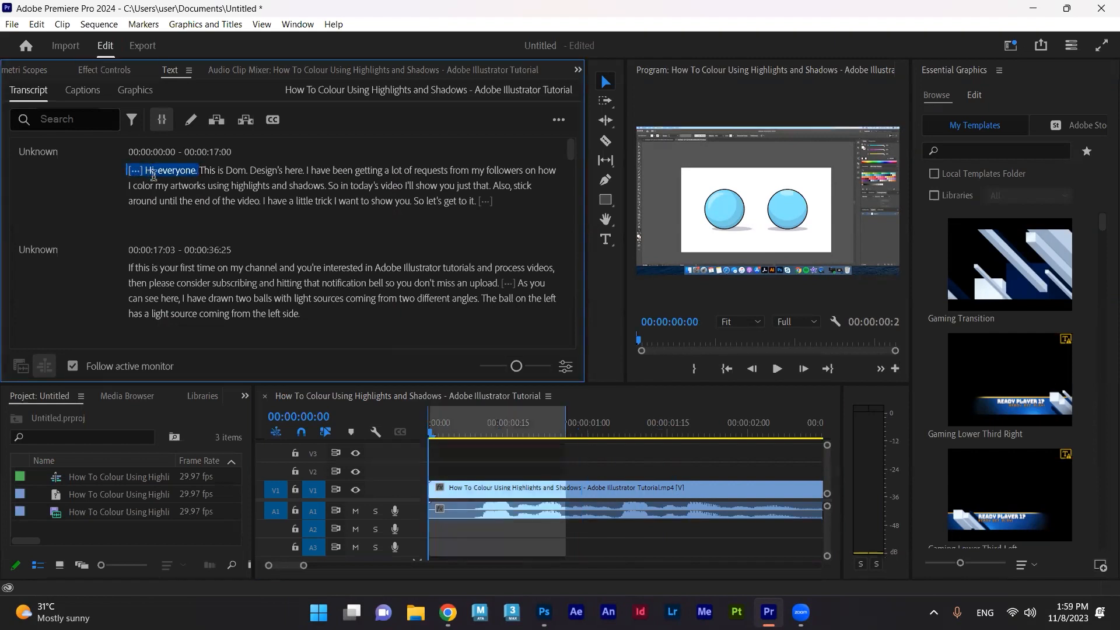
right_click(154, 172)
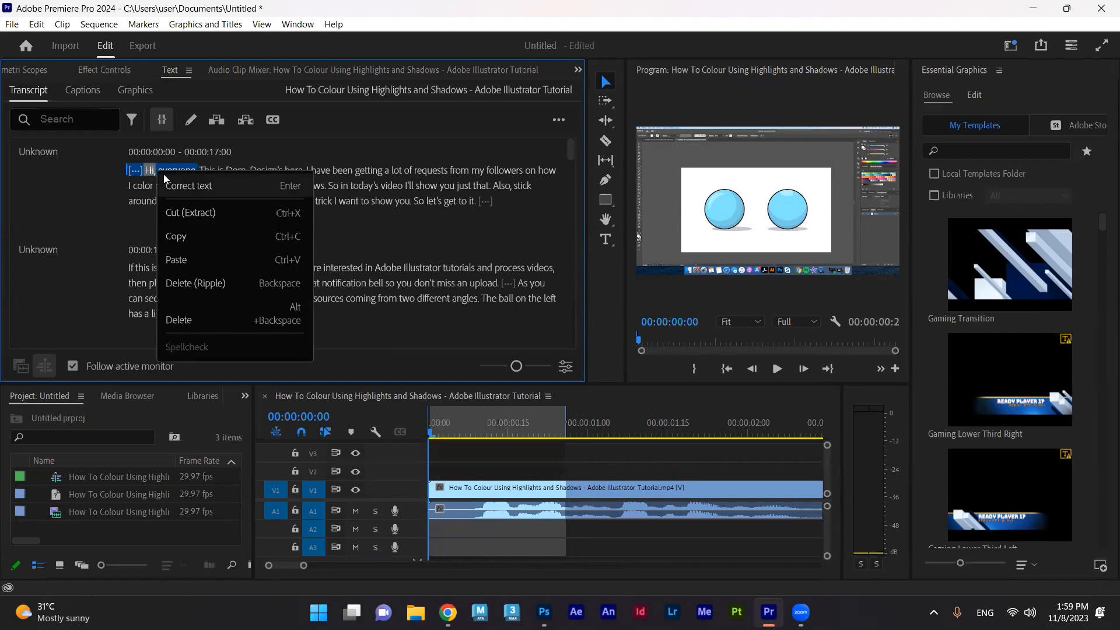
mouse_move(204, 321)
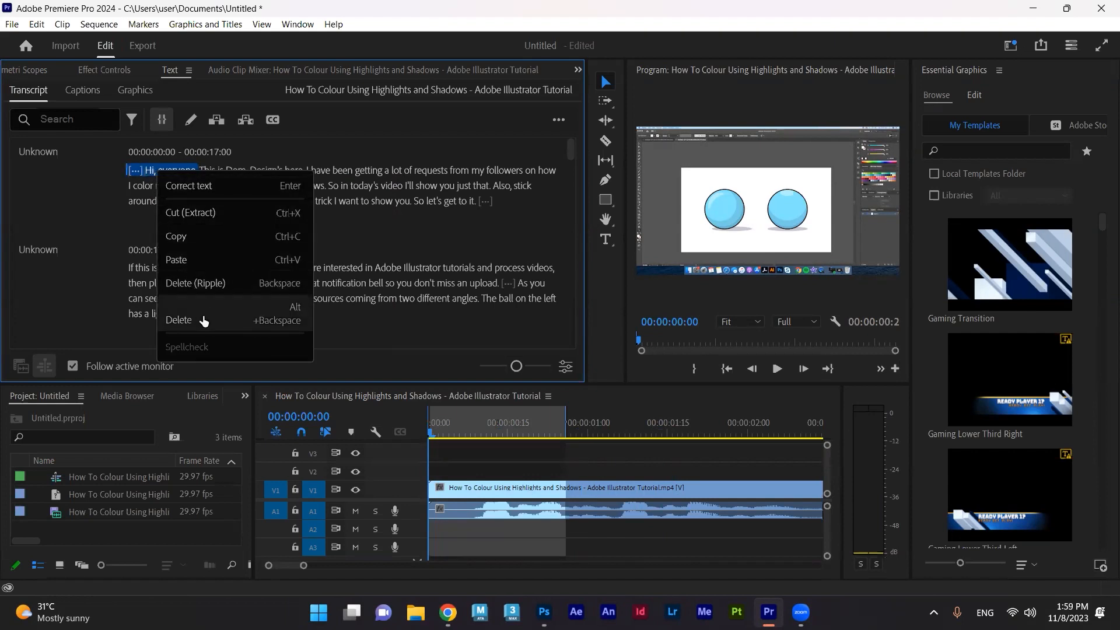
mouse_move(202, 314)
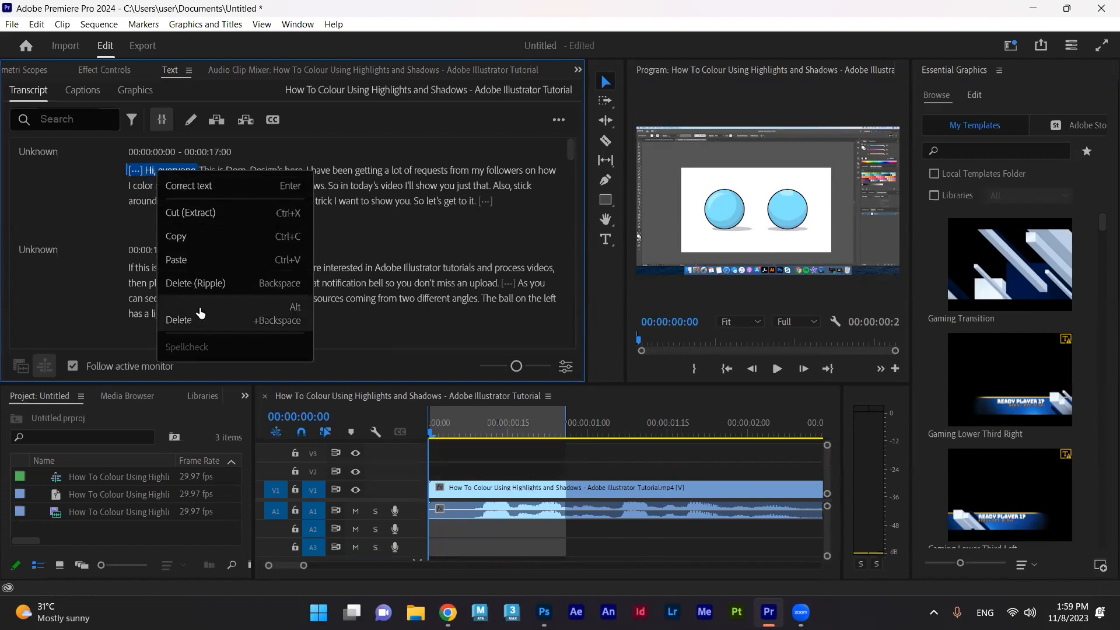
mouse_move(203, 288)
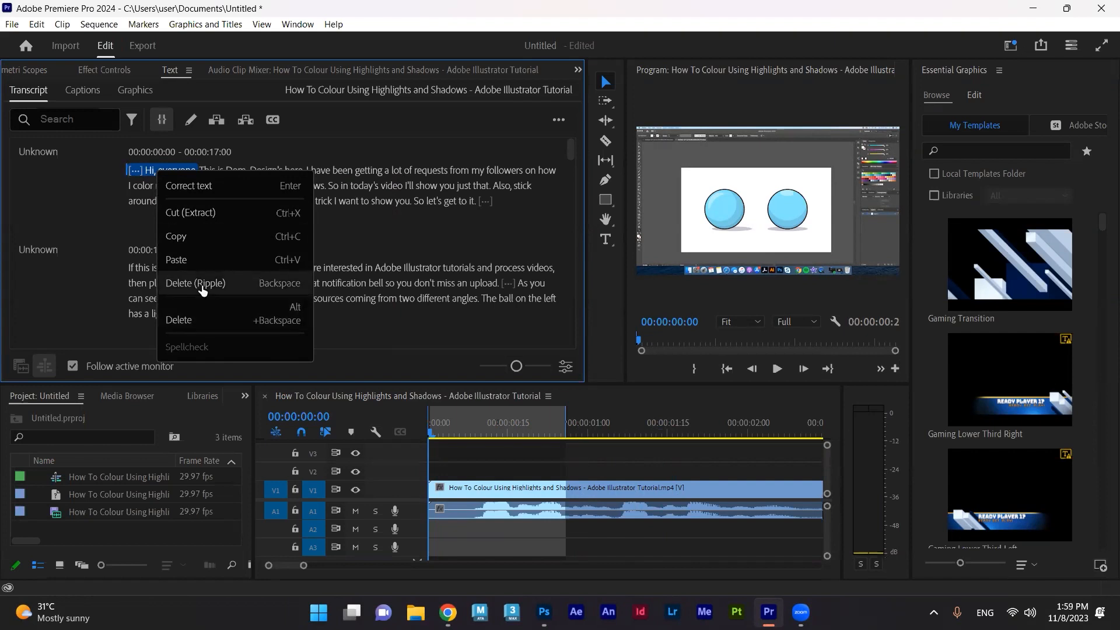
mouse_move(227, 286)
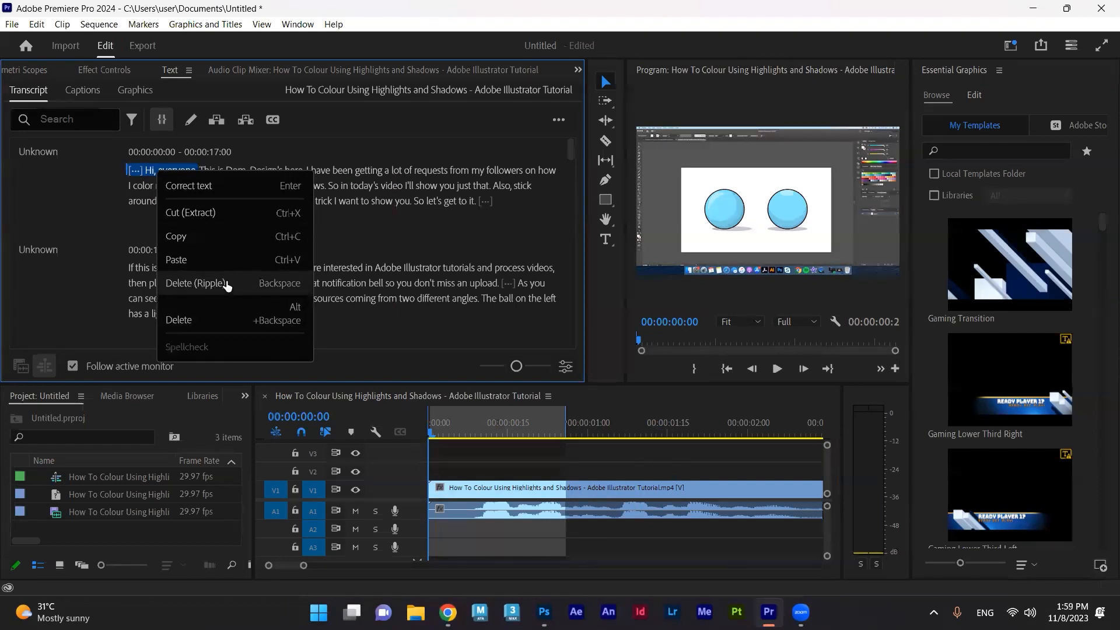
click(197, 283)
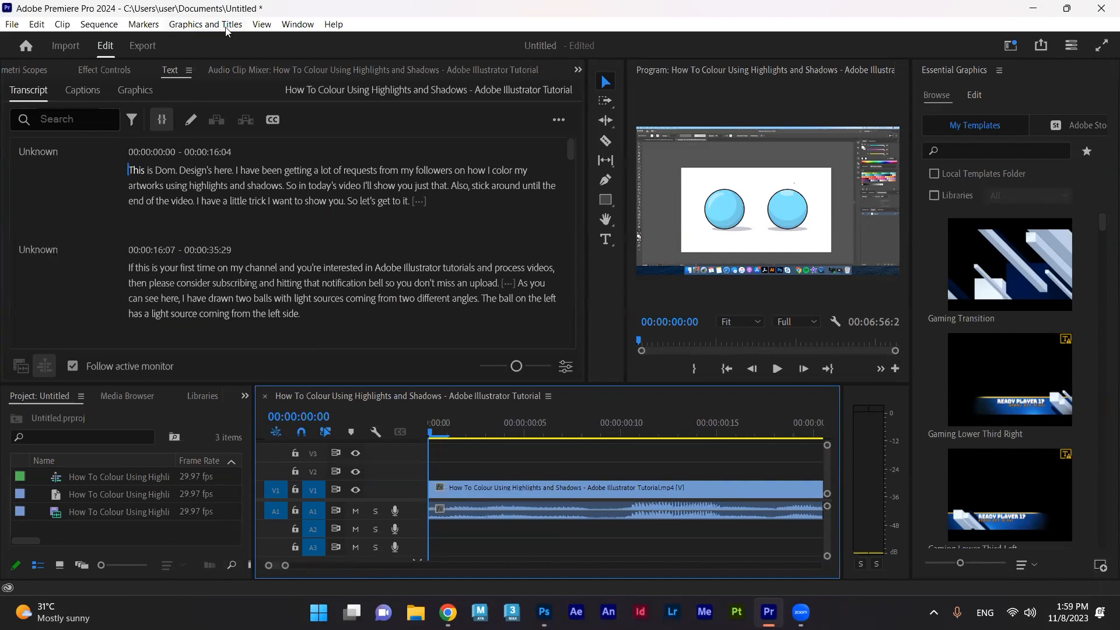
mouse_move(505, 487)
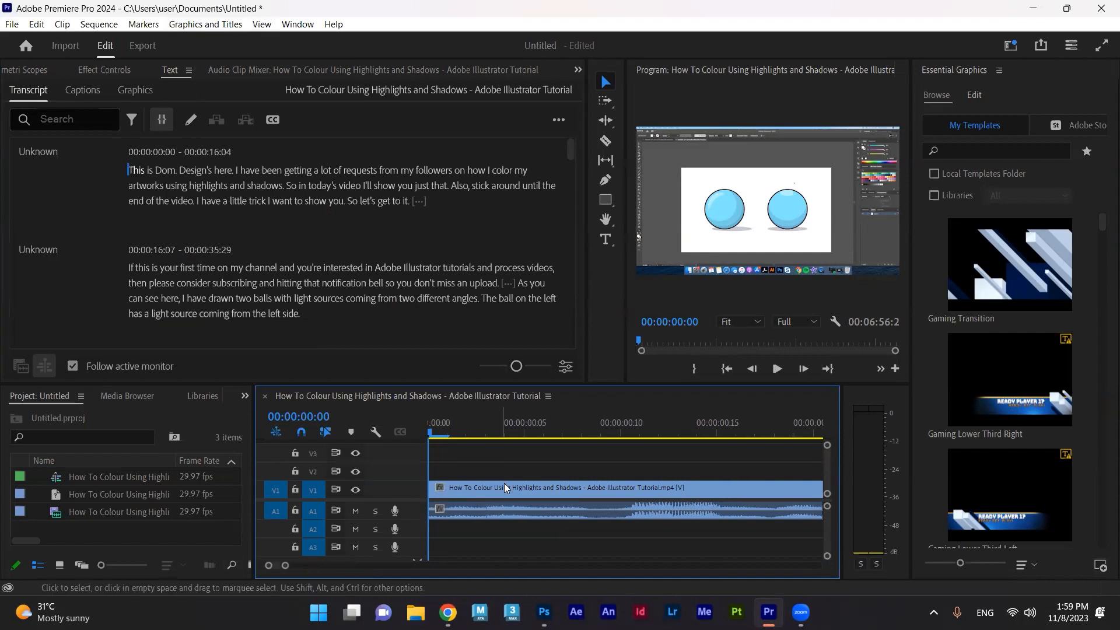
mouse_move(491, 487)
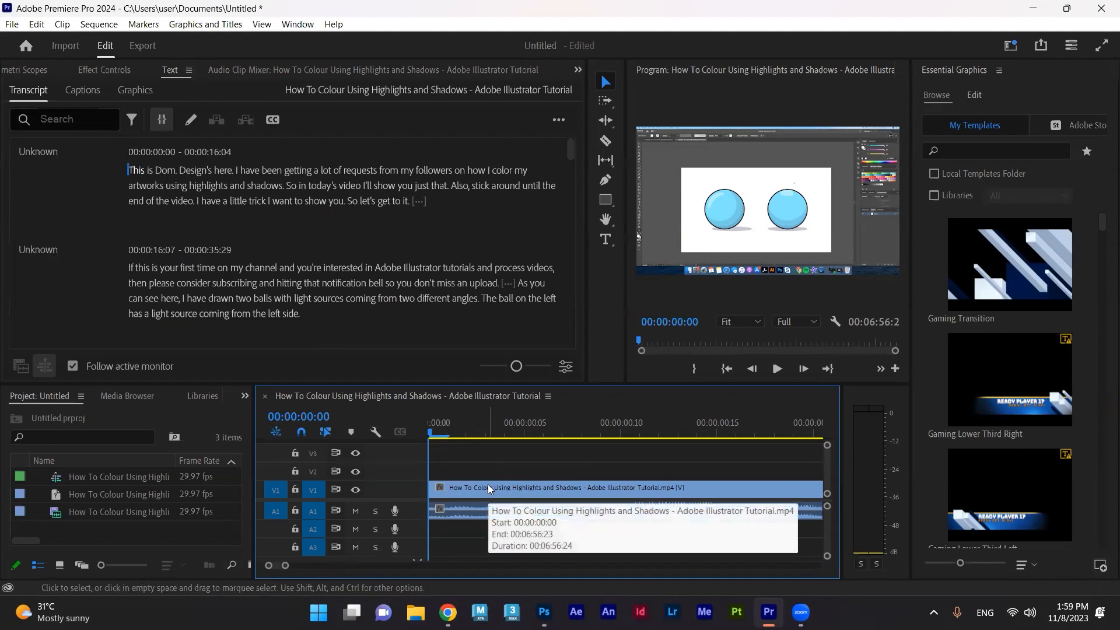
mouse_move(471, 451)
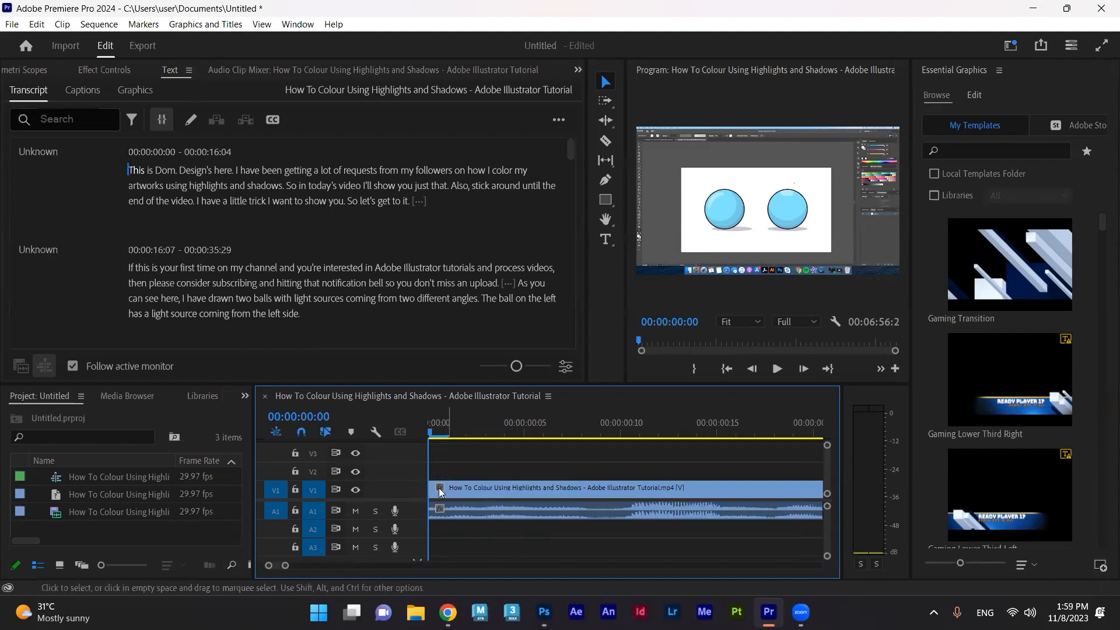
mouse_move(497, 476)
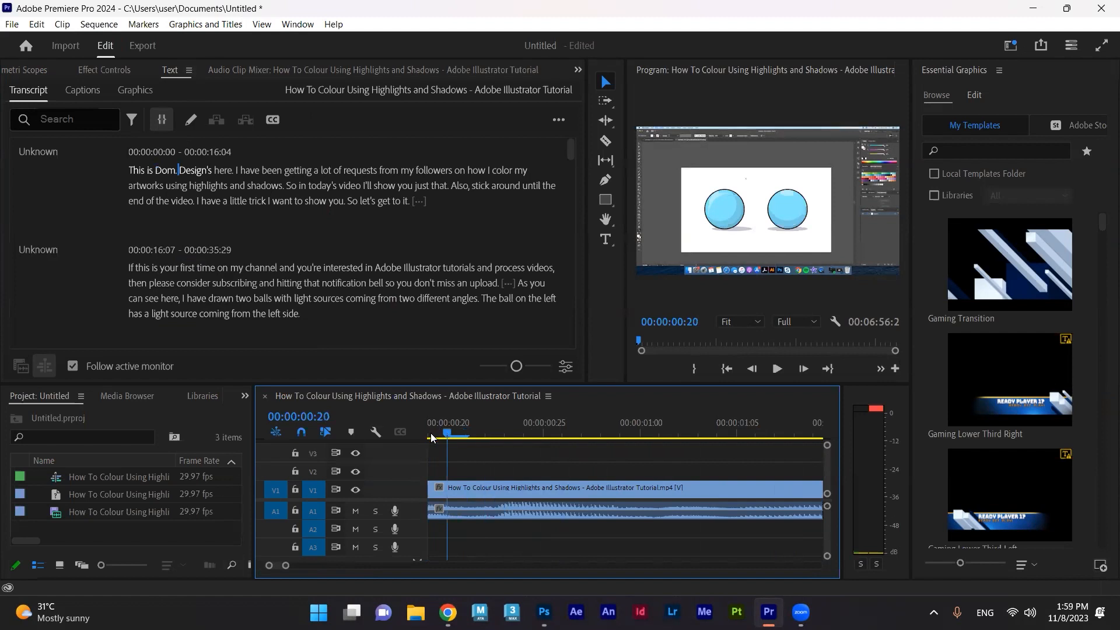
Step: Select the opening 'Hi, everyone' greeting in the transcript and bring up its actions menu
click(776, 368)
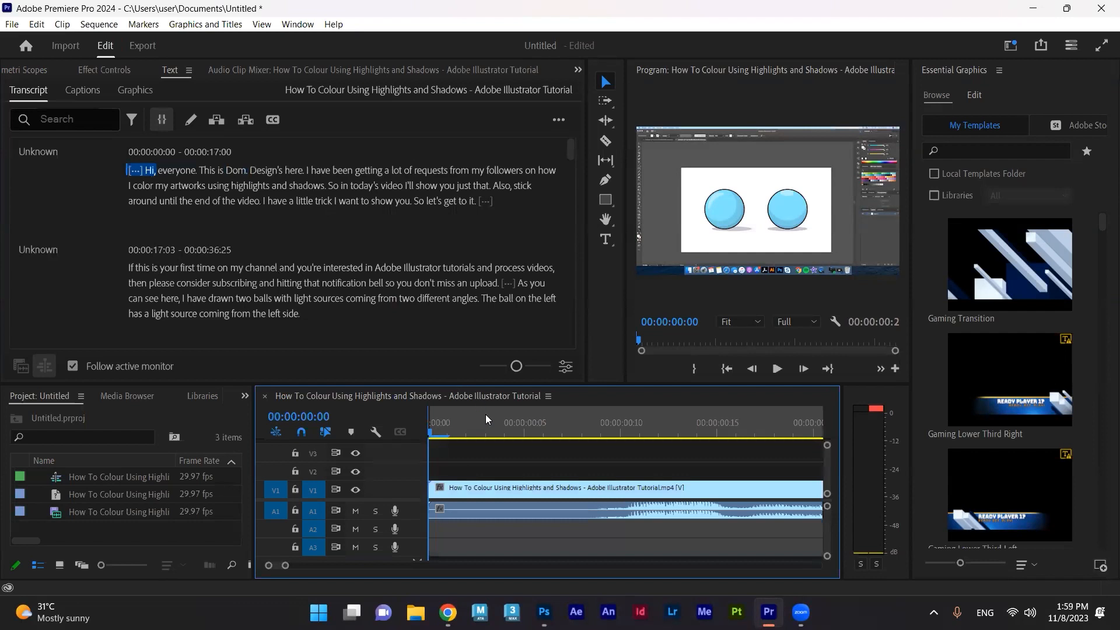
double_click(174, 169)
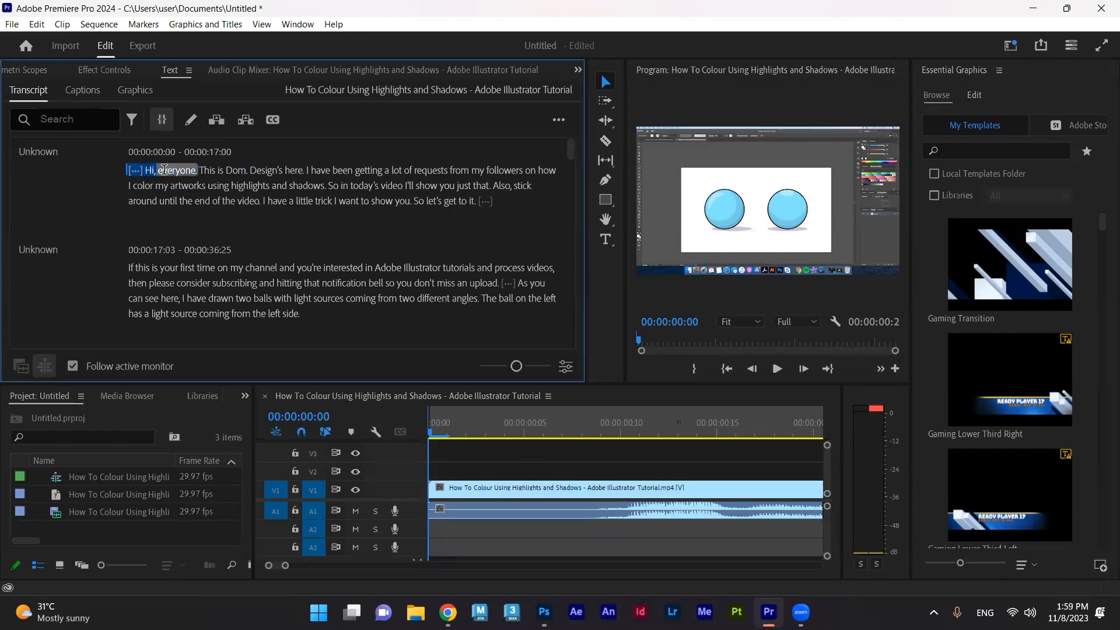
right_click(175, 172)
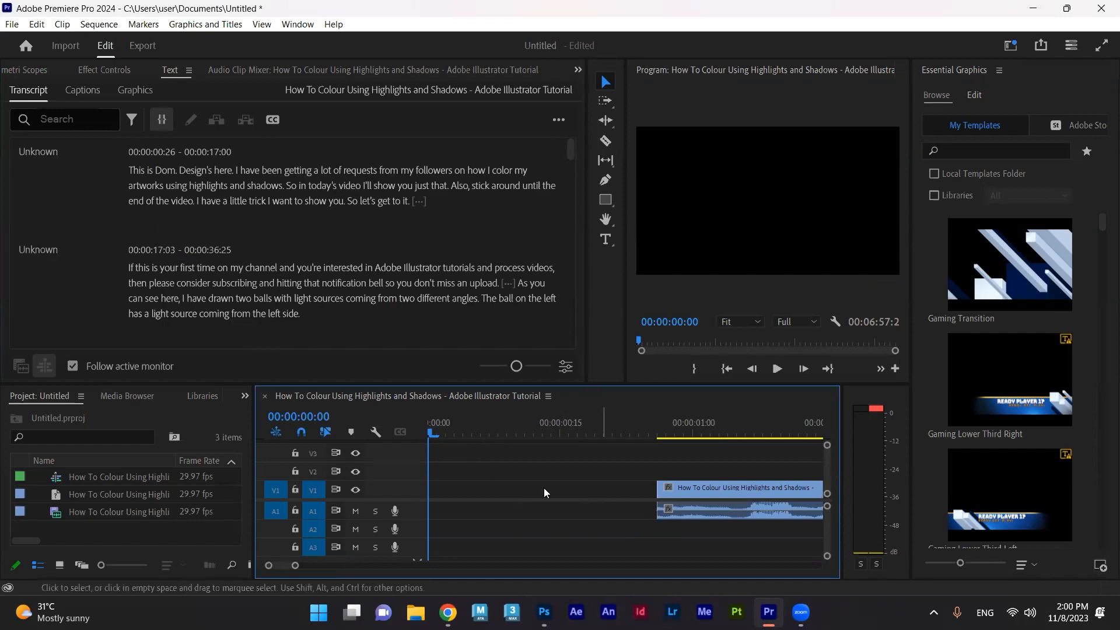
click(776, 369)
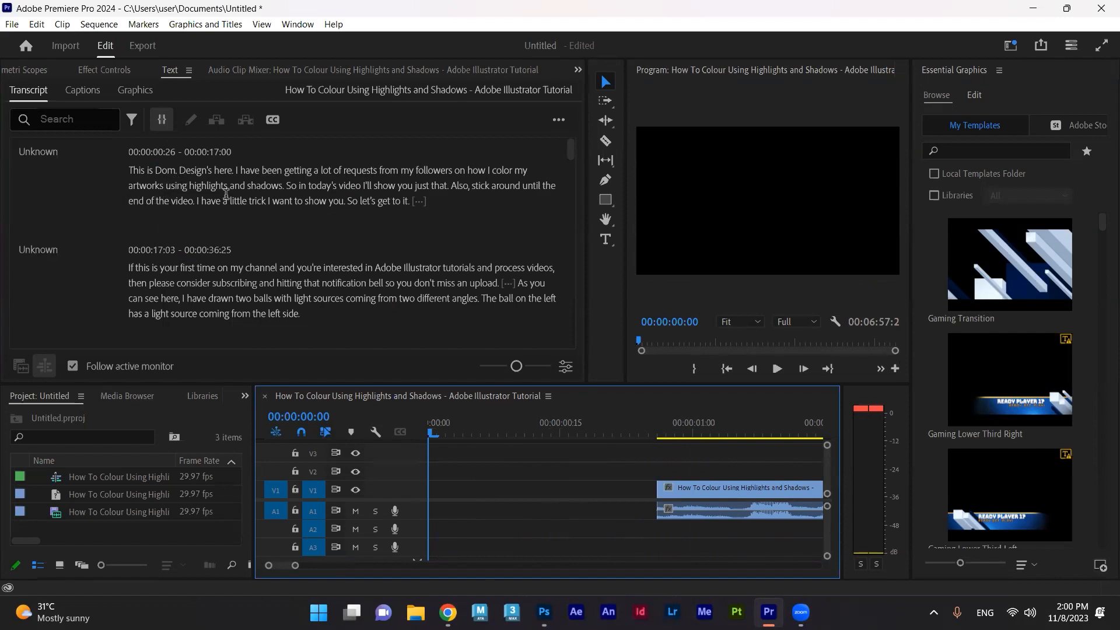
scroll(down, 3)
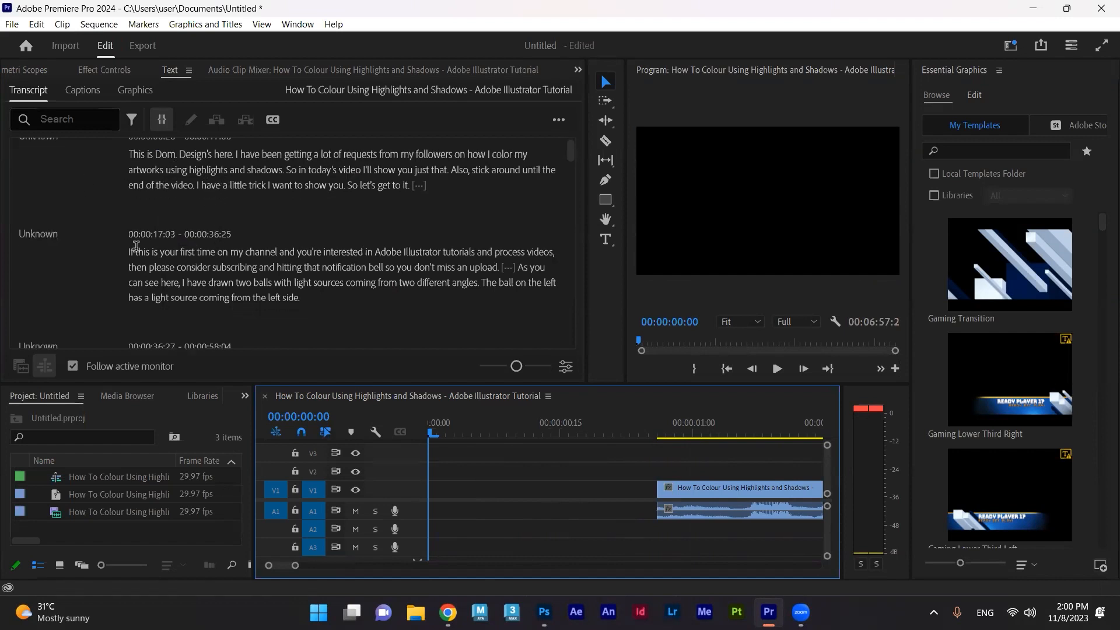
scroll(down, 3)
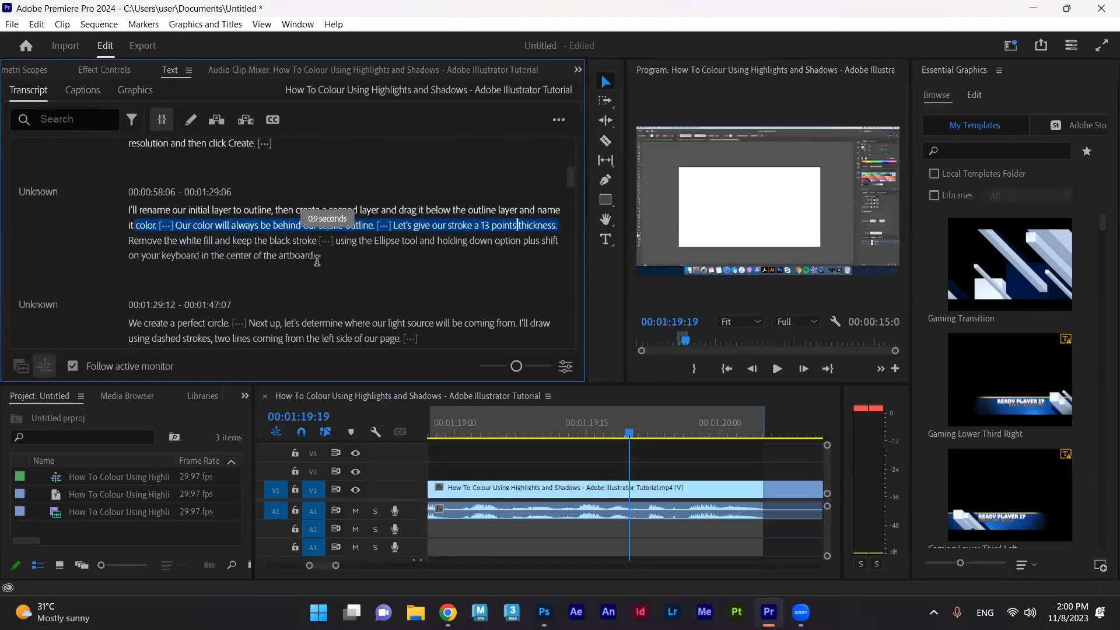
mouse_move(639, 502)
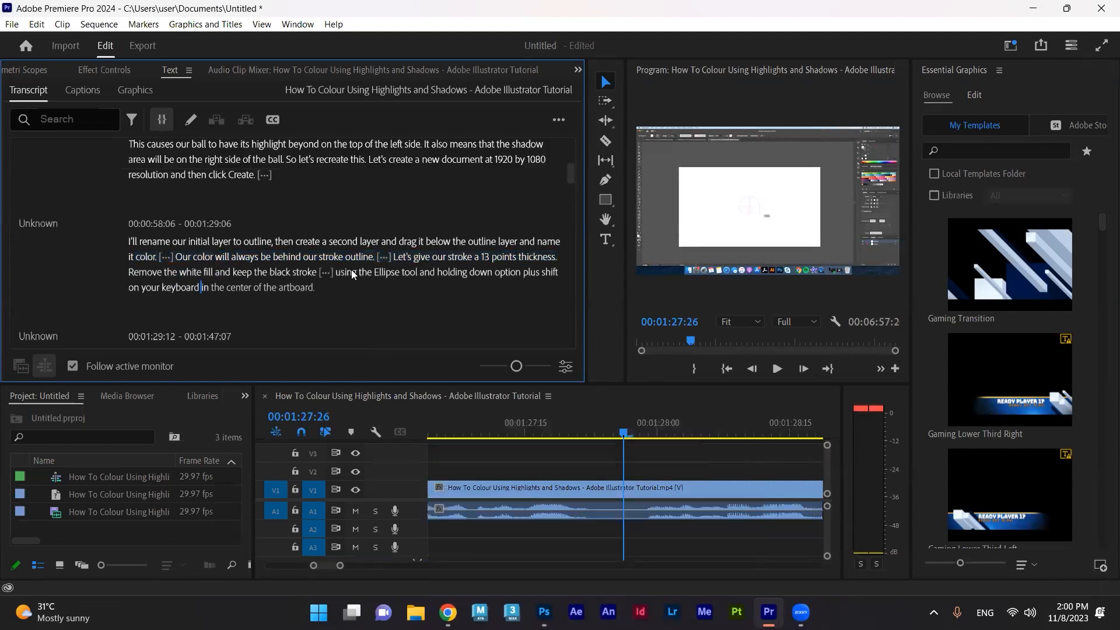
scroll(up, 3)
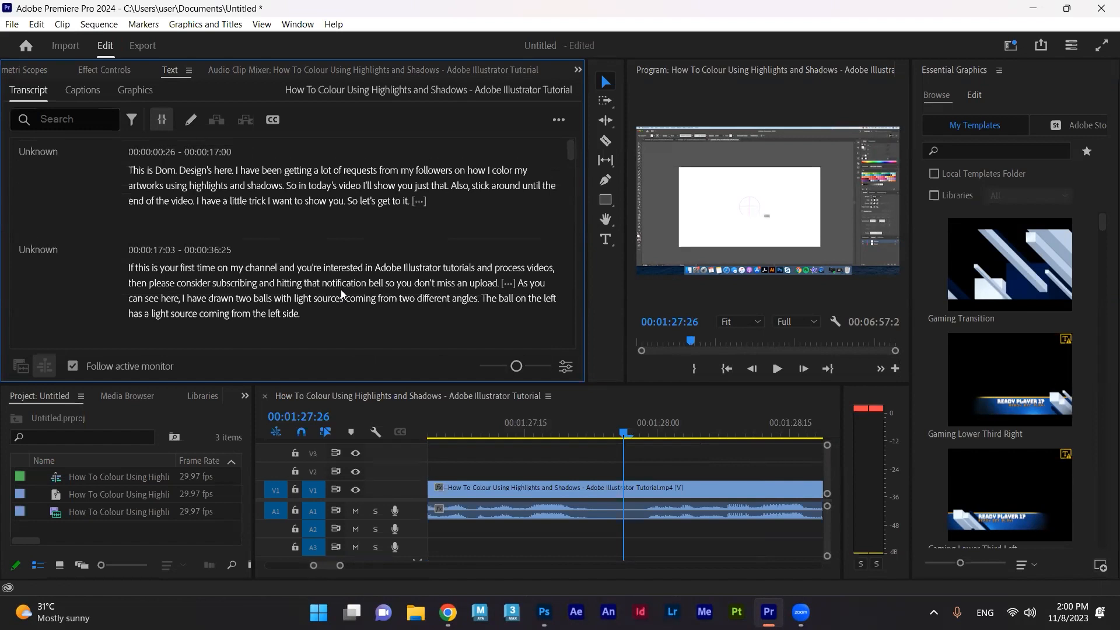
mouse_move(329, 230)
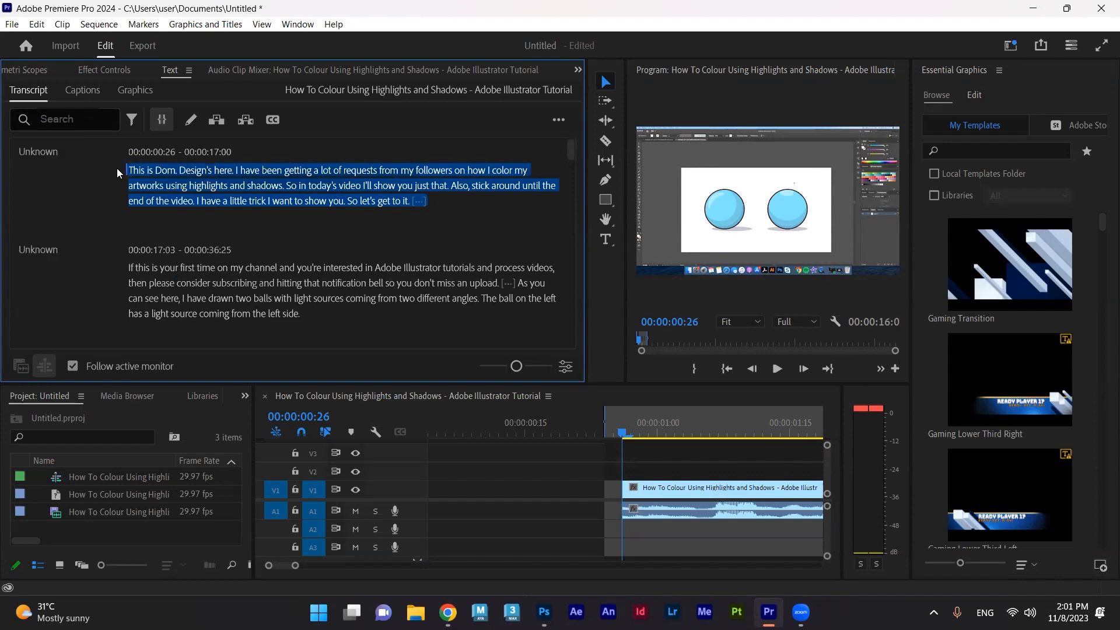
mouse_move(280, 289)
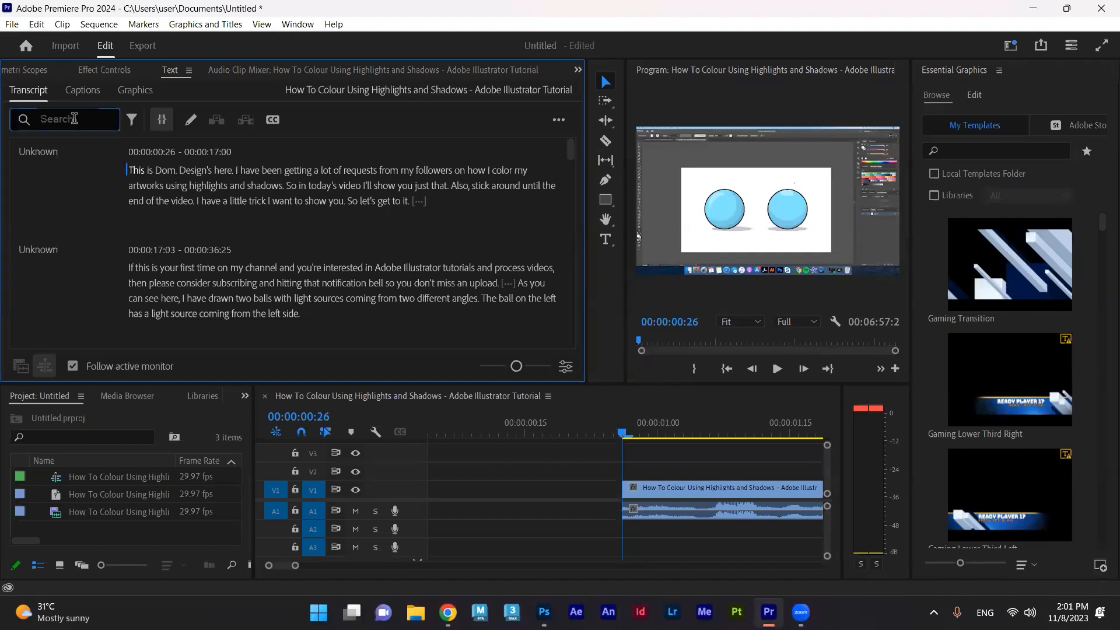
Step: Search the transcript for 'THis', returning 16 highlighted matches
text(THis)
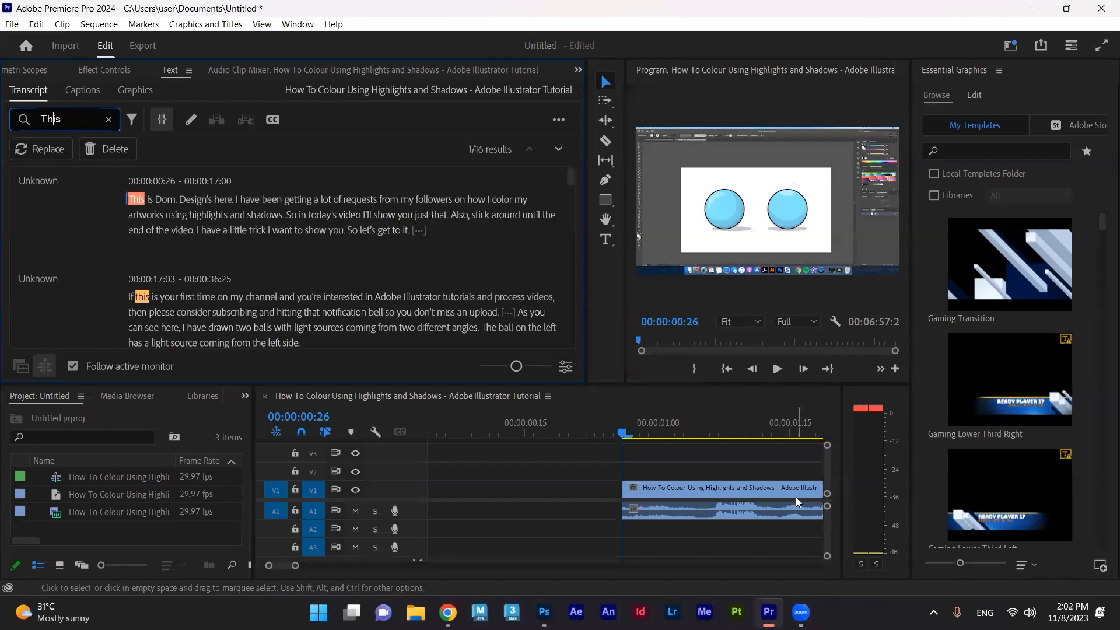
mouse_move(221, 276)
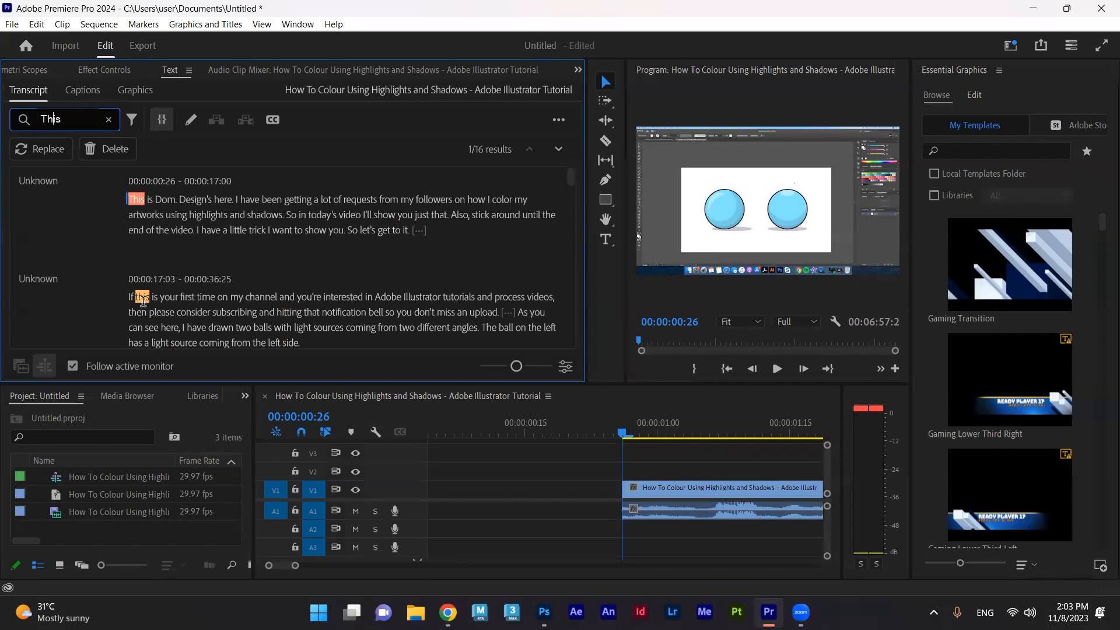
mouse_move(195, 270)
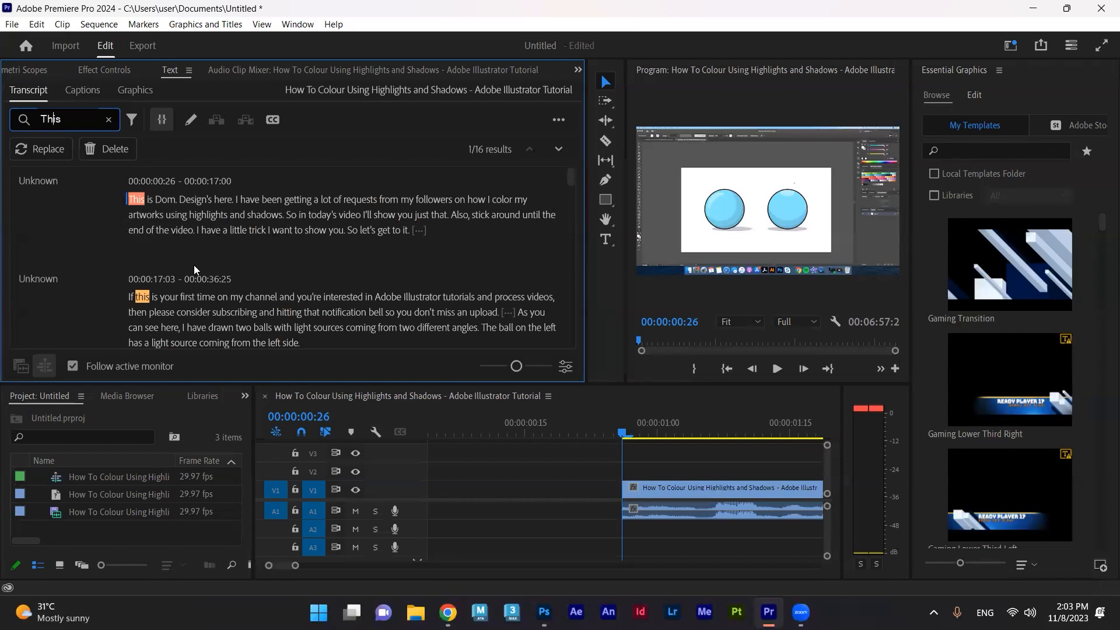
mouse_move(328, 245)
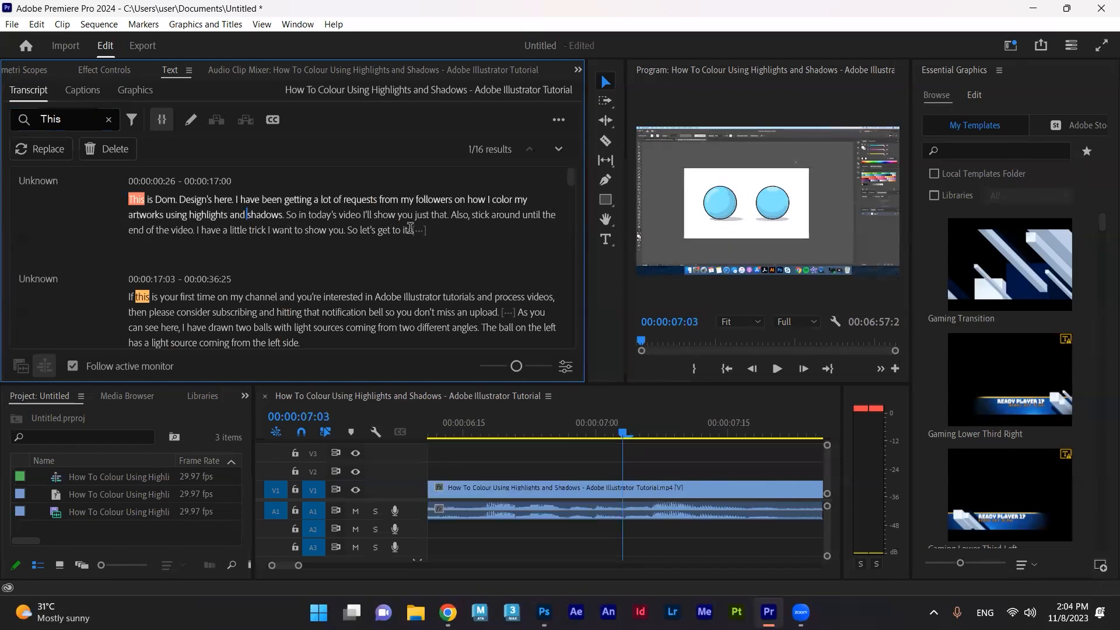
mouse_move(418, 231)
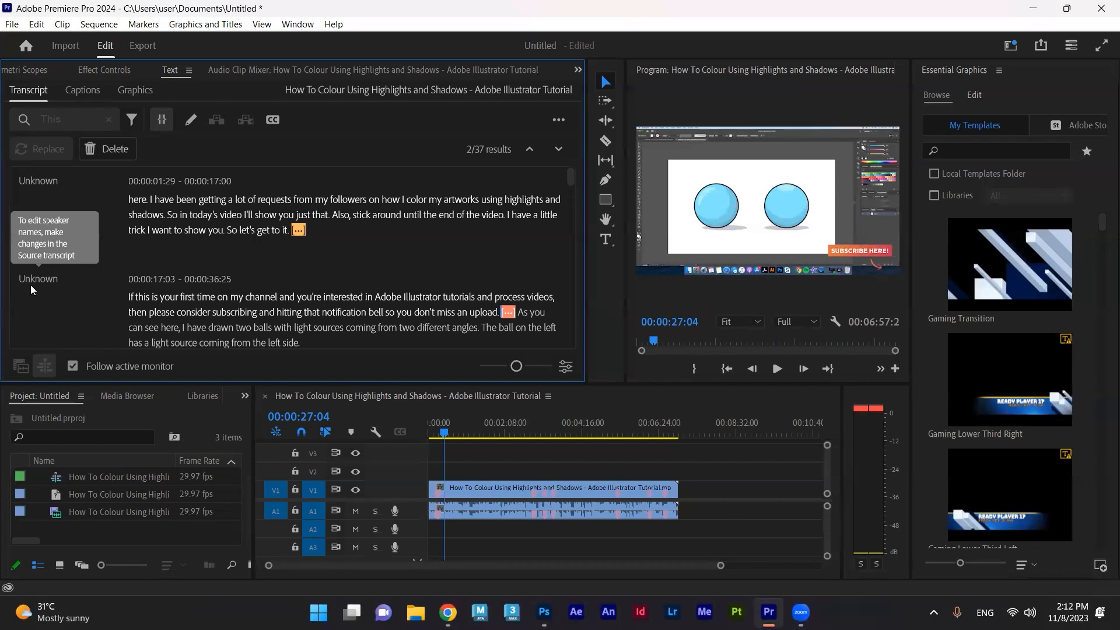
Step: Select the word 'trick' in the transcript
double_click(136, 230)
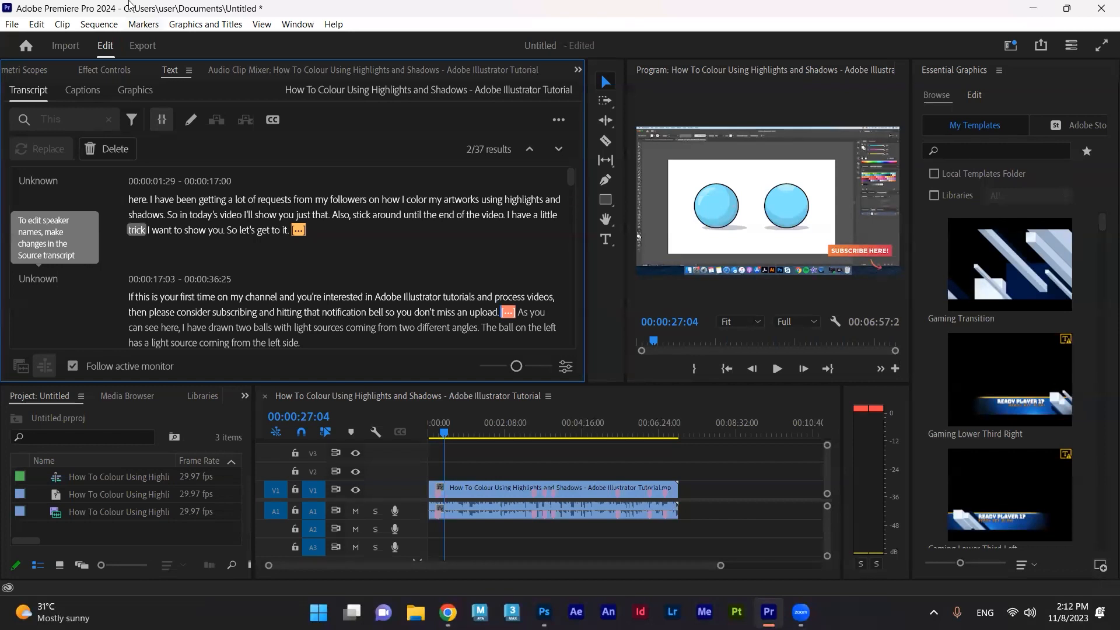
Step: Generate Subtitle captions from the transcript in the Captions view
click(81, 90)
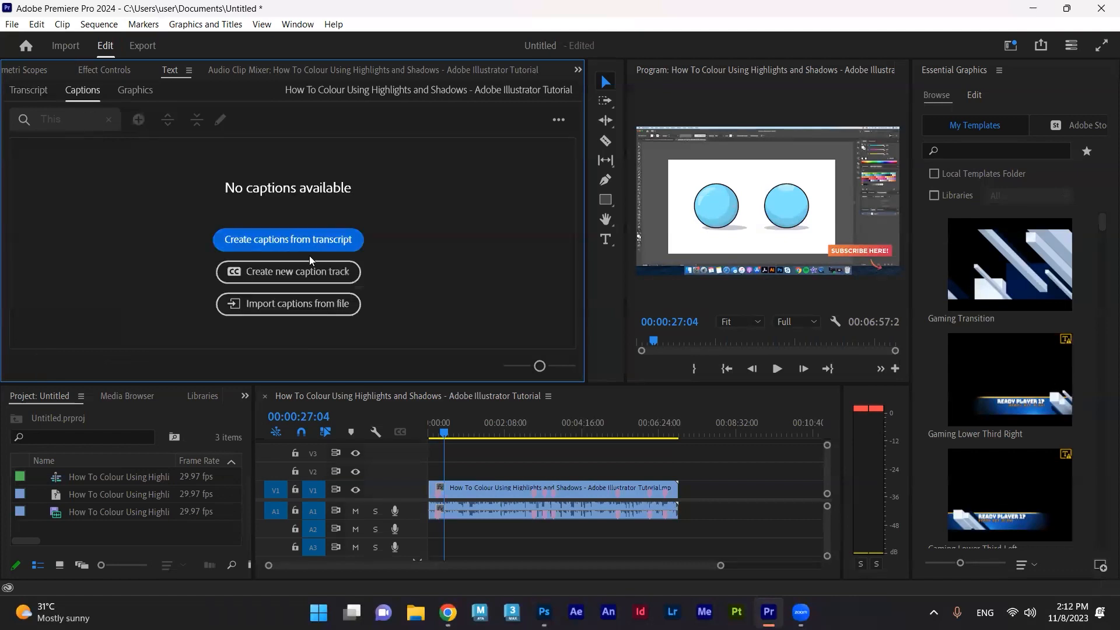
click(288, 239)
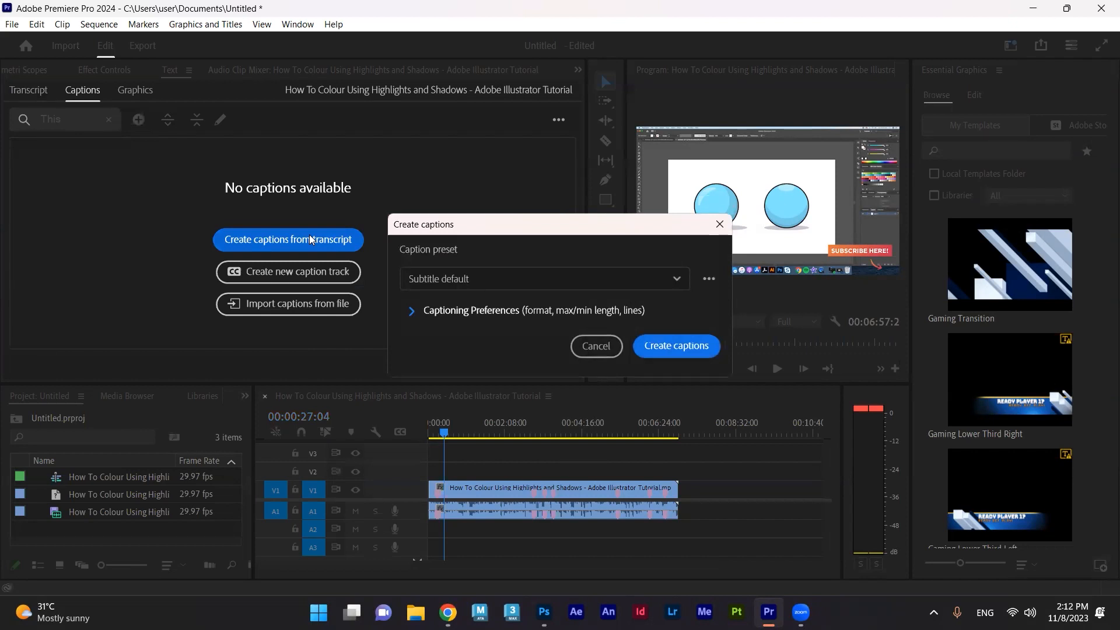
mouse_move(595, 346)
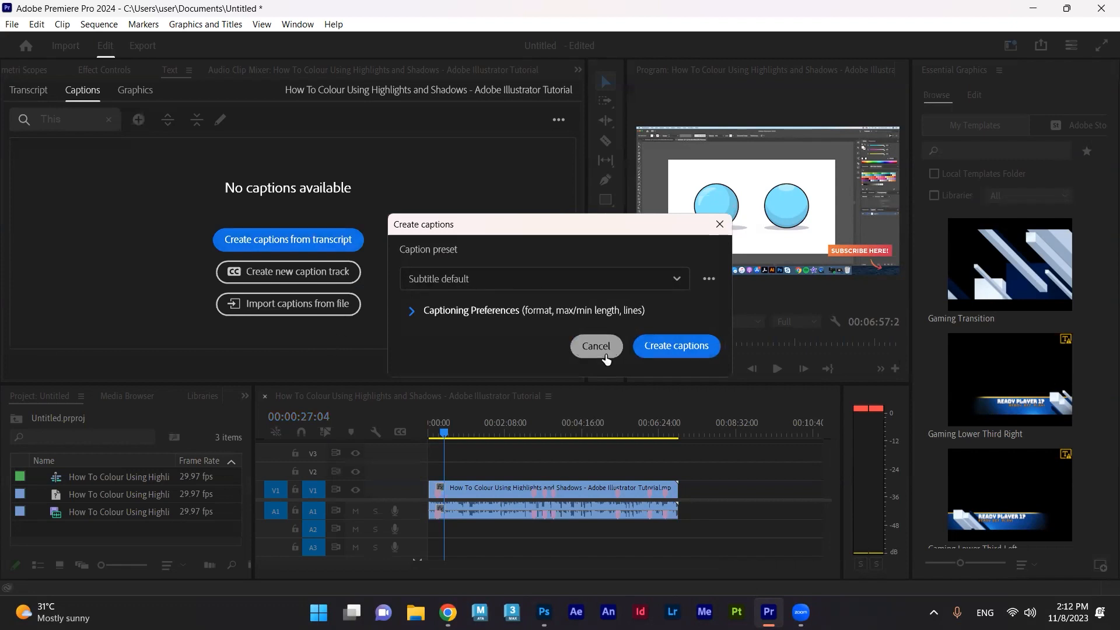
click(674, 347)
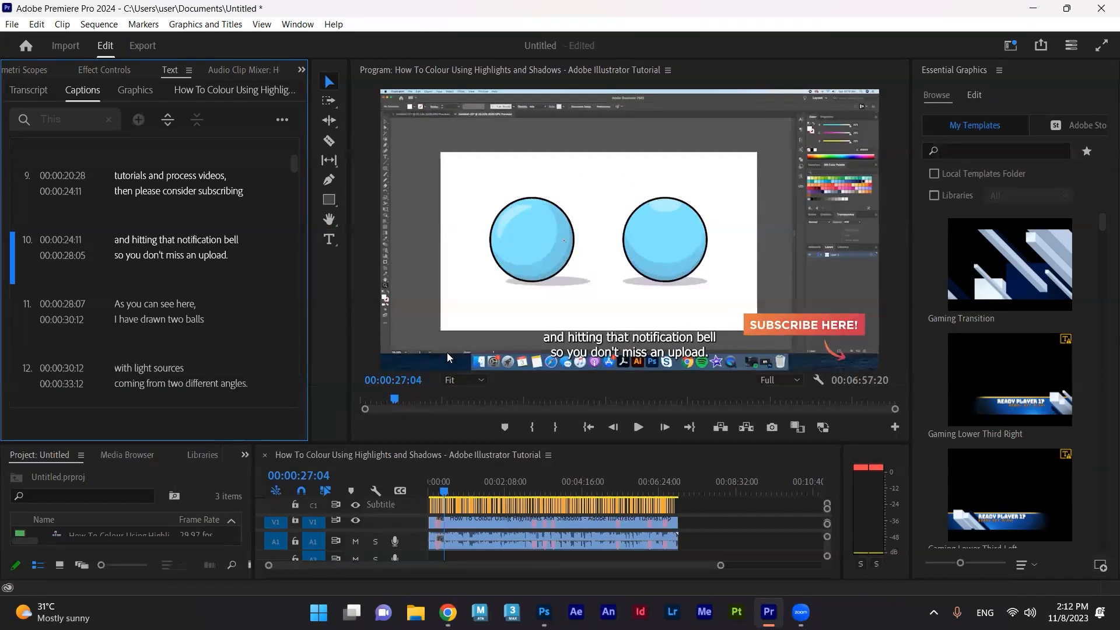
mouse_move(449, 338)
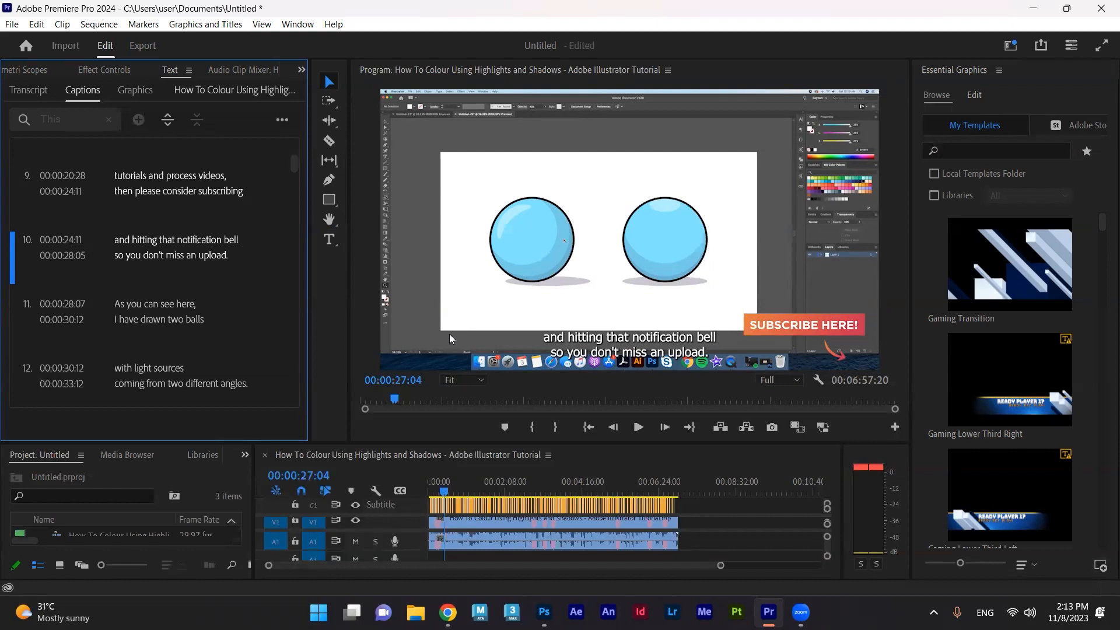
mouse_move(96, 166)
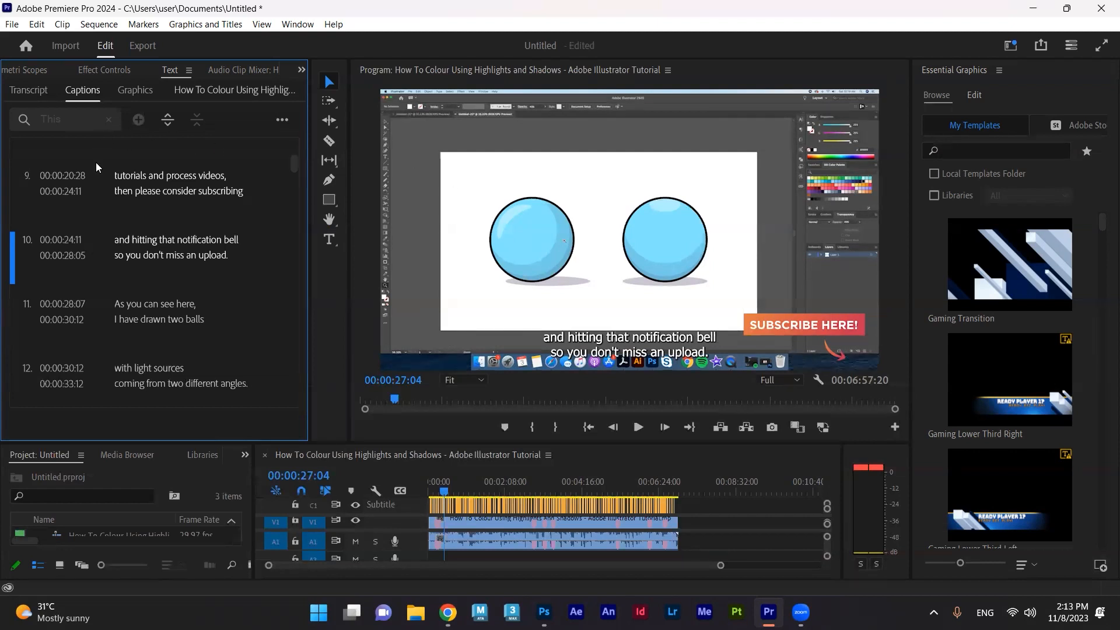
mouse_move(420, 532)
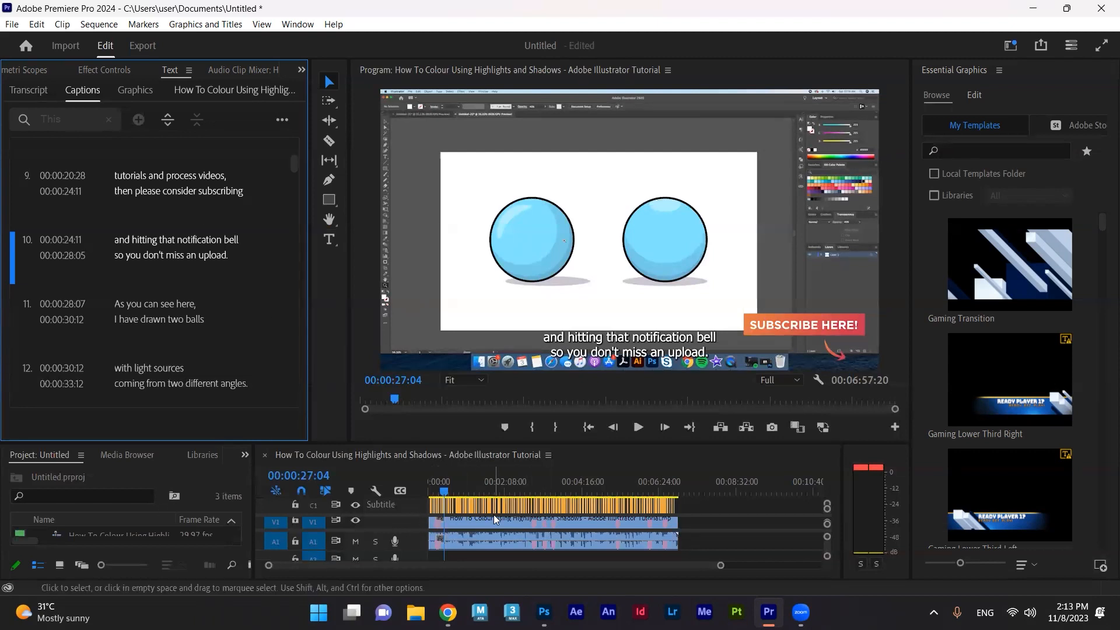
mouse_move(128, 303)
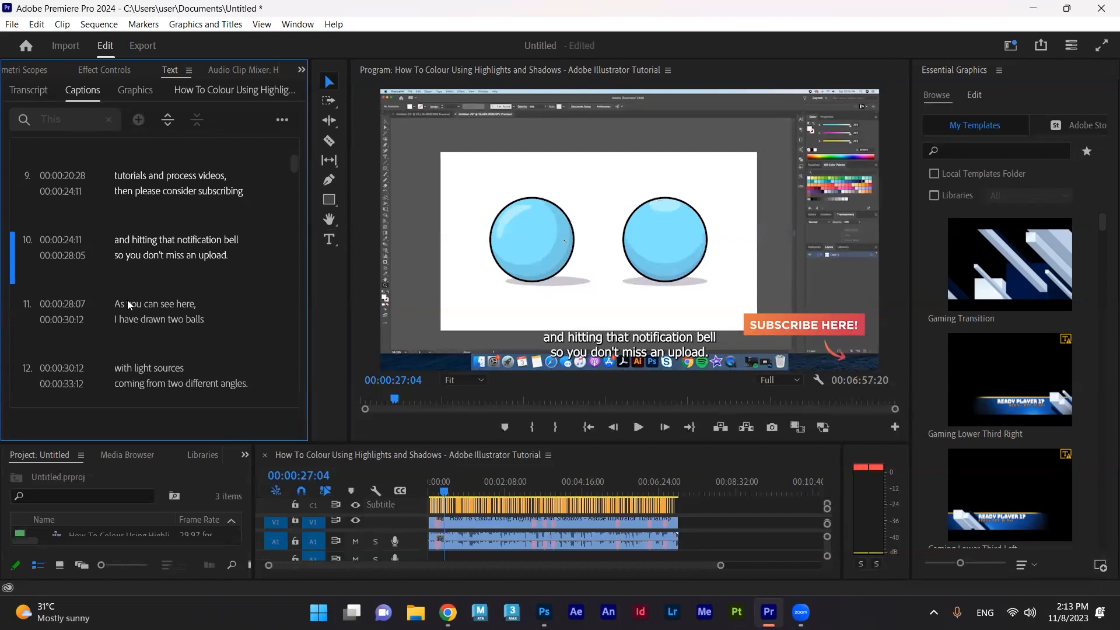
mouse_move(126, 101)
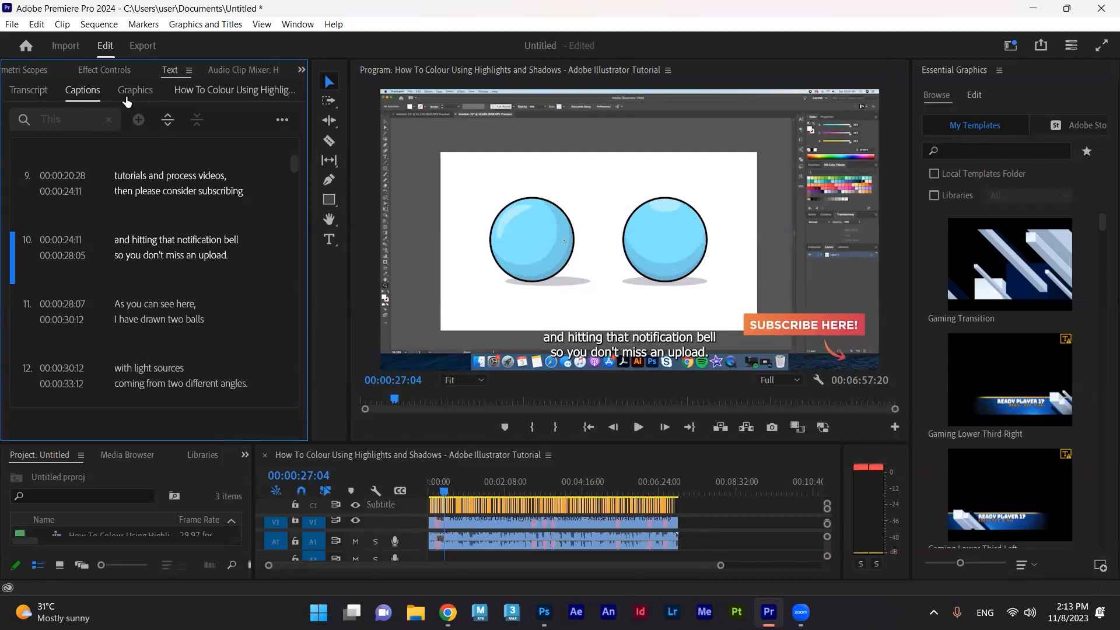
mouse_move(113, 201)
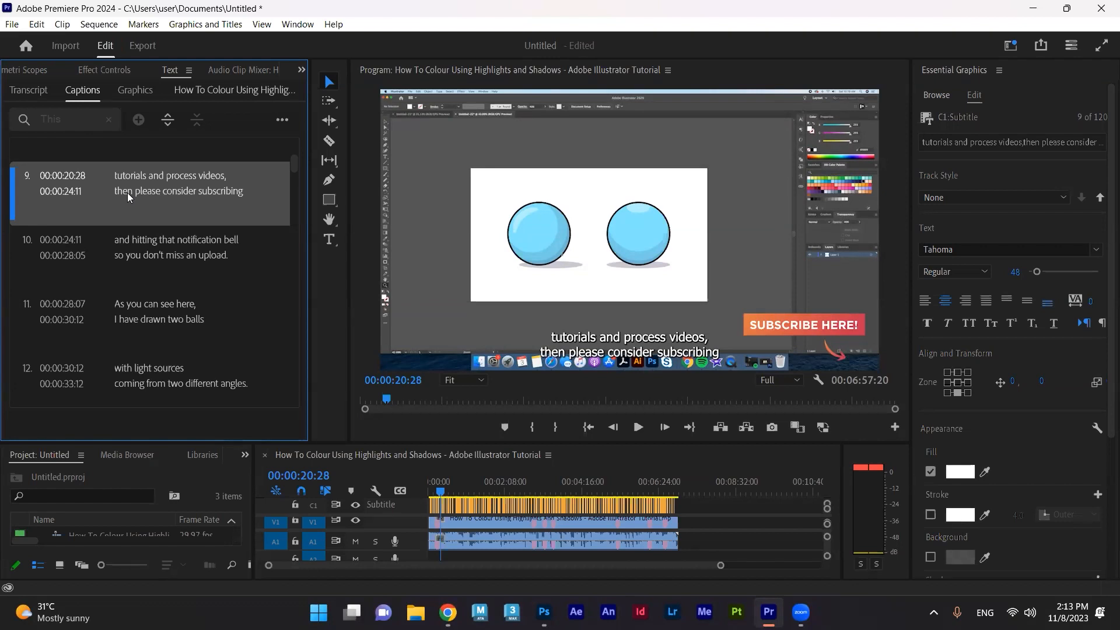
mouse_move(275, 308)
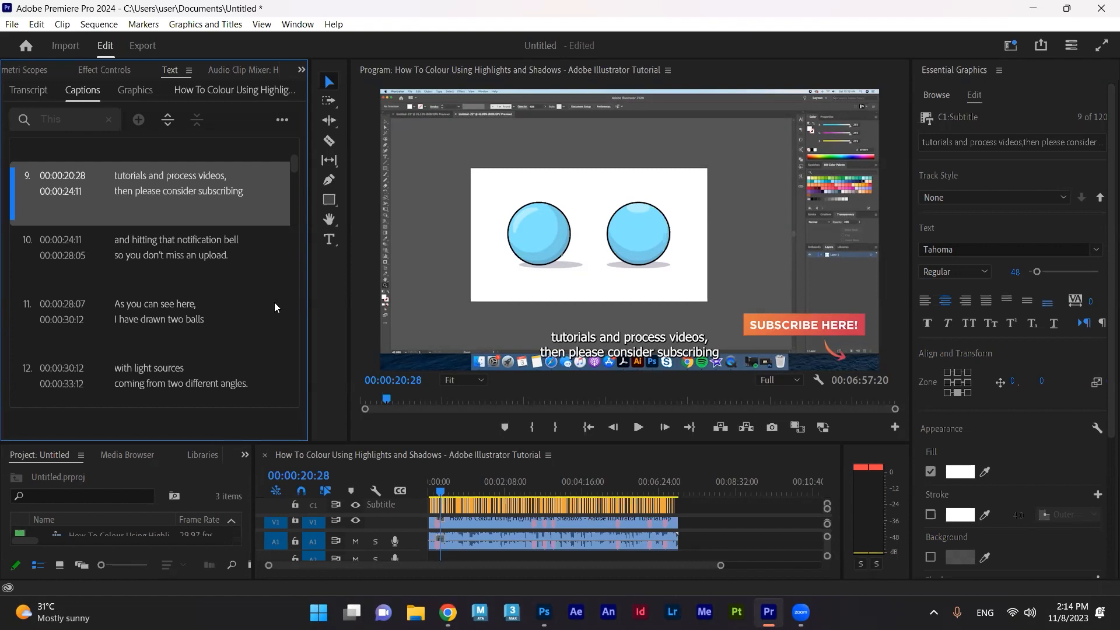
mouse_move(104, 176)
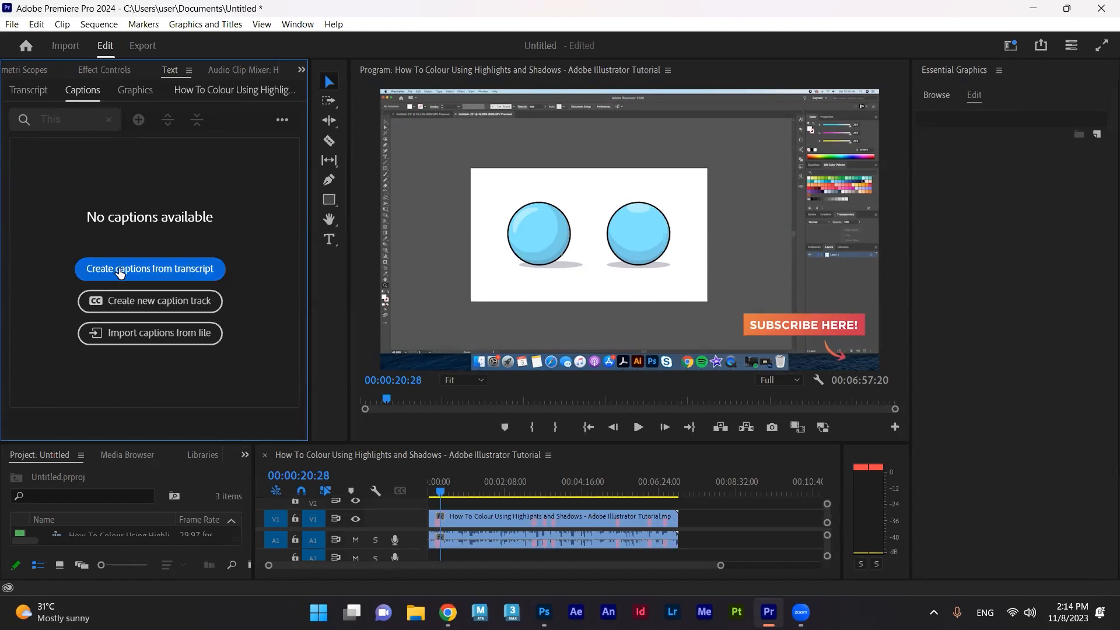
mouse_move(163, 274)
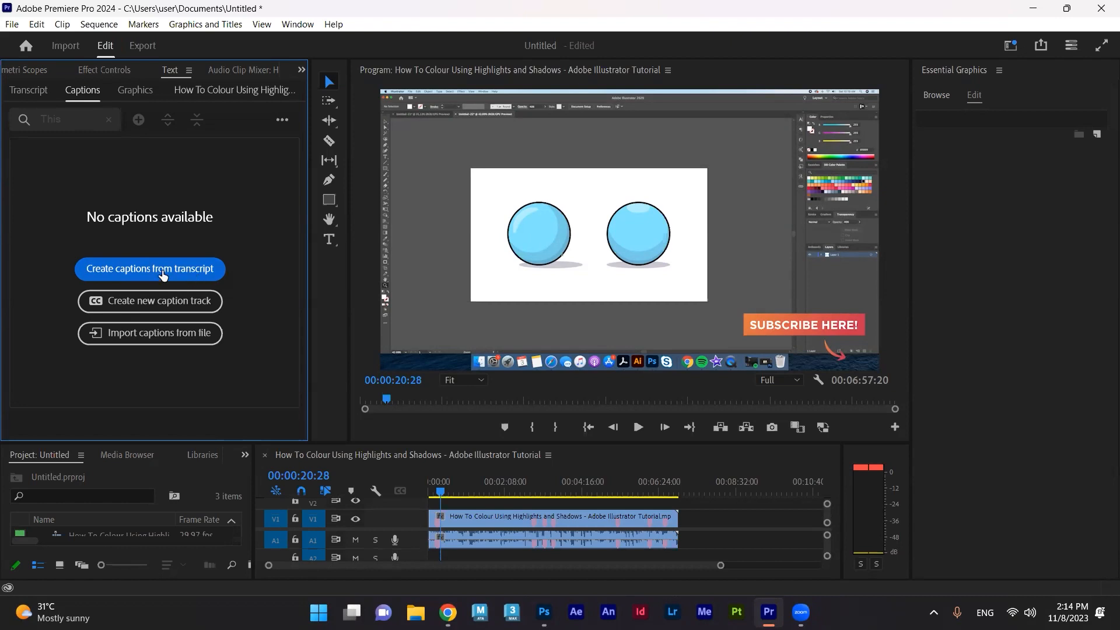
mouse_move(141, 335)
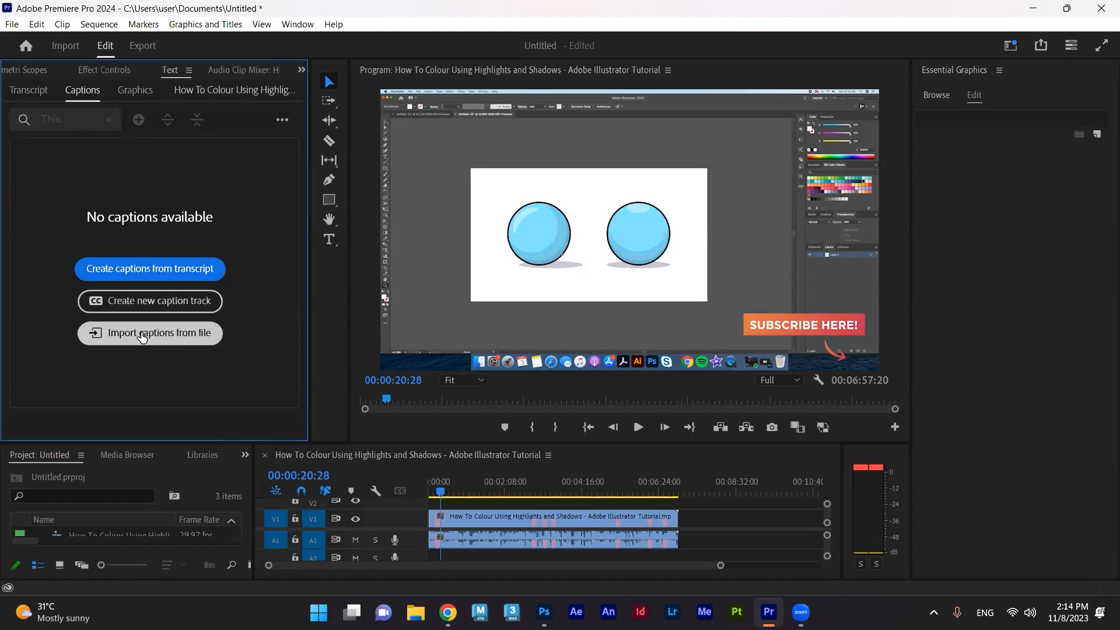
mouse_move(96, 351)
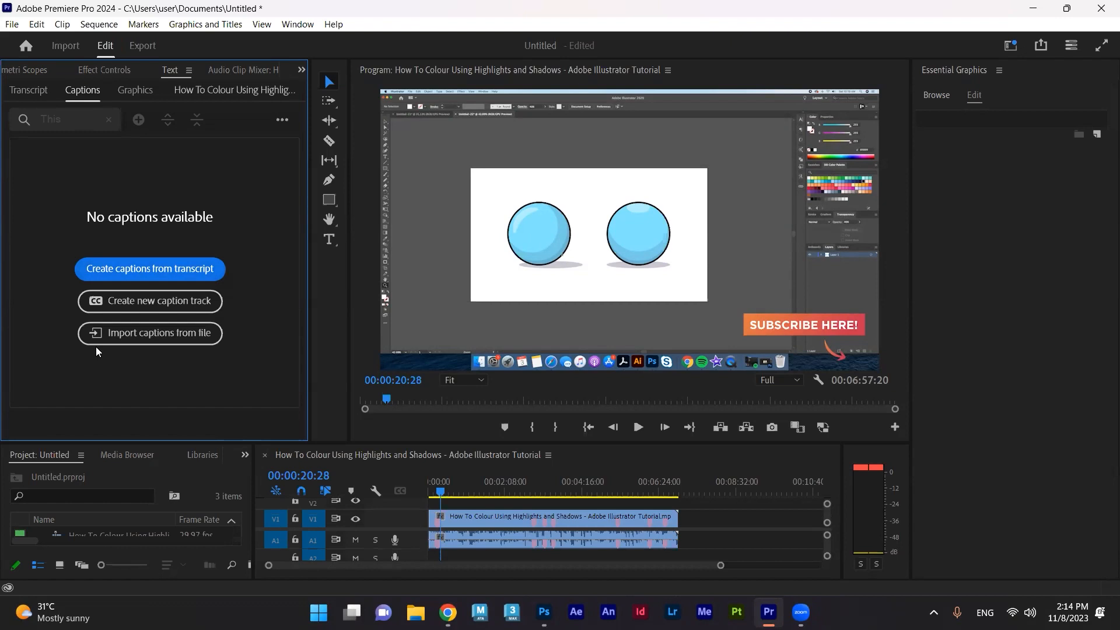
mouse_move(124, 334)
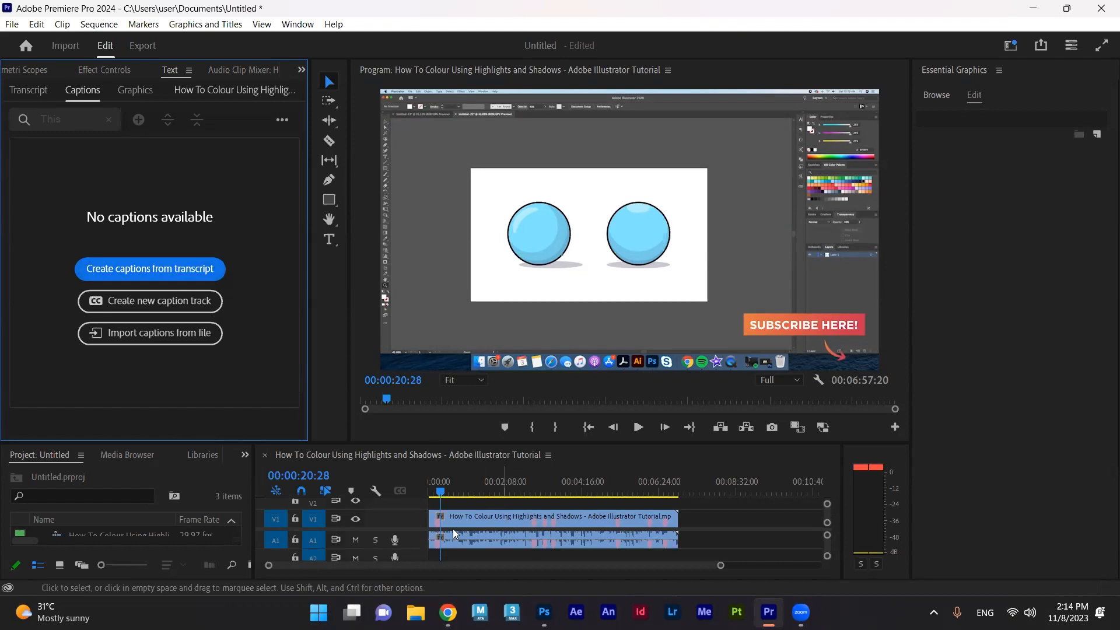
mouse_move(455, 554)
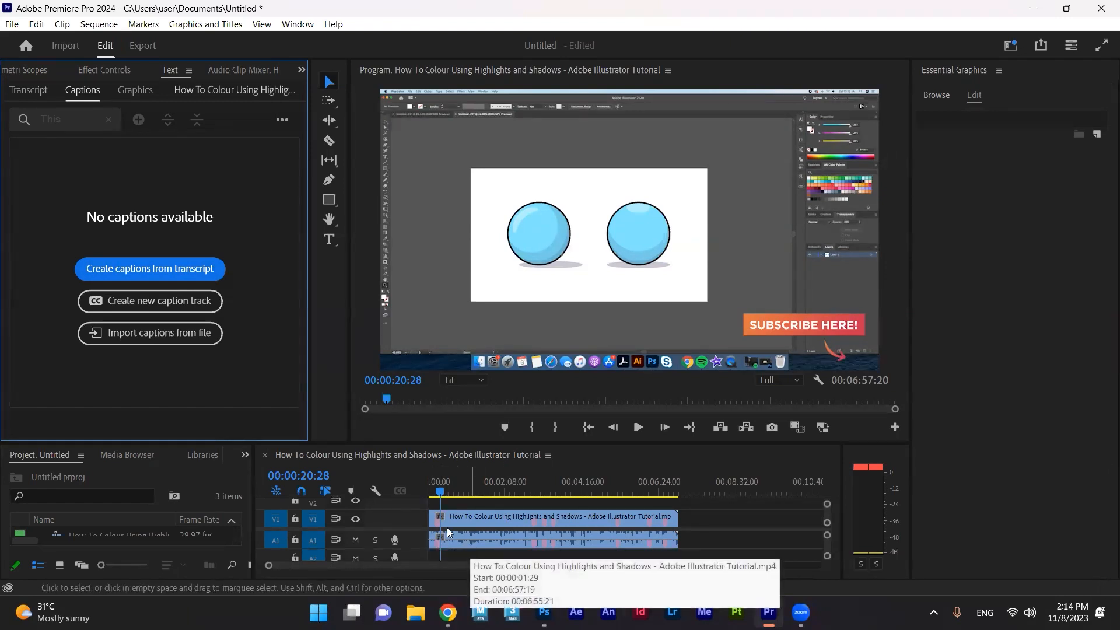
mouse_move(164, 359)
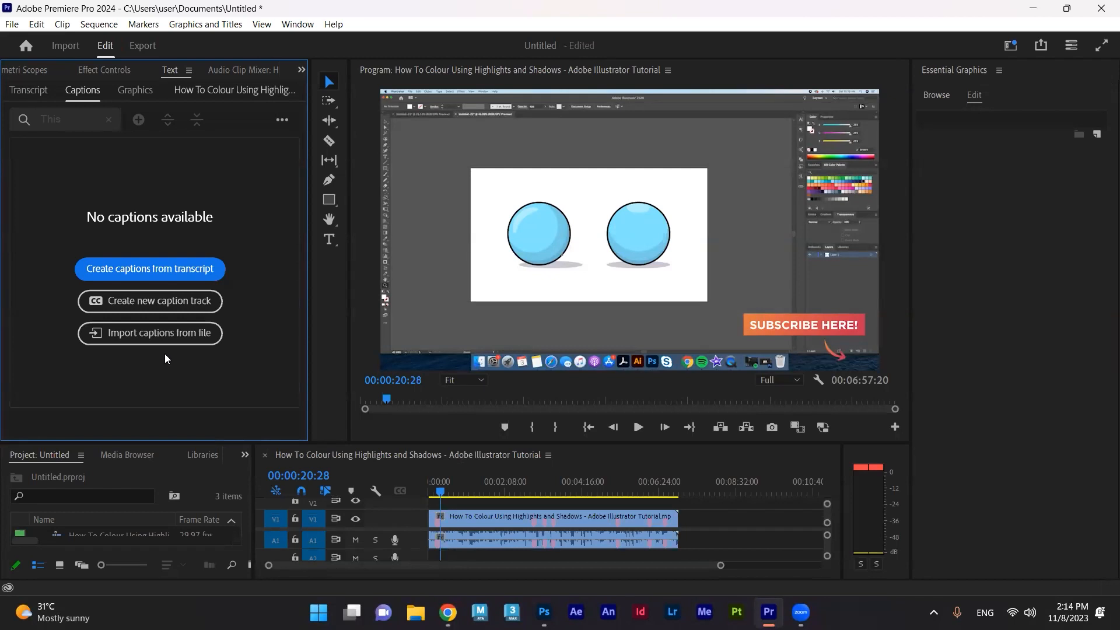
mouse_move(150, 301)
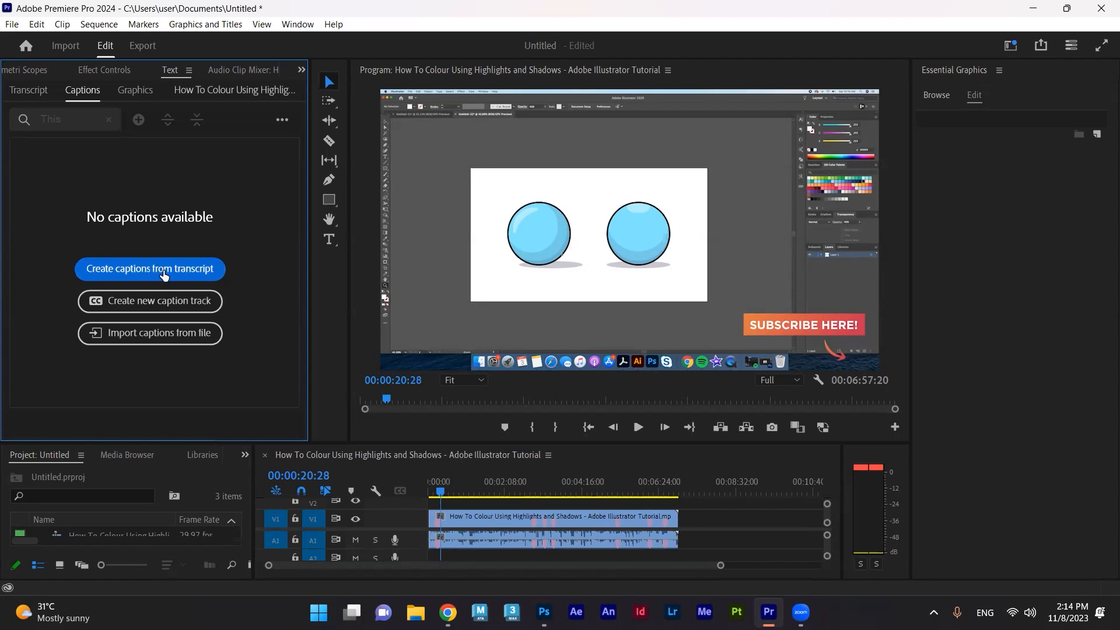
Step: Create captions from the transcript using the Subtitle default preset
click(149, 268)
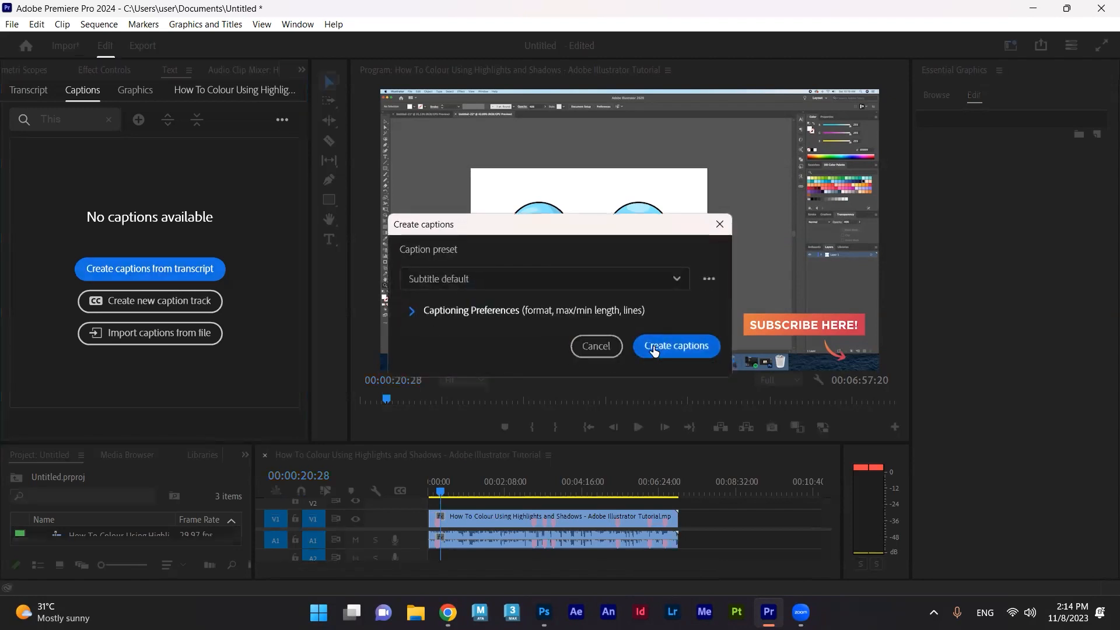
click(674, 346)
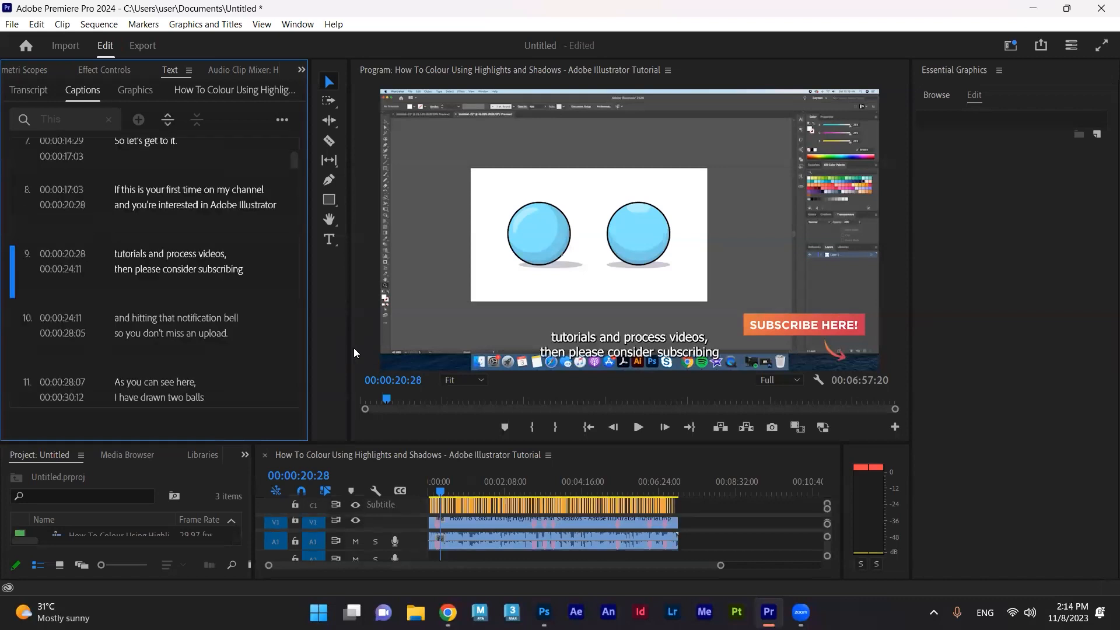
mouse_move(461, 456)
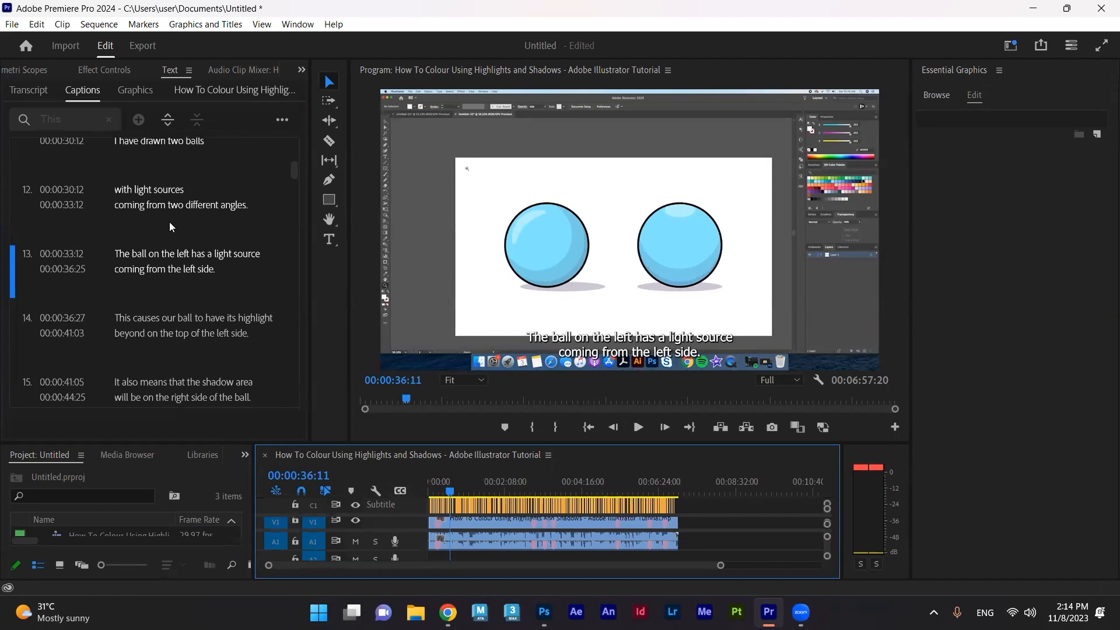
Step: Select caption 17 at 00:00:47:08 on the subtitle track for styling
click(134, 90)
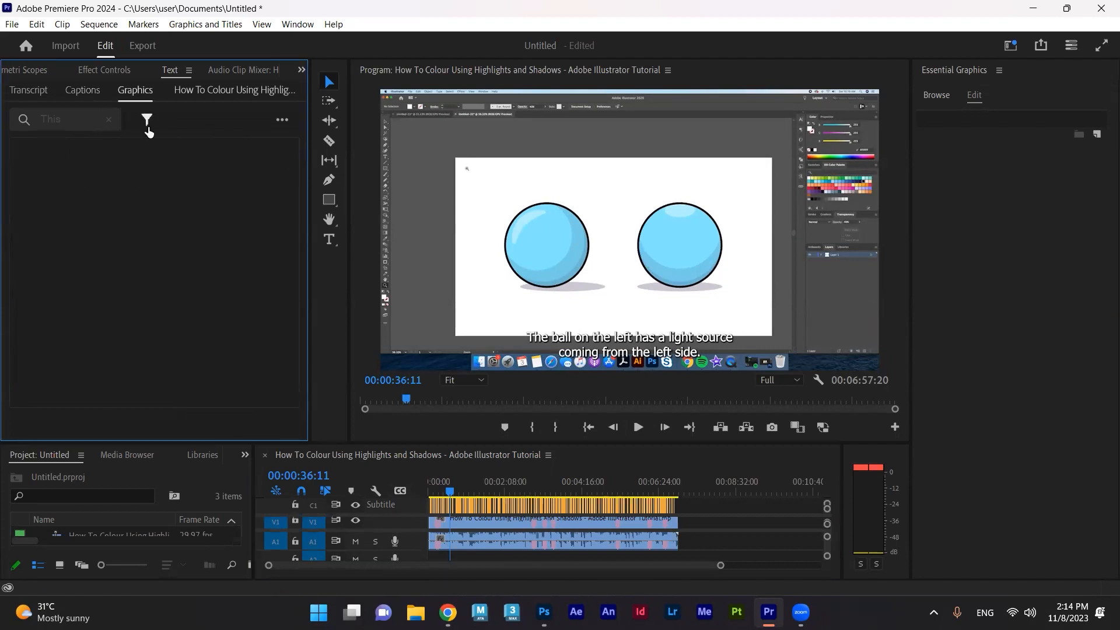
click(449, 503)
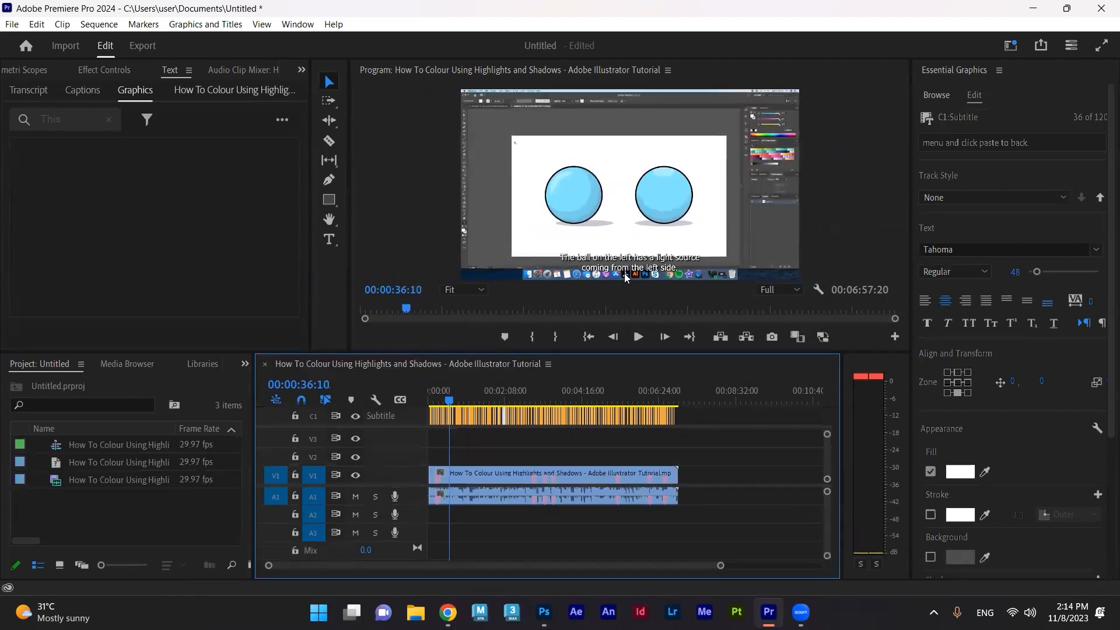
click(457, 415)
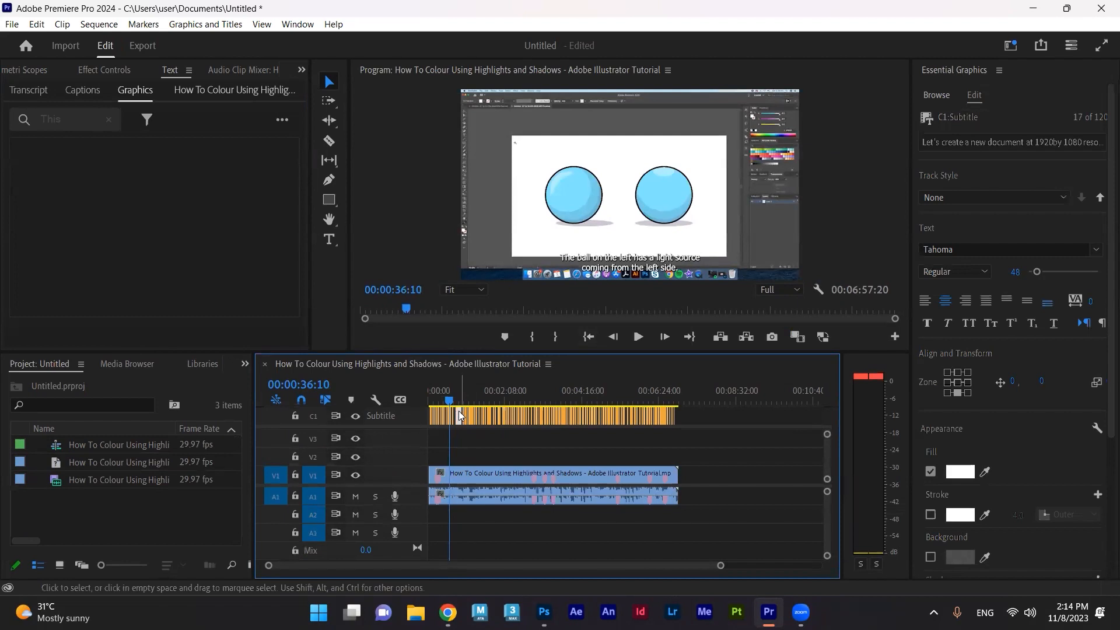
click(459, 400)
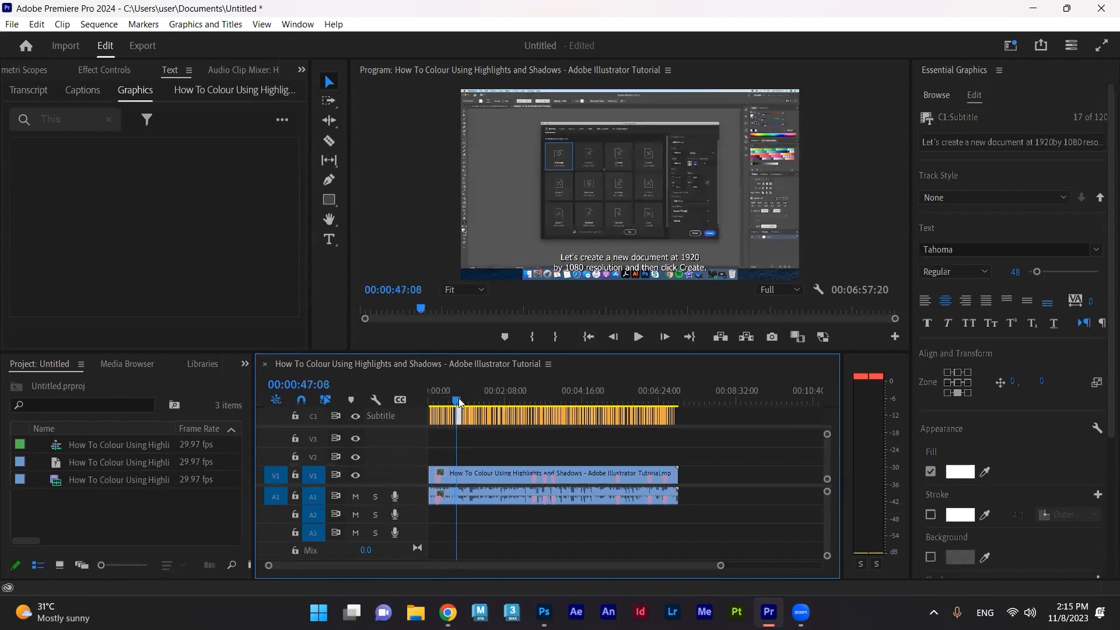
scroll(down, 3)
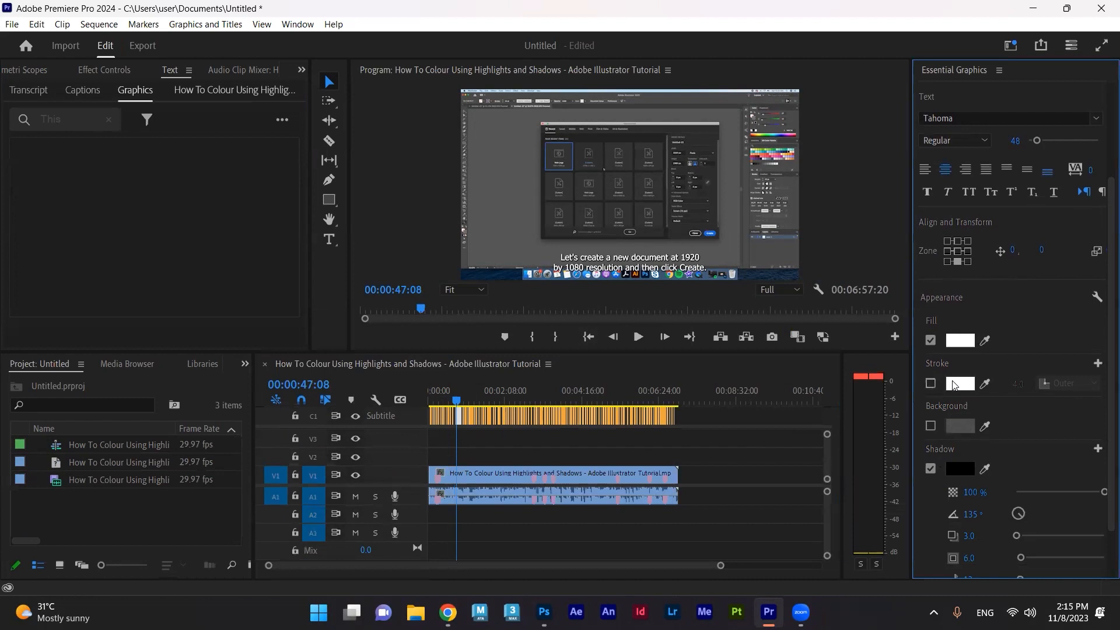
mouse_move(970, 384)
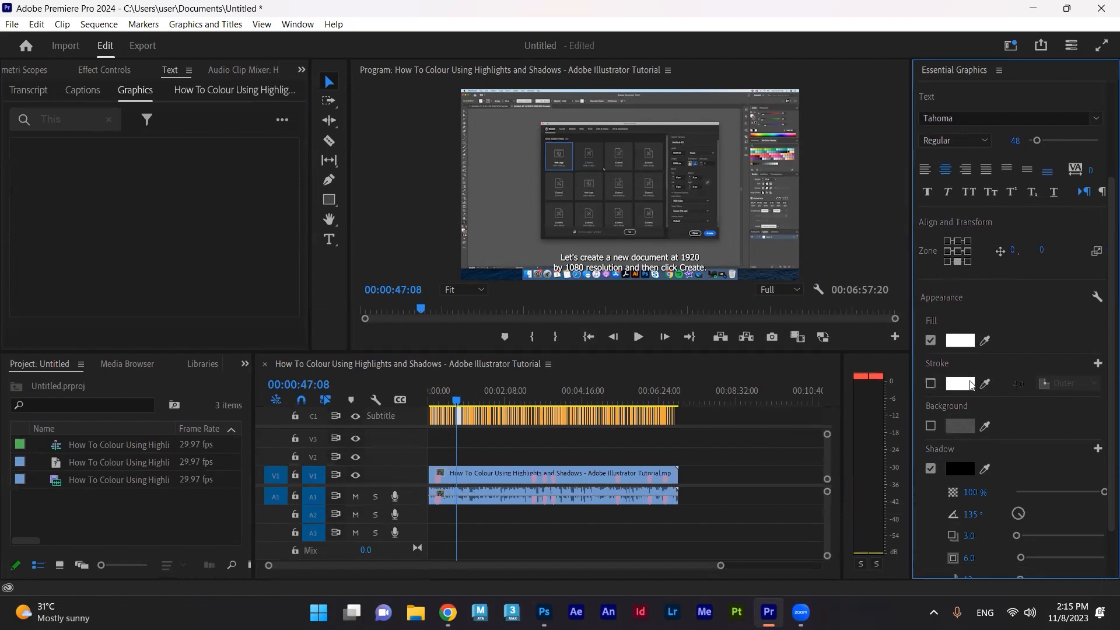
mouse_move(980, 397)
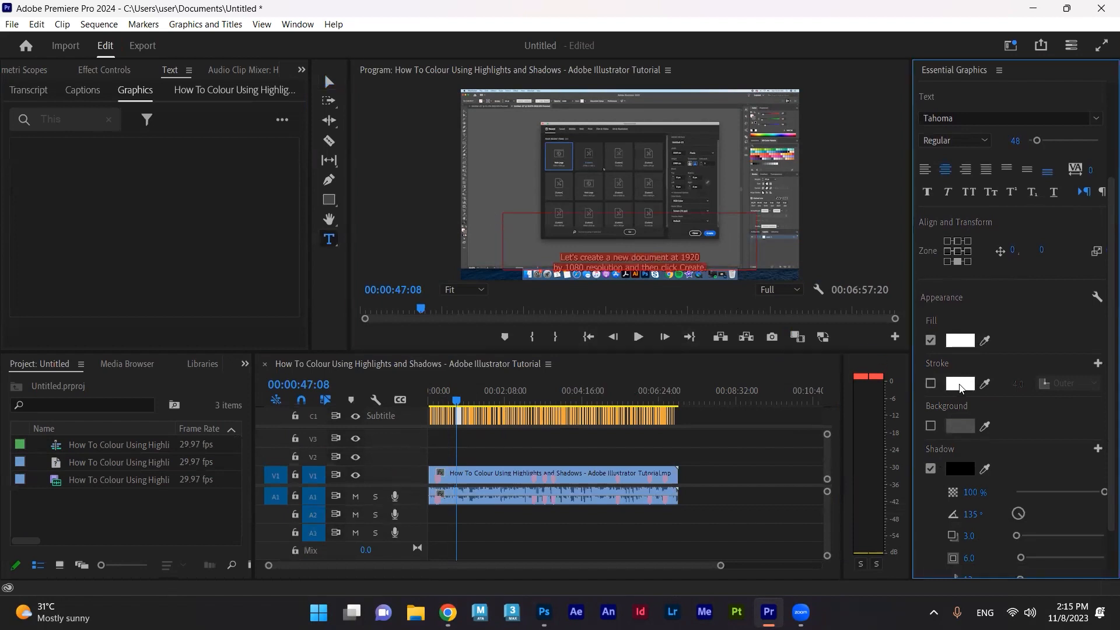
Step: Turn on a white stroke and a background box for the caption
click(929, 383)
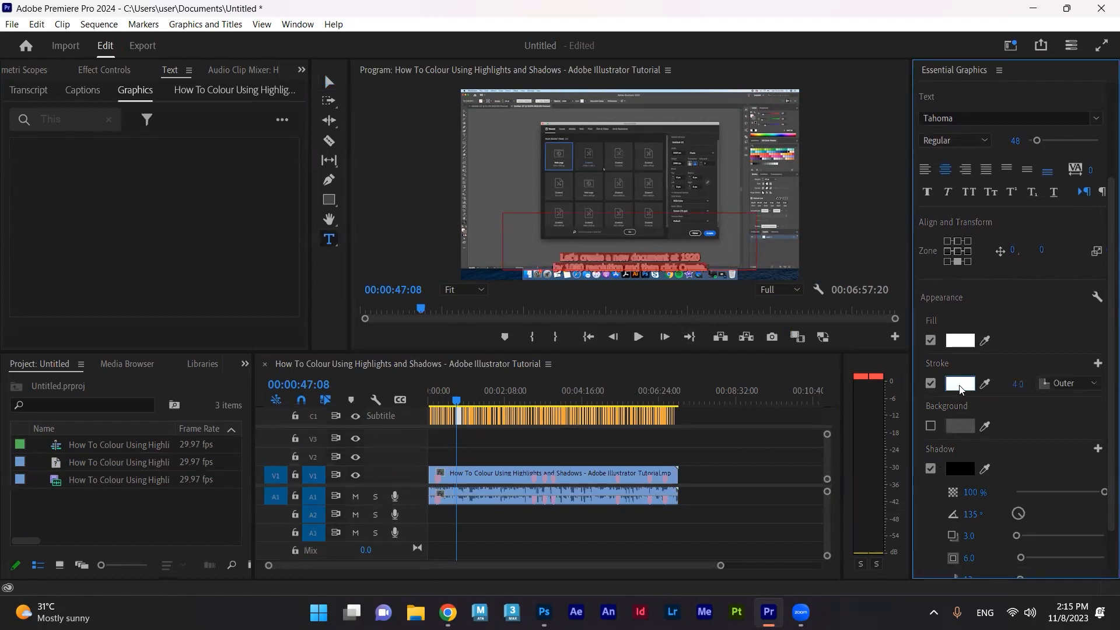
click(960, 384)
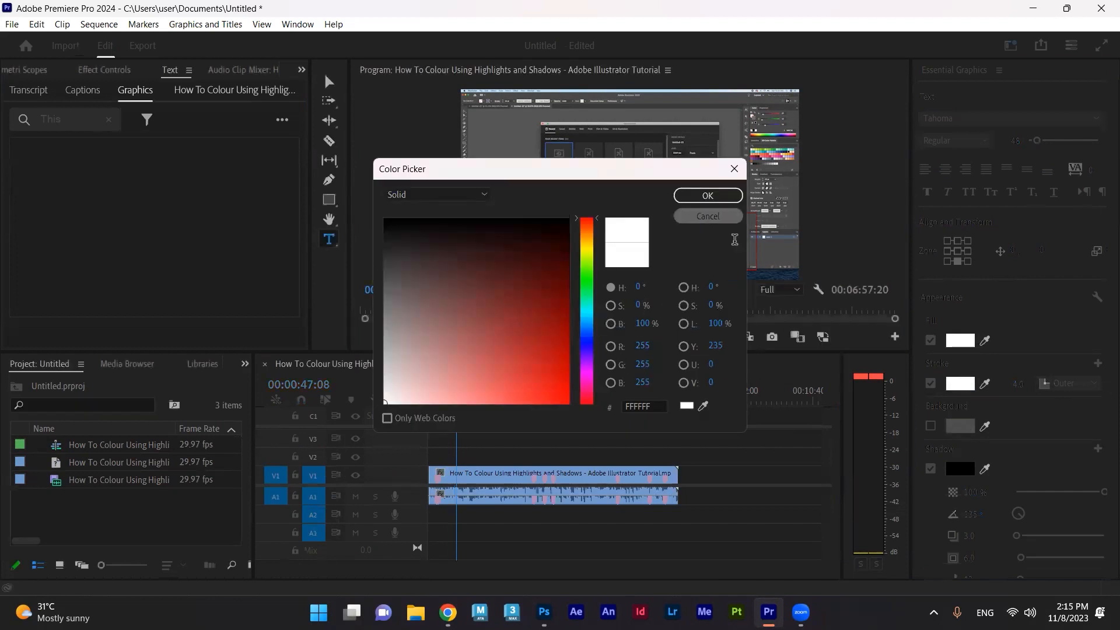
click(706, 194)
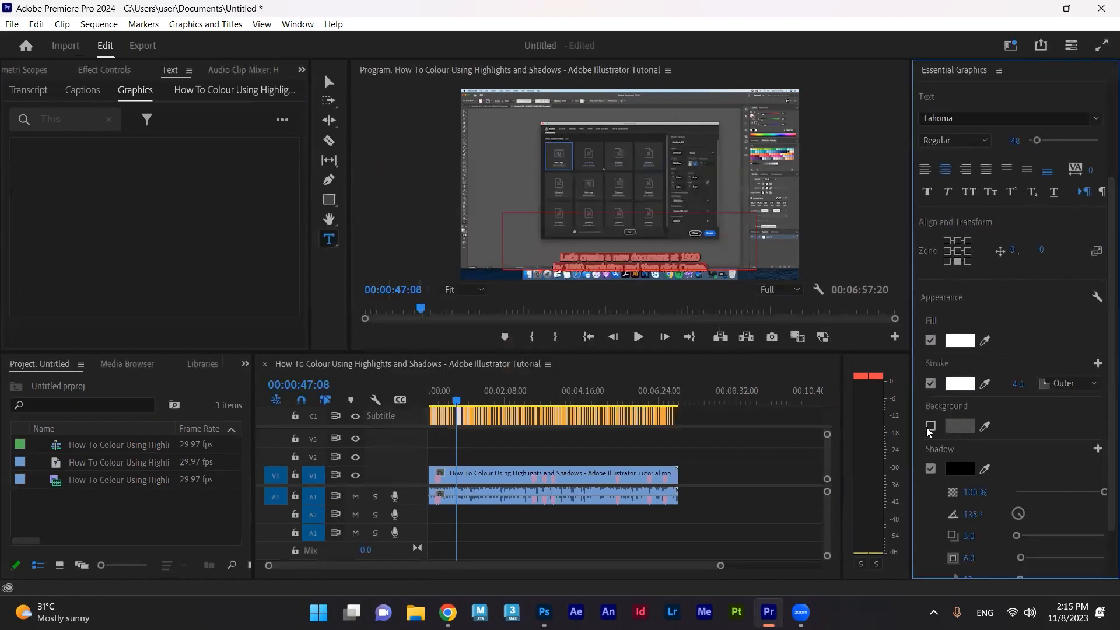
click(930, 426)
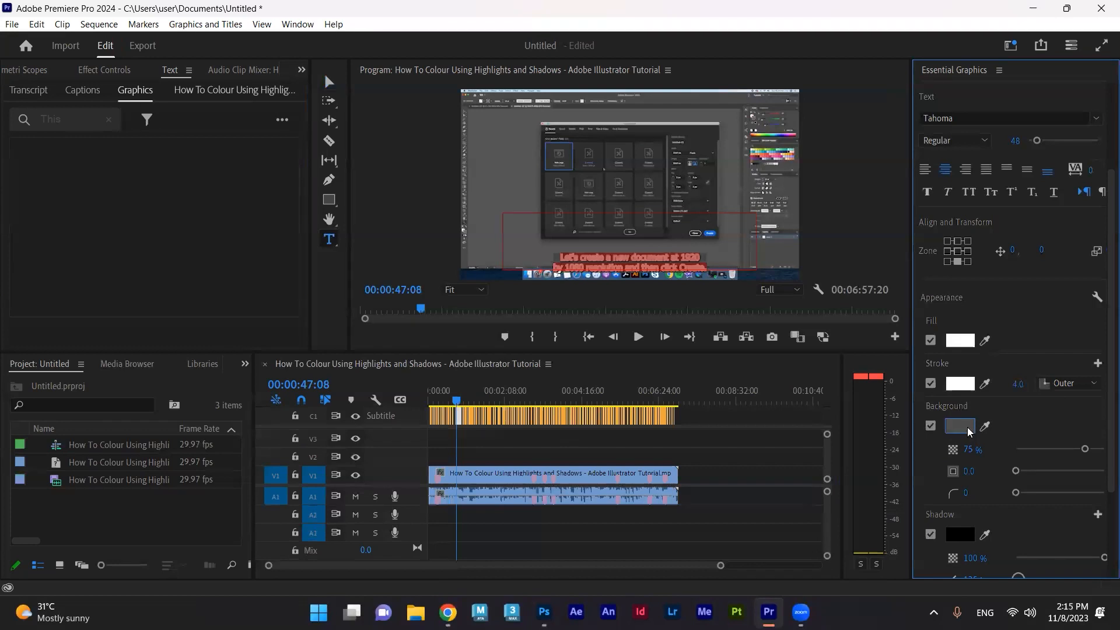
click(960, 426)
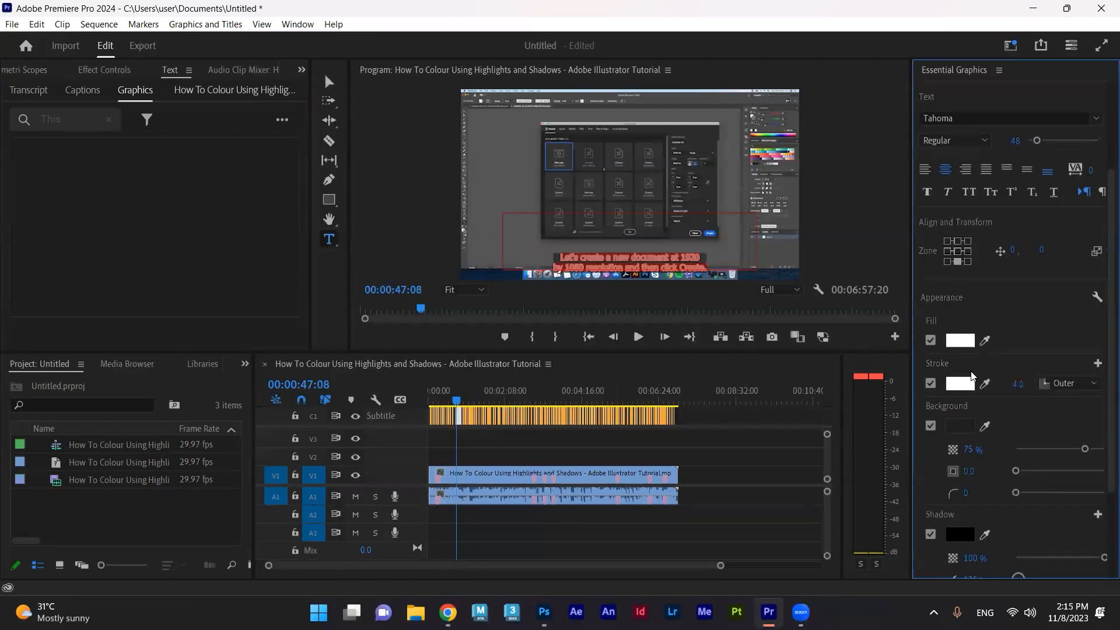
click(478, 416)
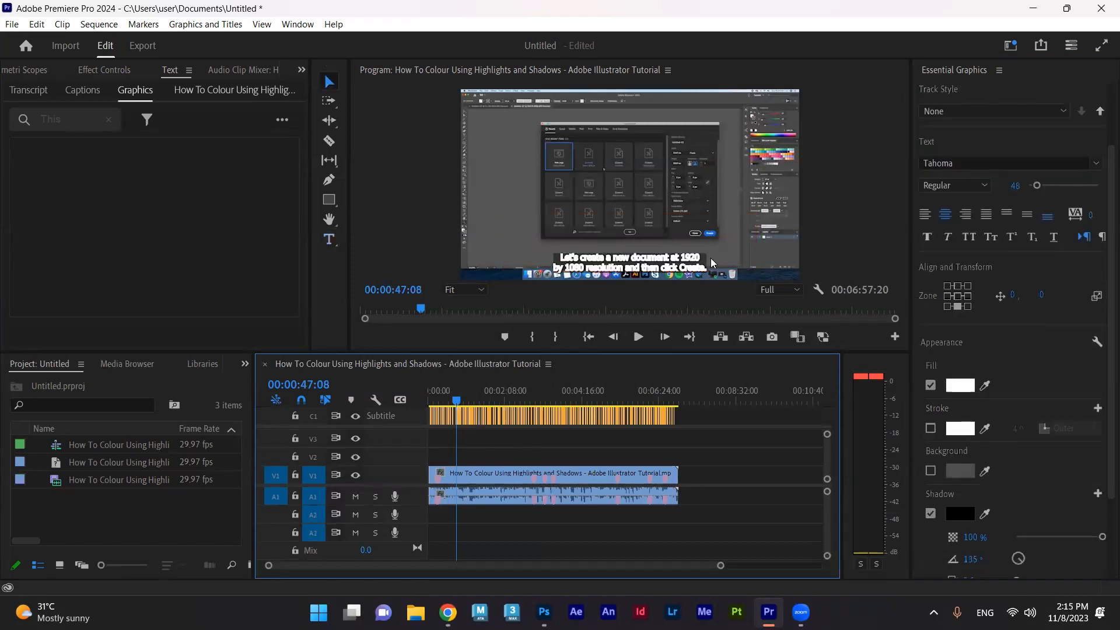
mouse_move(943, 443)
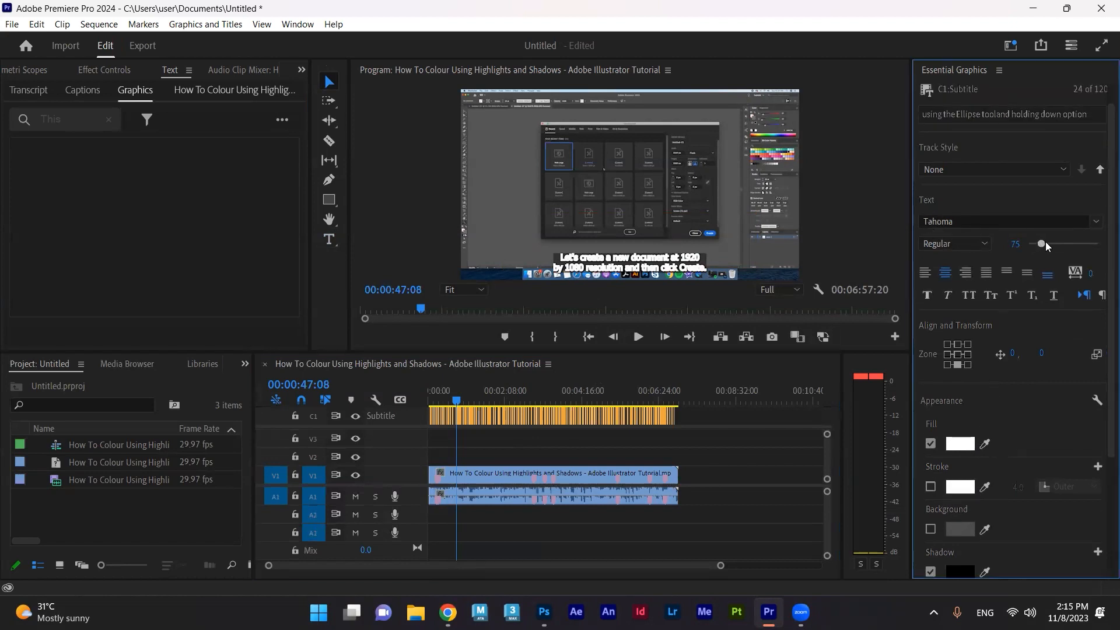
Step: Make caption 17 bold 54-point Tahoma with stroke off, keeping its background box
click(985, 243)
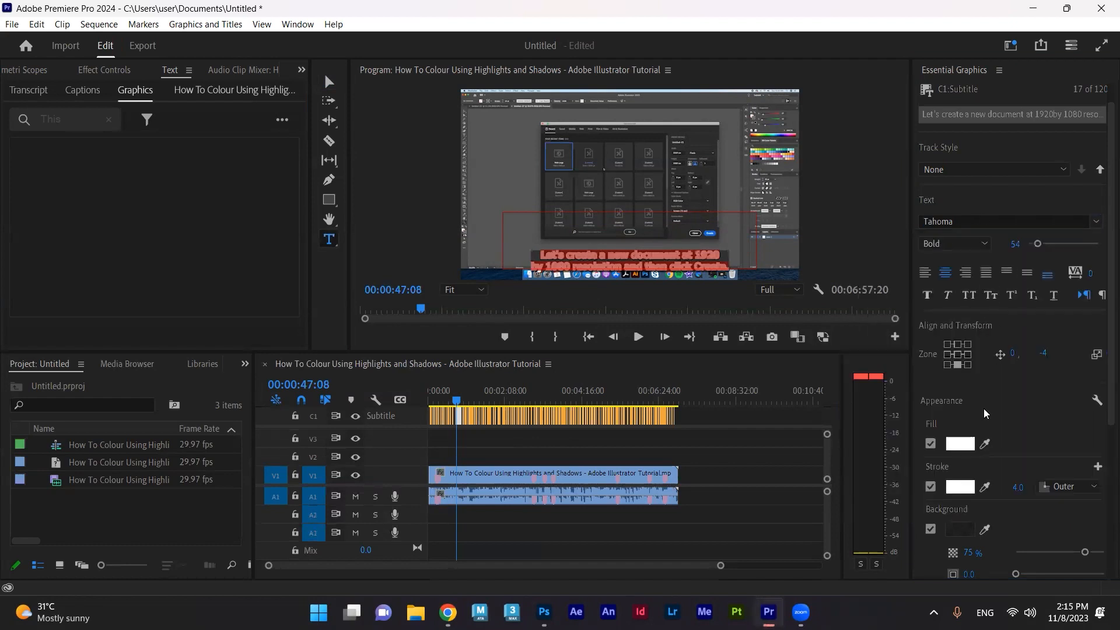
click(931, 486)
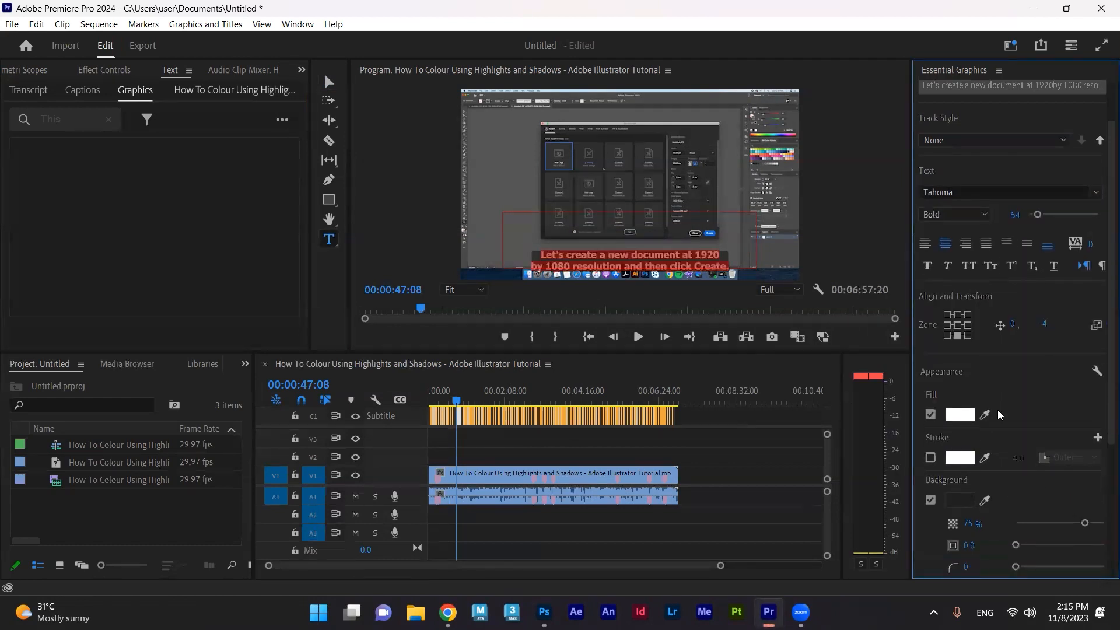
scroll(down, 3)
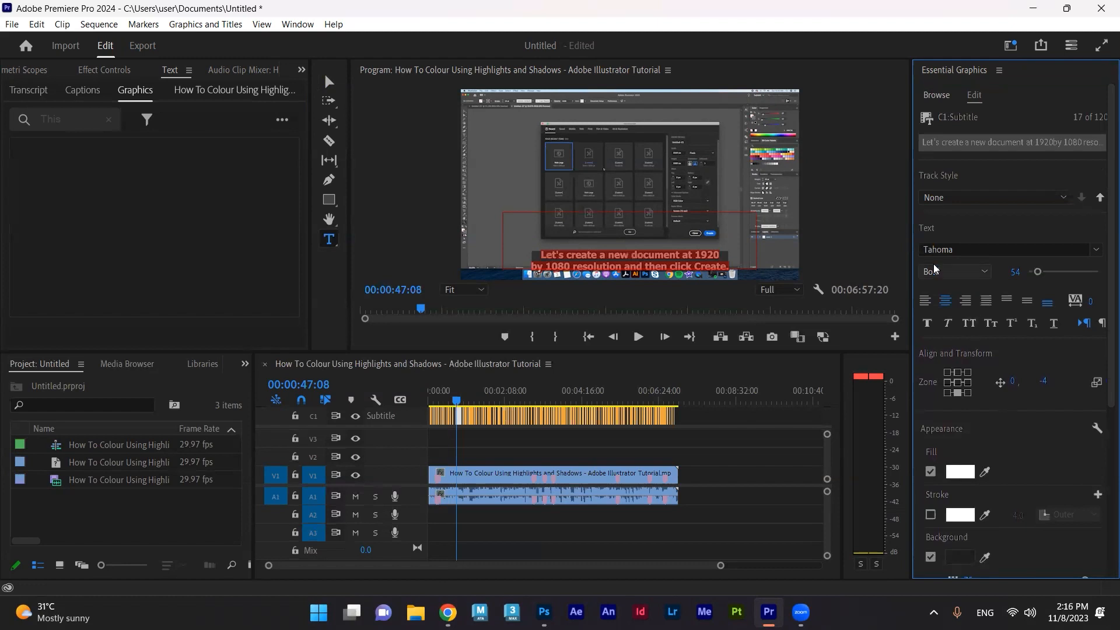
mouse_move(957, 270)
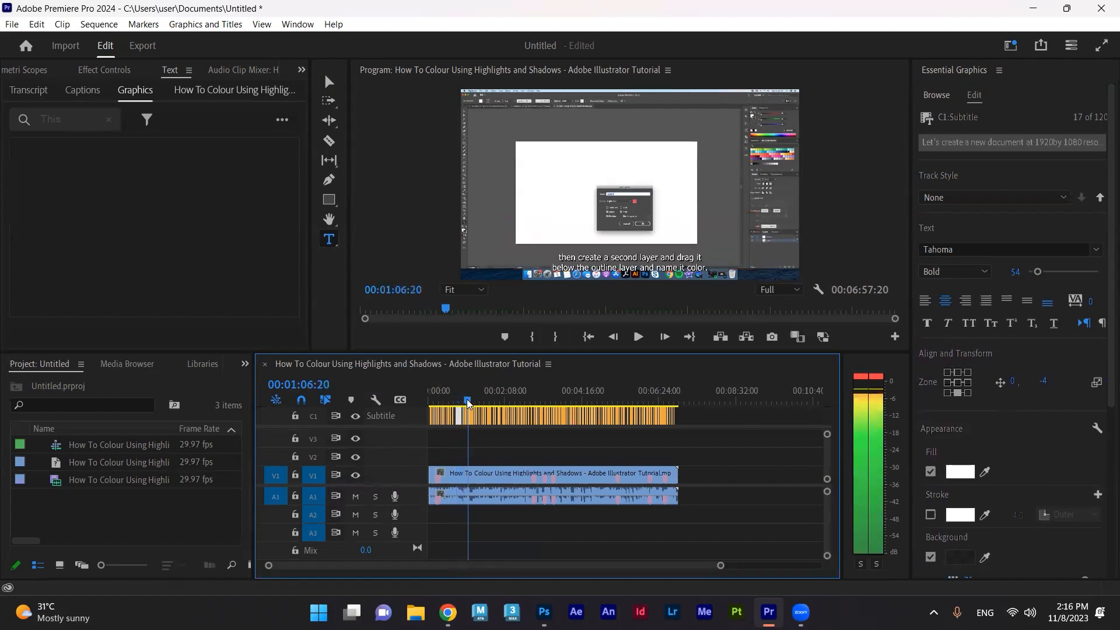
Step: Give the selected captions a dark-red #882C2C text fill
click(458, 391)
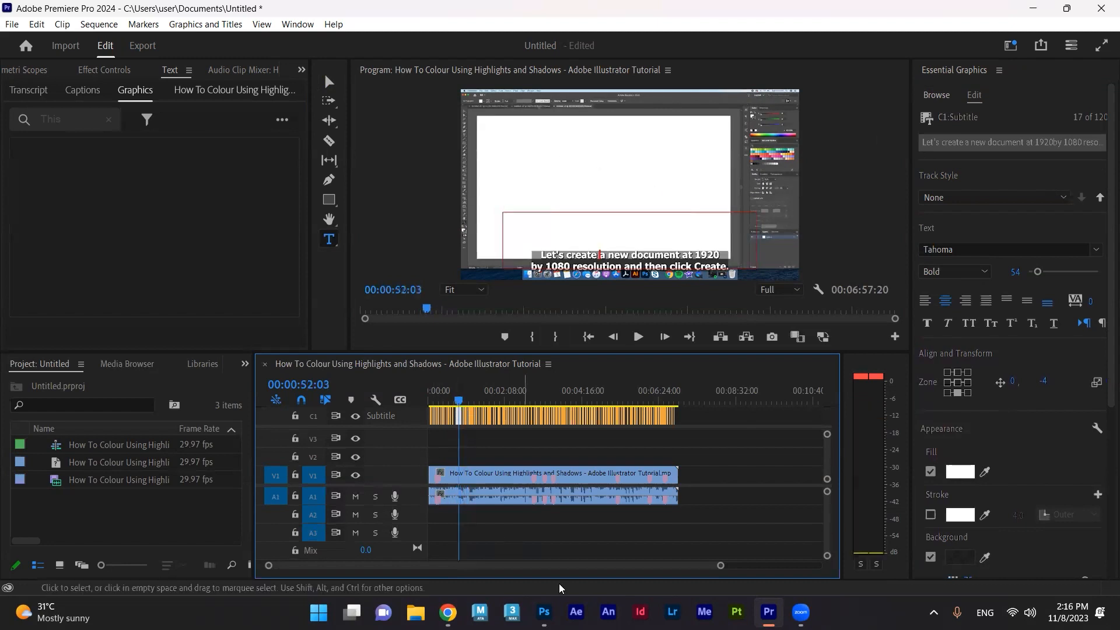
mouse_move(703, 420)
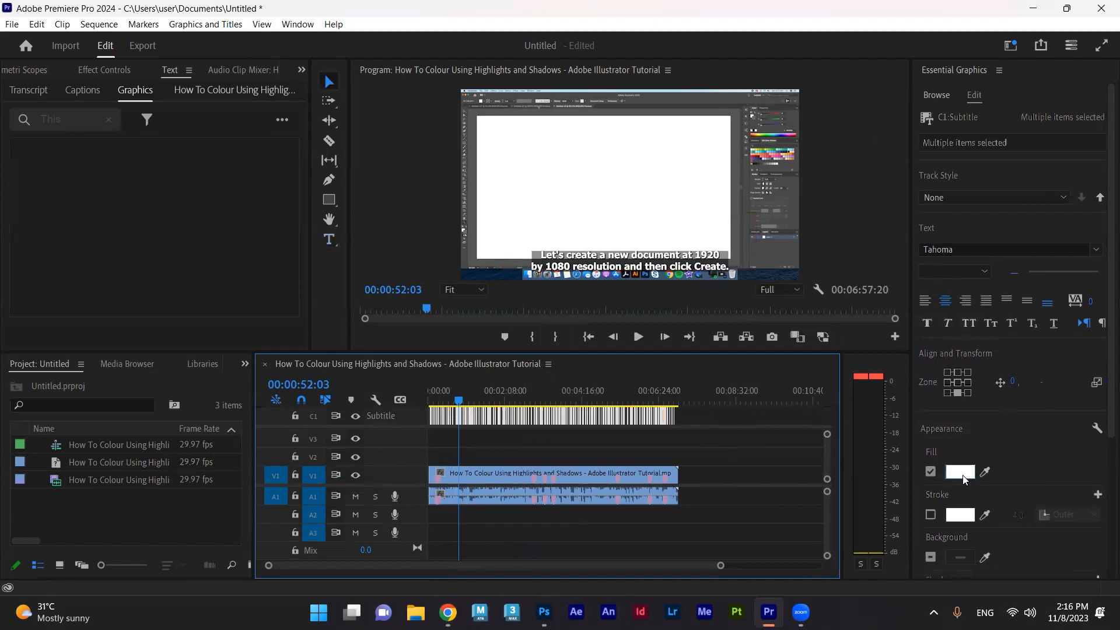
click(959, 471)
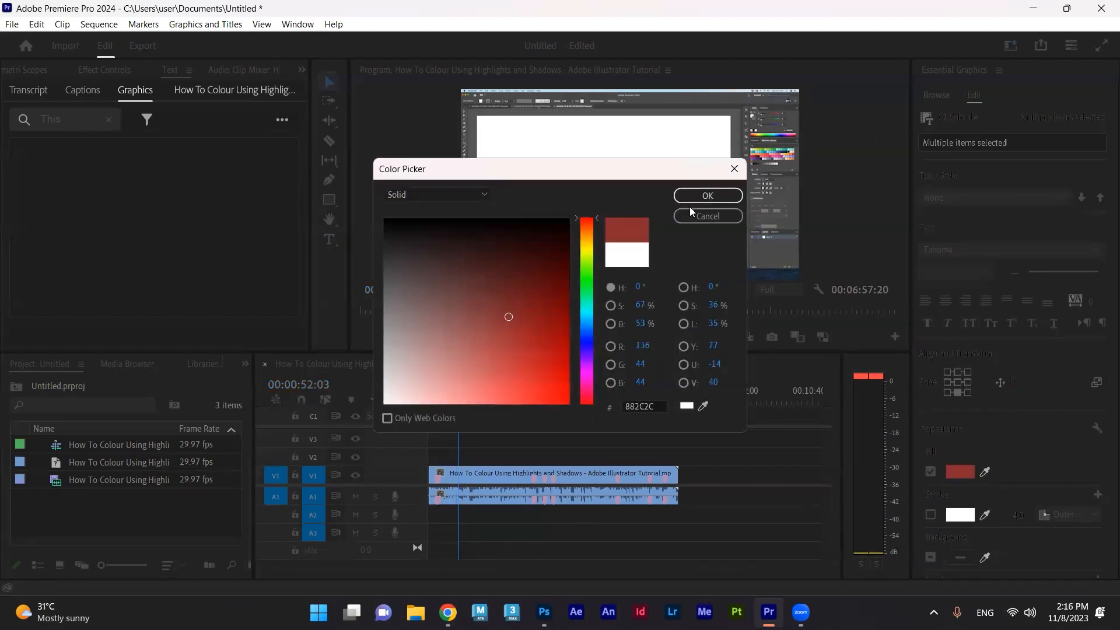
click(707, 196)
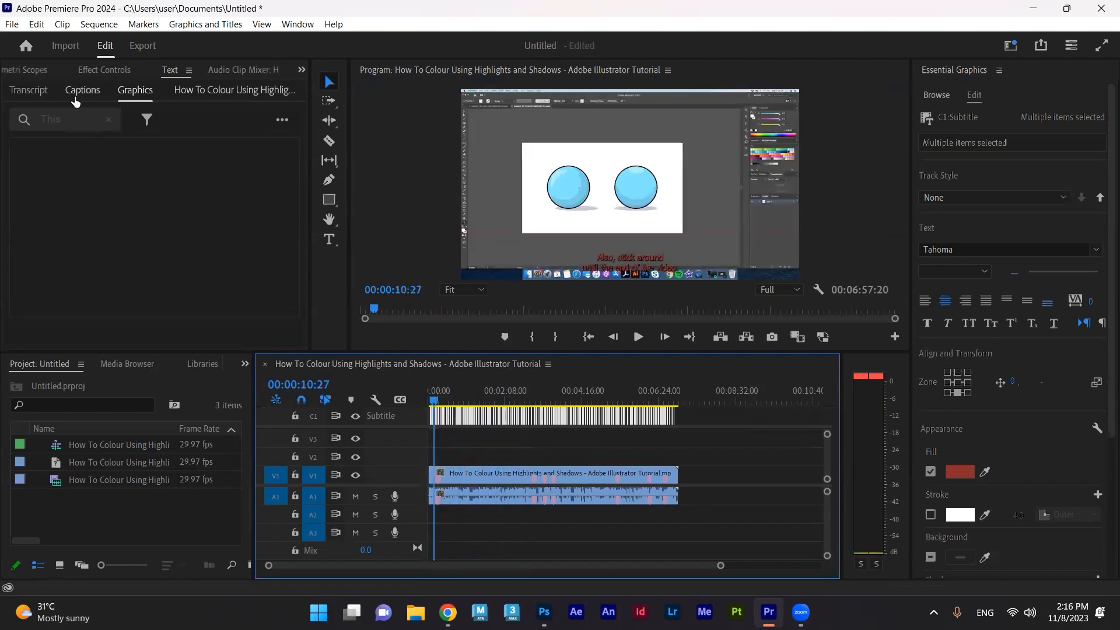
Step: Show the Captions text list and select the caption in the sequence
click(82, 89)
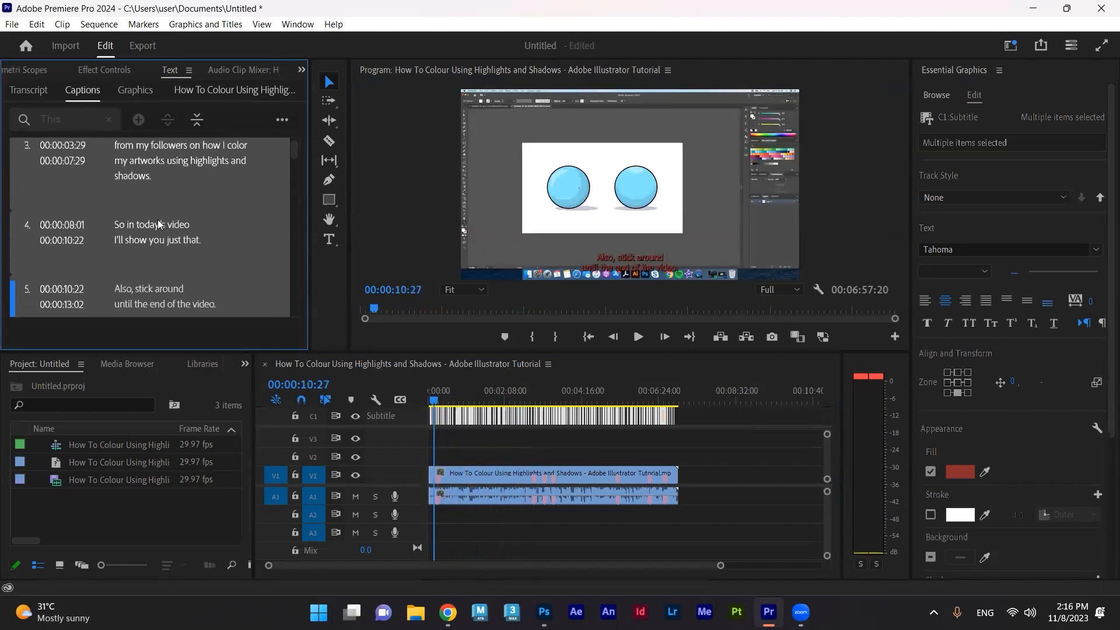
scroll(up, 3)
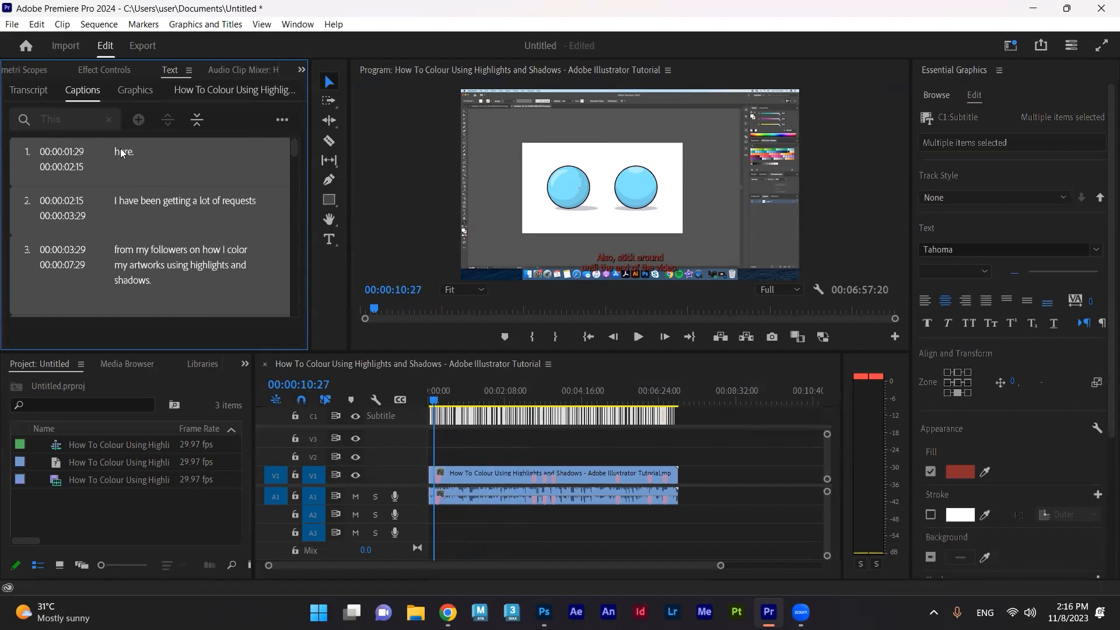
right_click(125, 152)
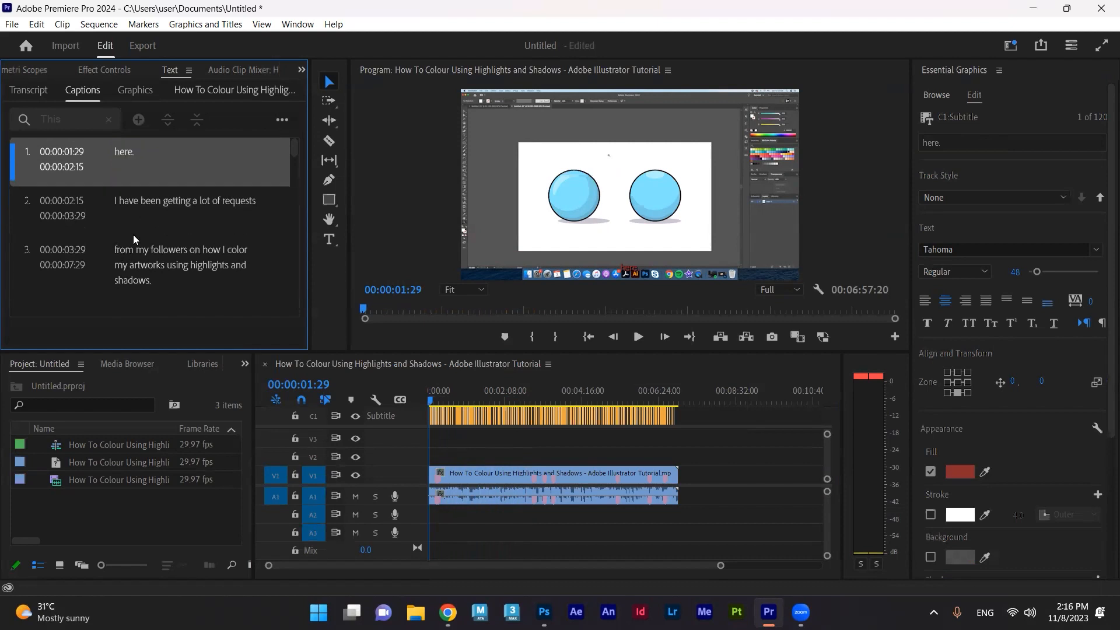
right_click(123, 151)
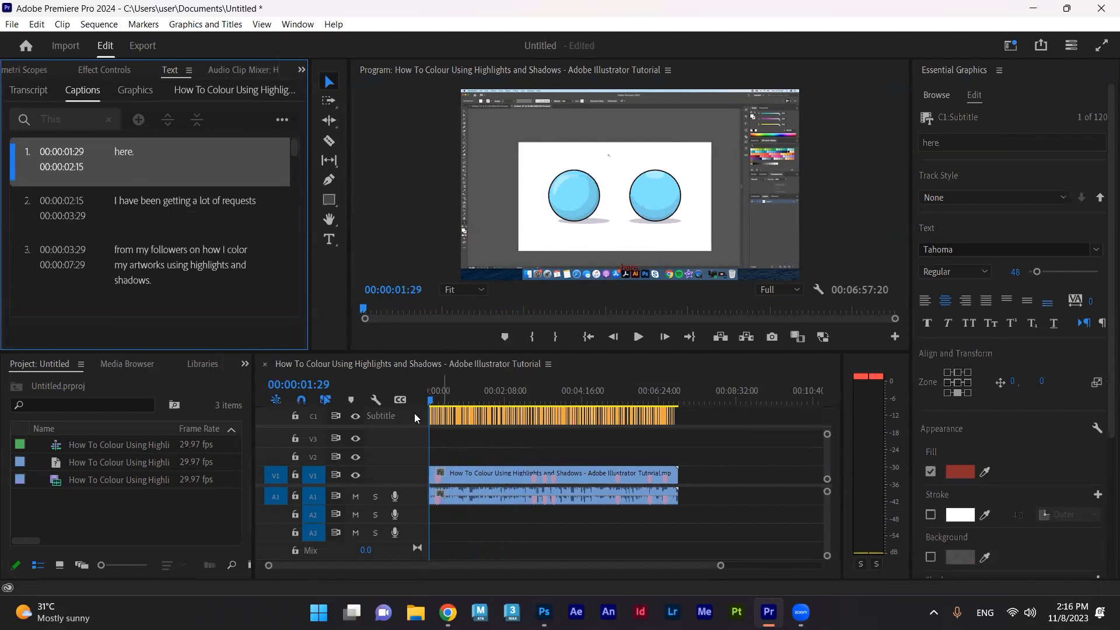
click(456, 399)
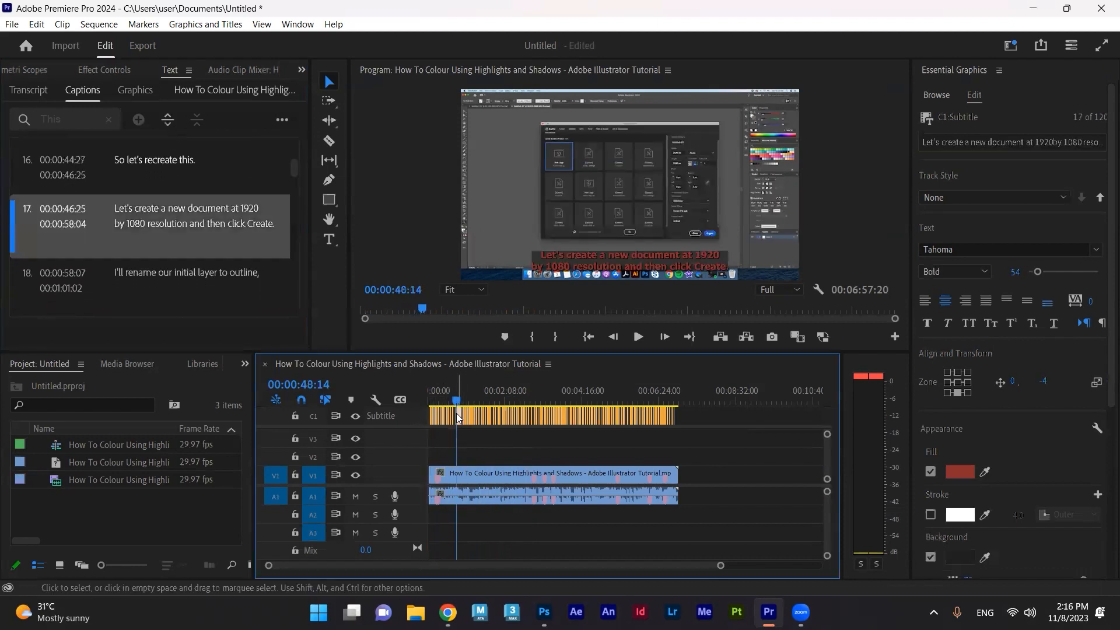
Step: Clear caption 17's original wording so it can be rewritten
double_click(193, 214)
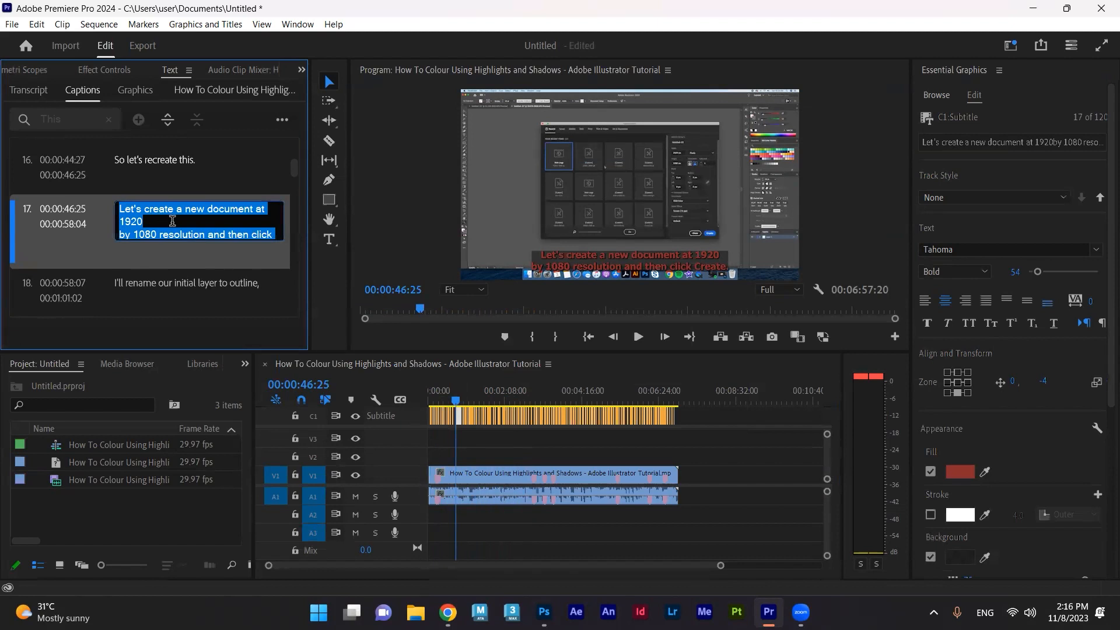
key(Delete)
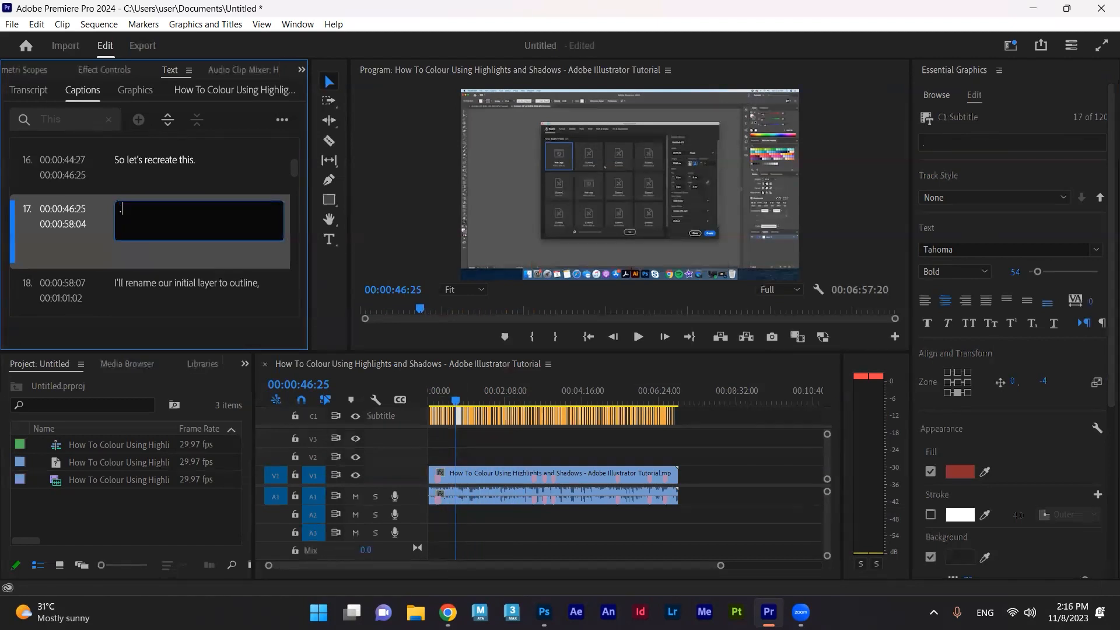
text(....)
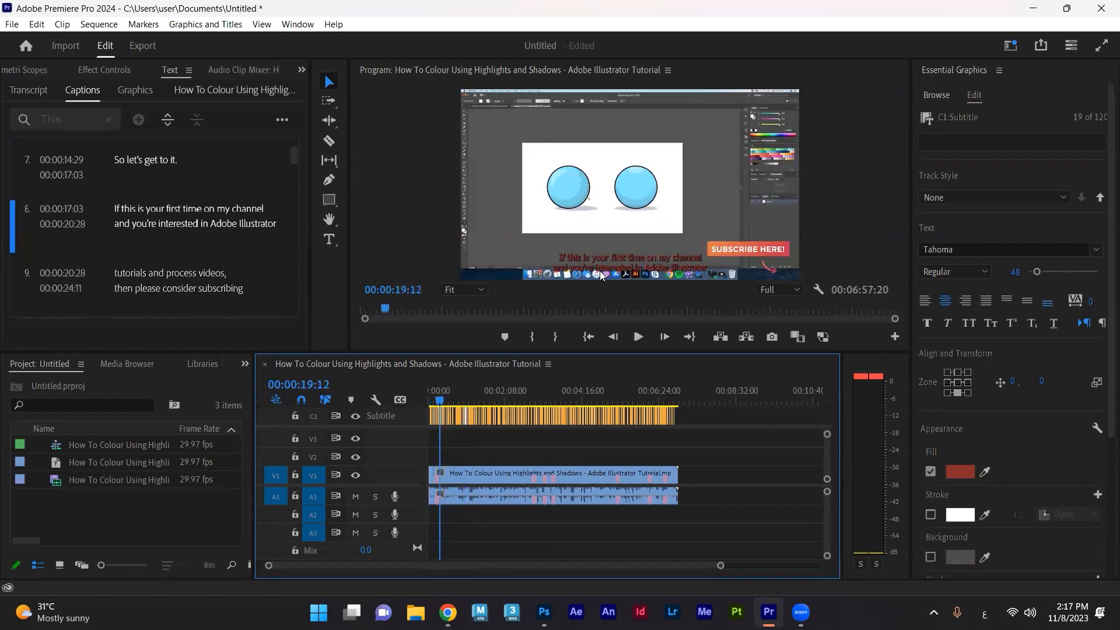
mouse_move(605, 280)
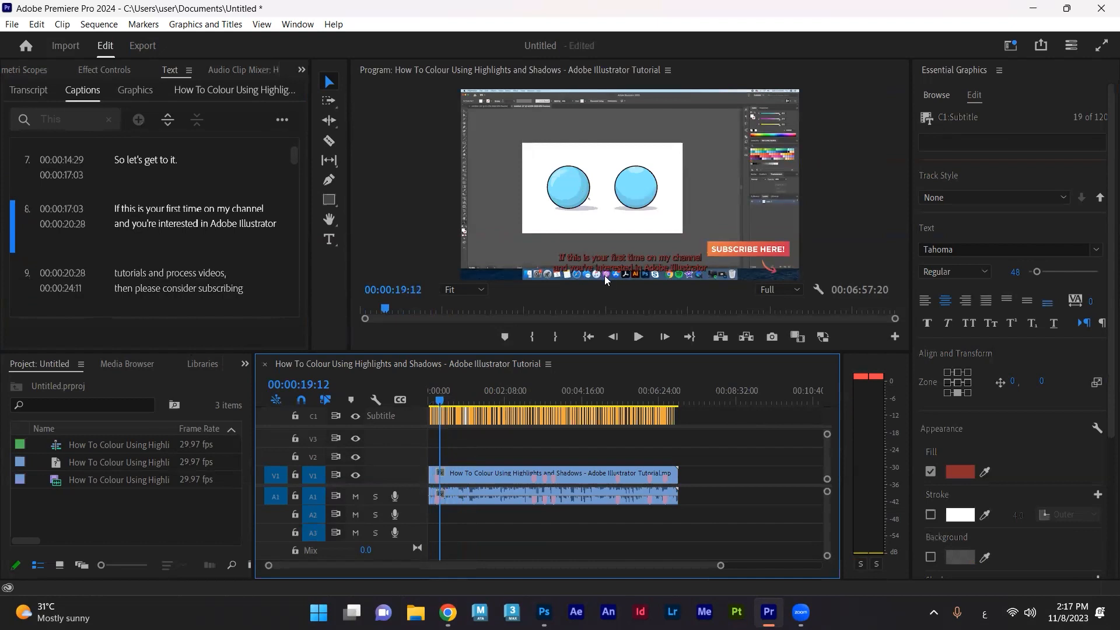
mouse_move(643, 266)
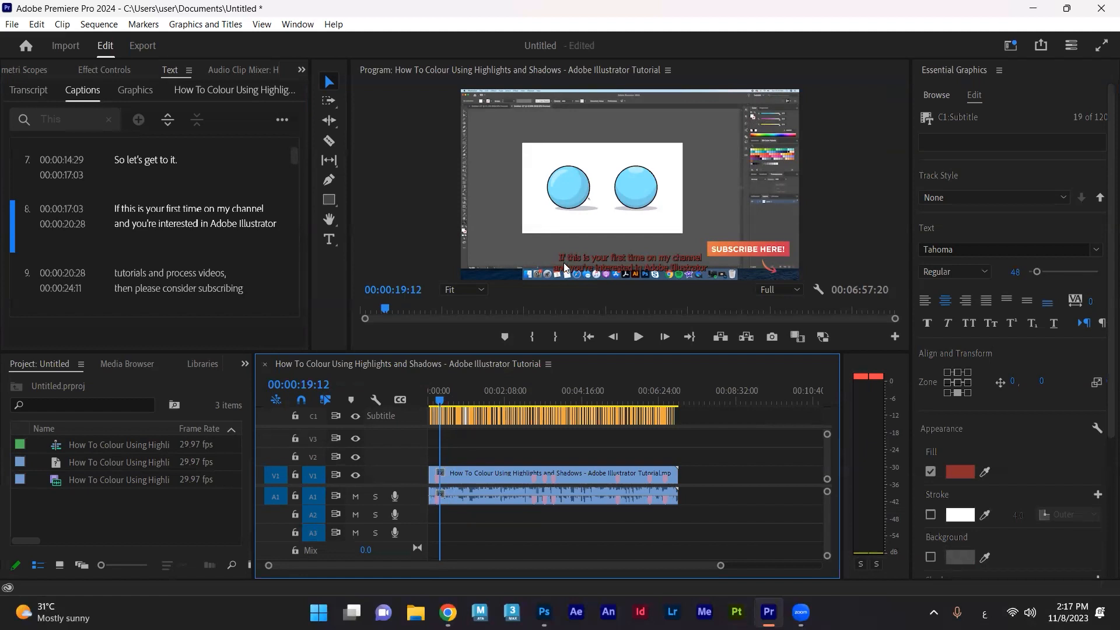
mouse_move(535, 259)
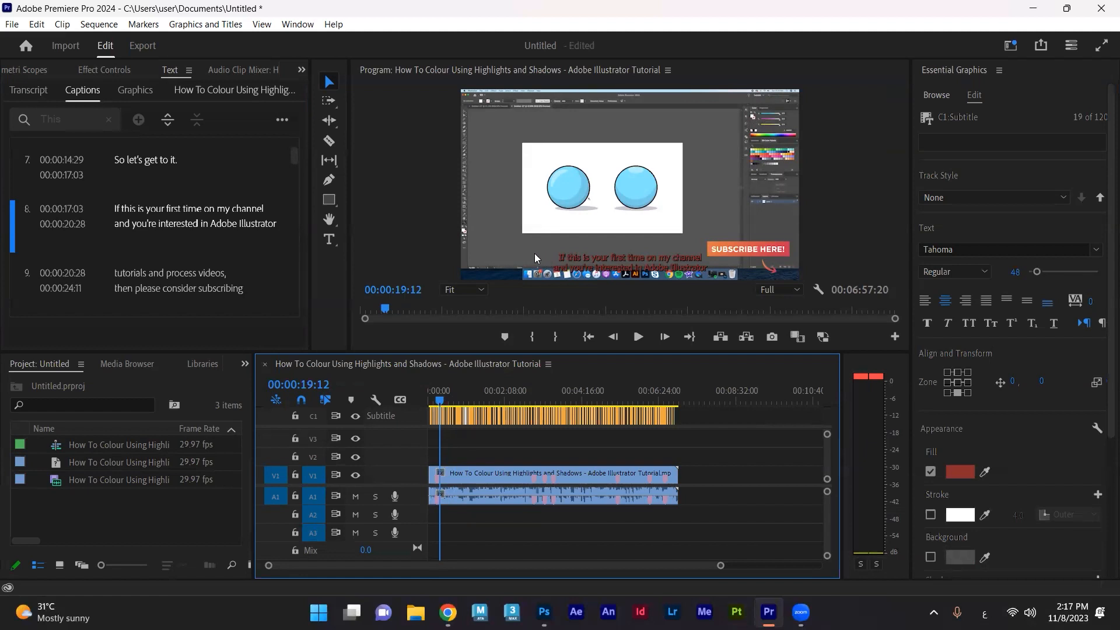
mouse_move(600, 328)
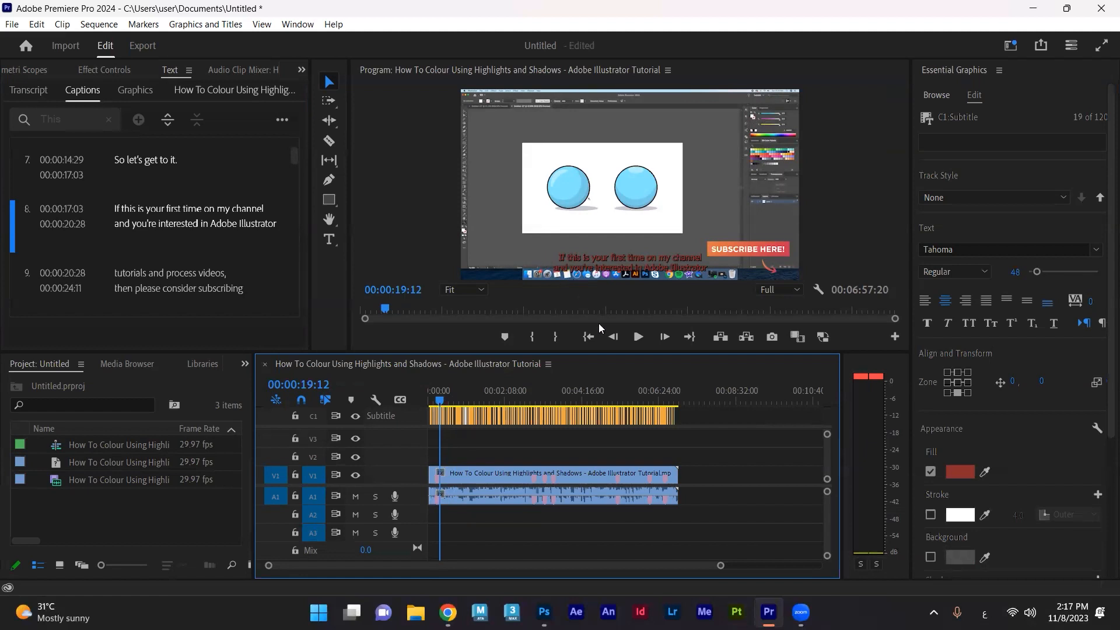
mouse_move(575, 270)
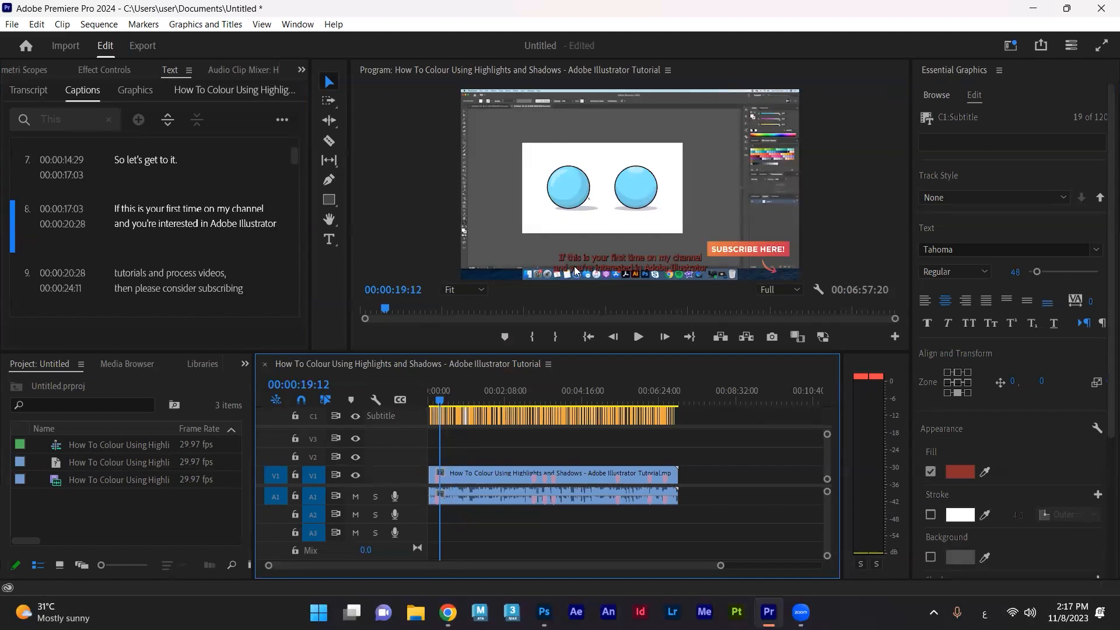
Step: Move the playhead to about 00:01:04:07 in the timeline
click(465, 402)
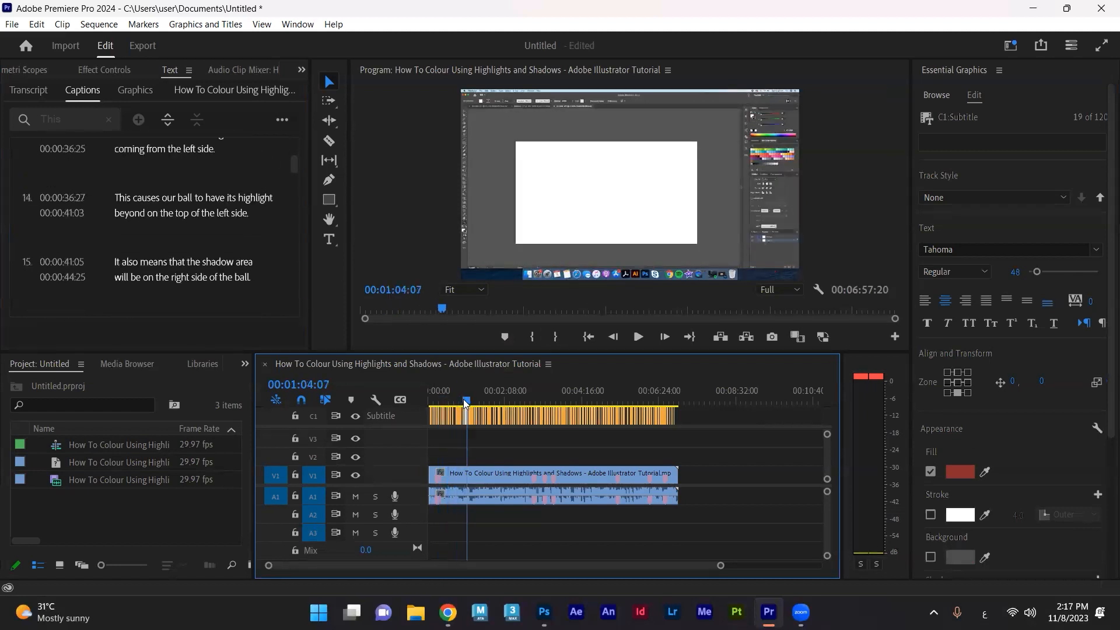